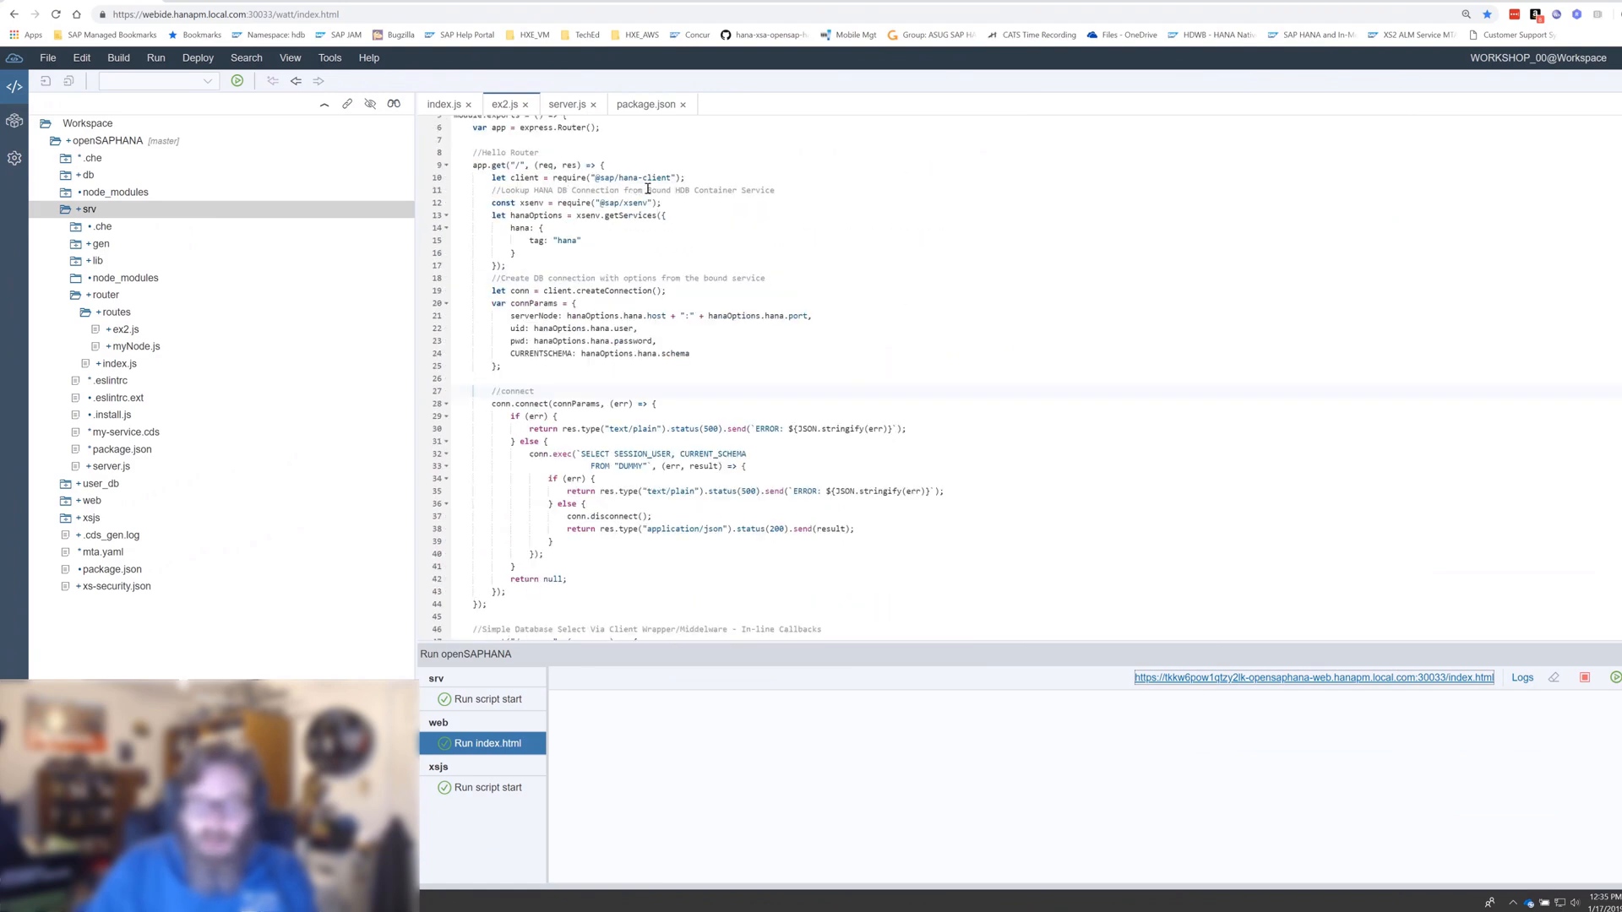
Step: Paste the async.waterfall /waterfall route with prepare, execute and response functions after the /express route in ex2.js
scroll(down, 3)
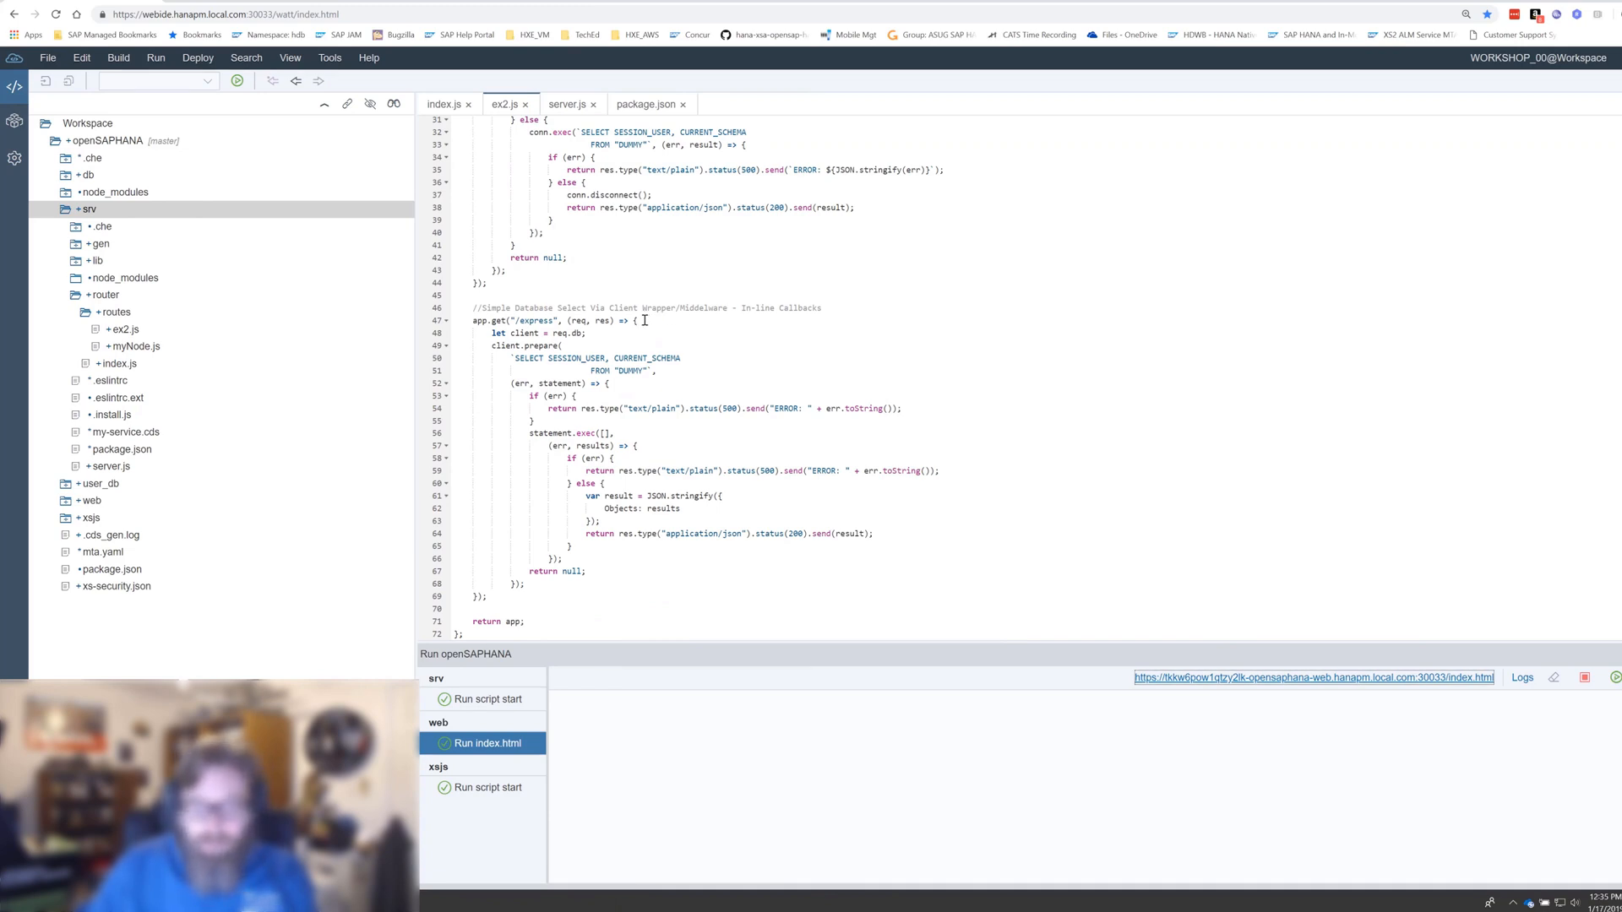
mouse_move(607, 378)
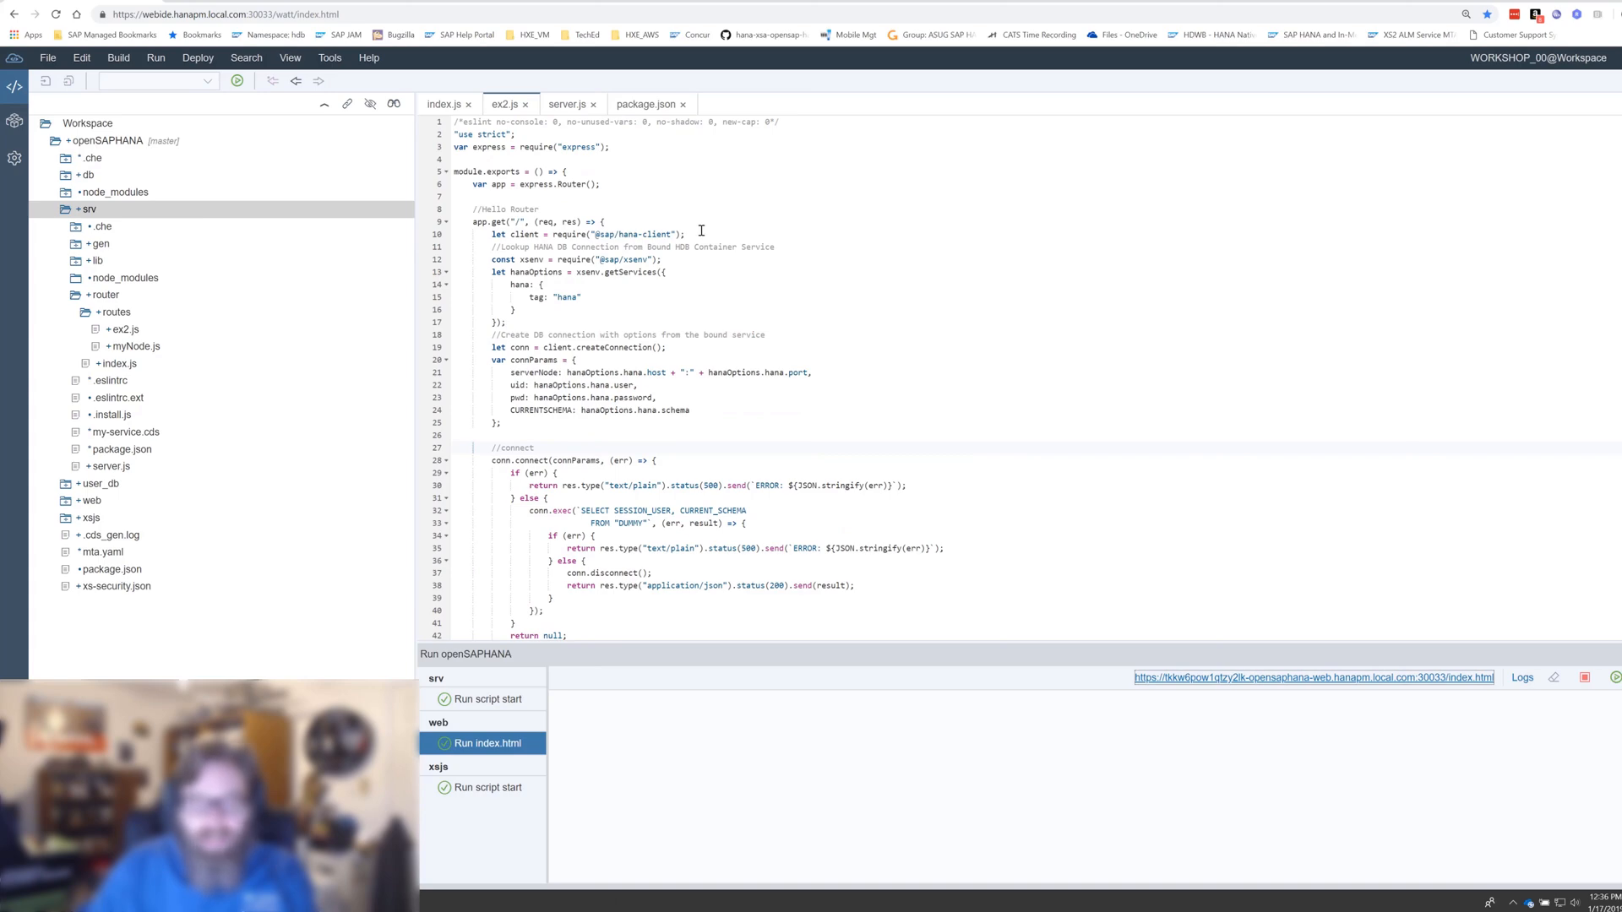
scroll(down, 3)
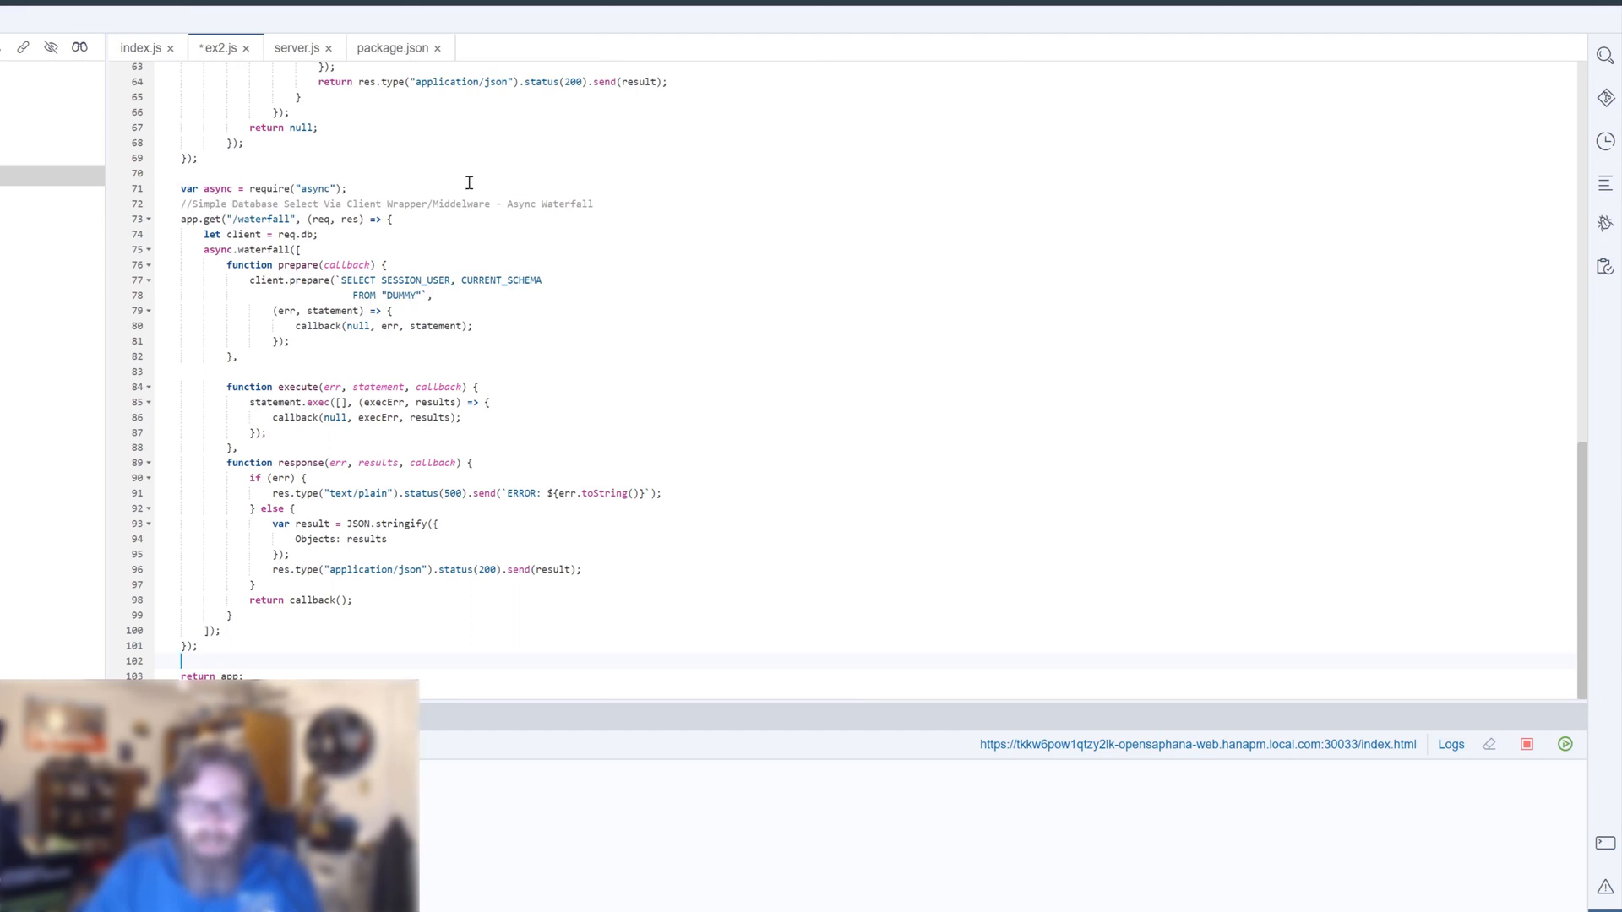
mouse_move(213, 269)
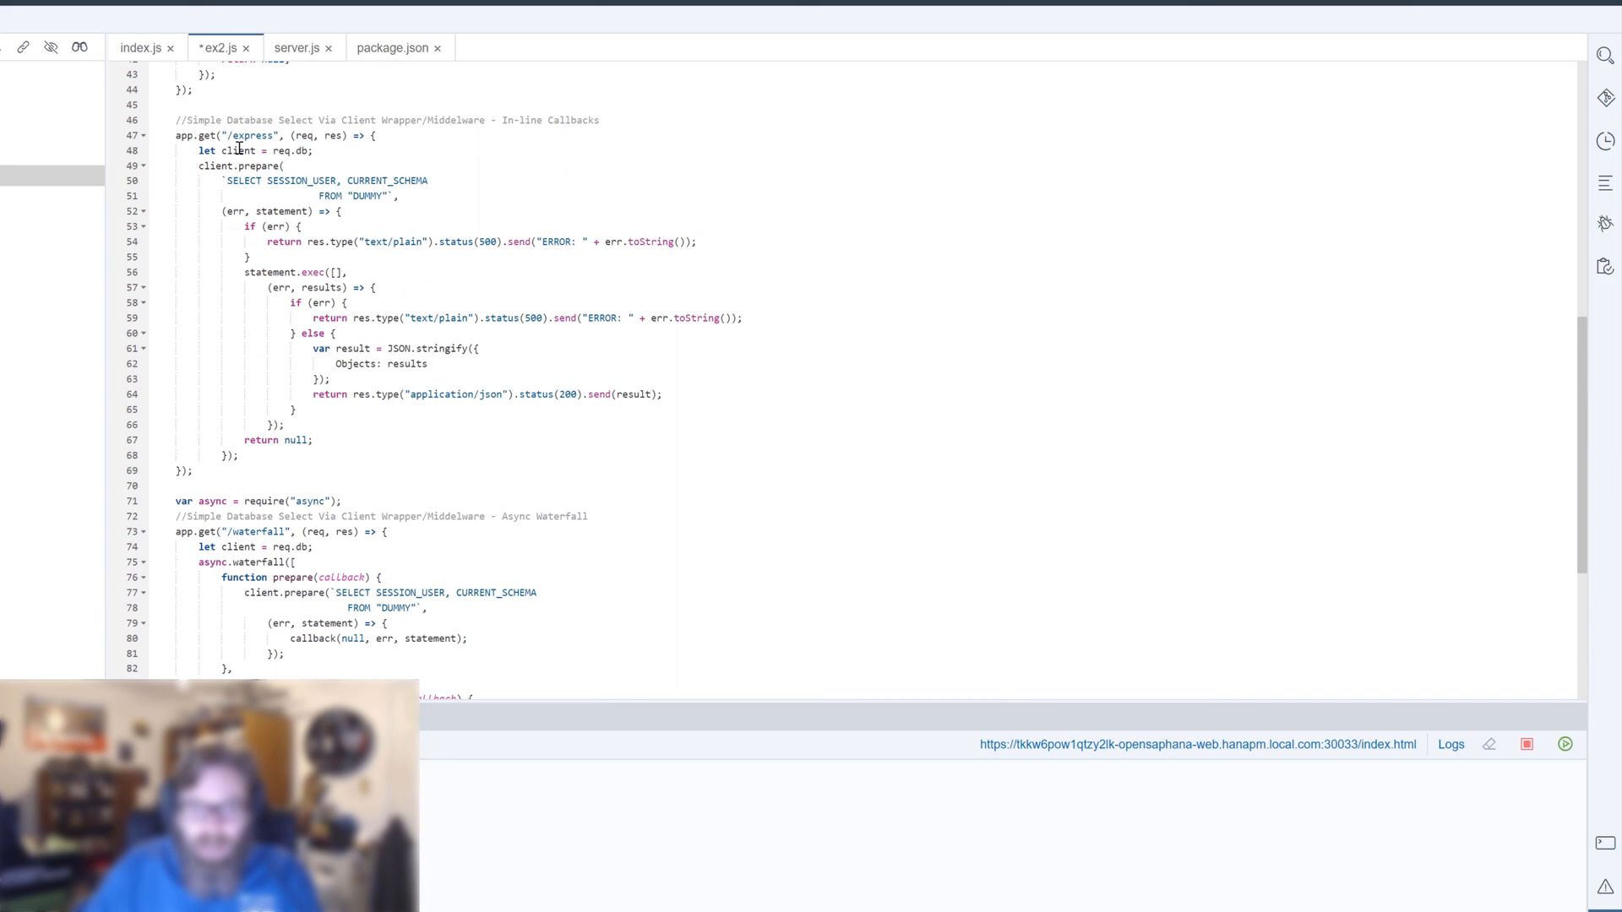
mouse_move(250, 428)
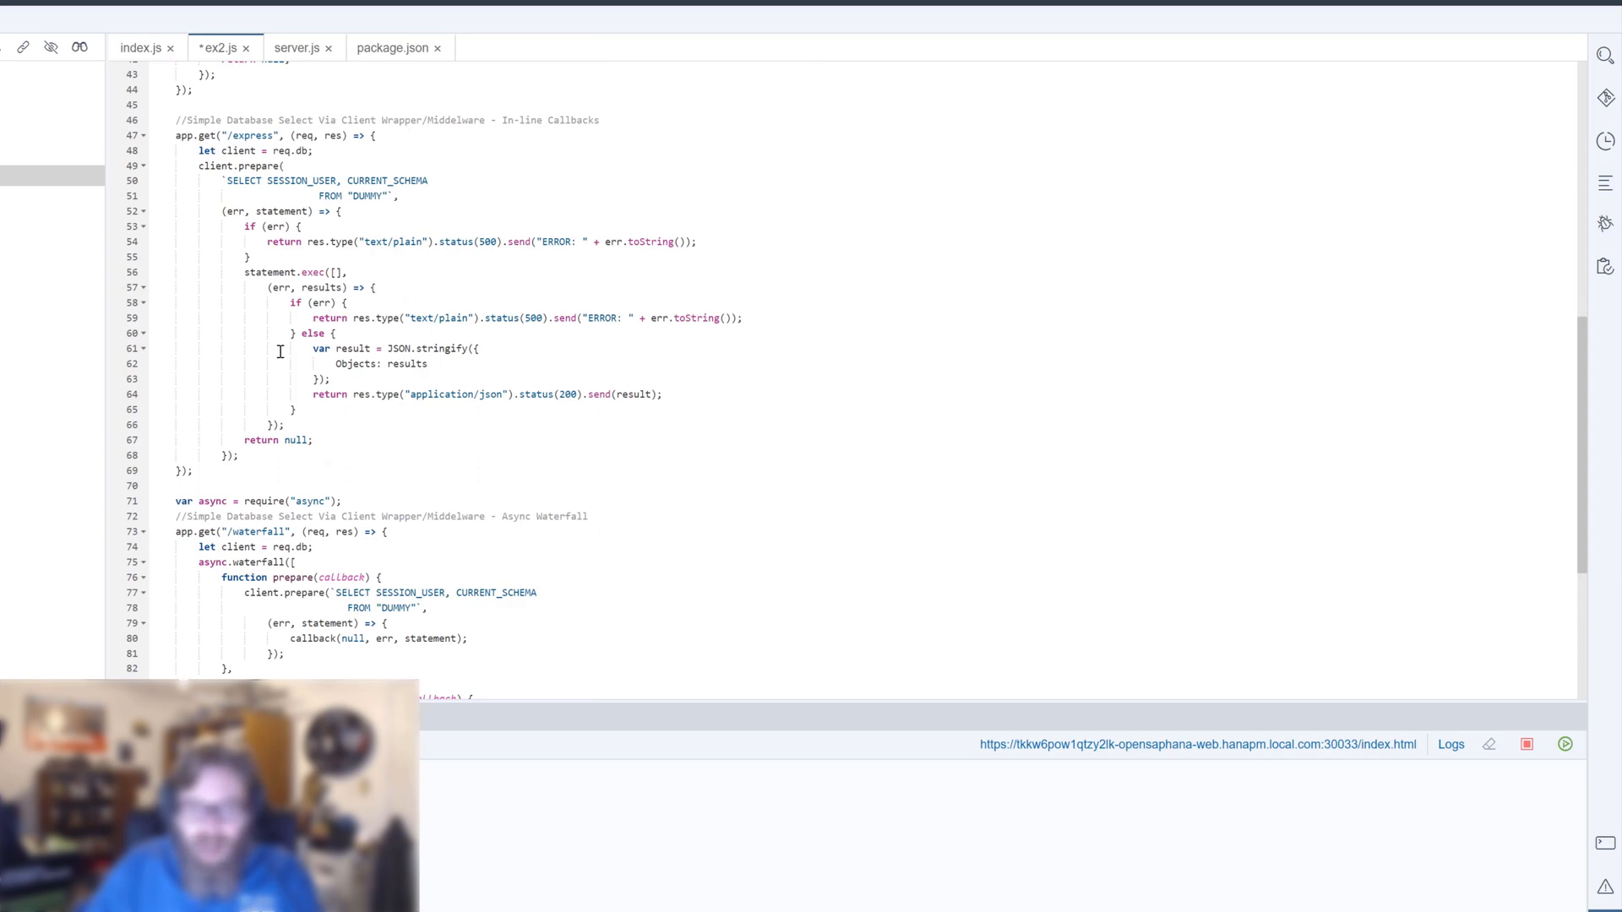
scroll(down, 3)
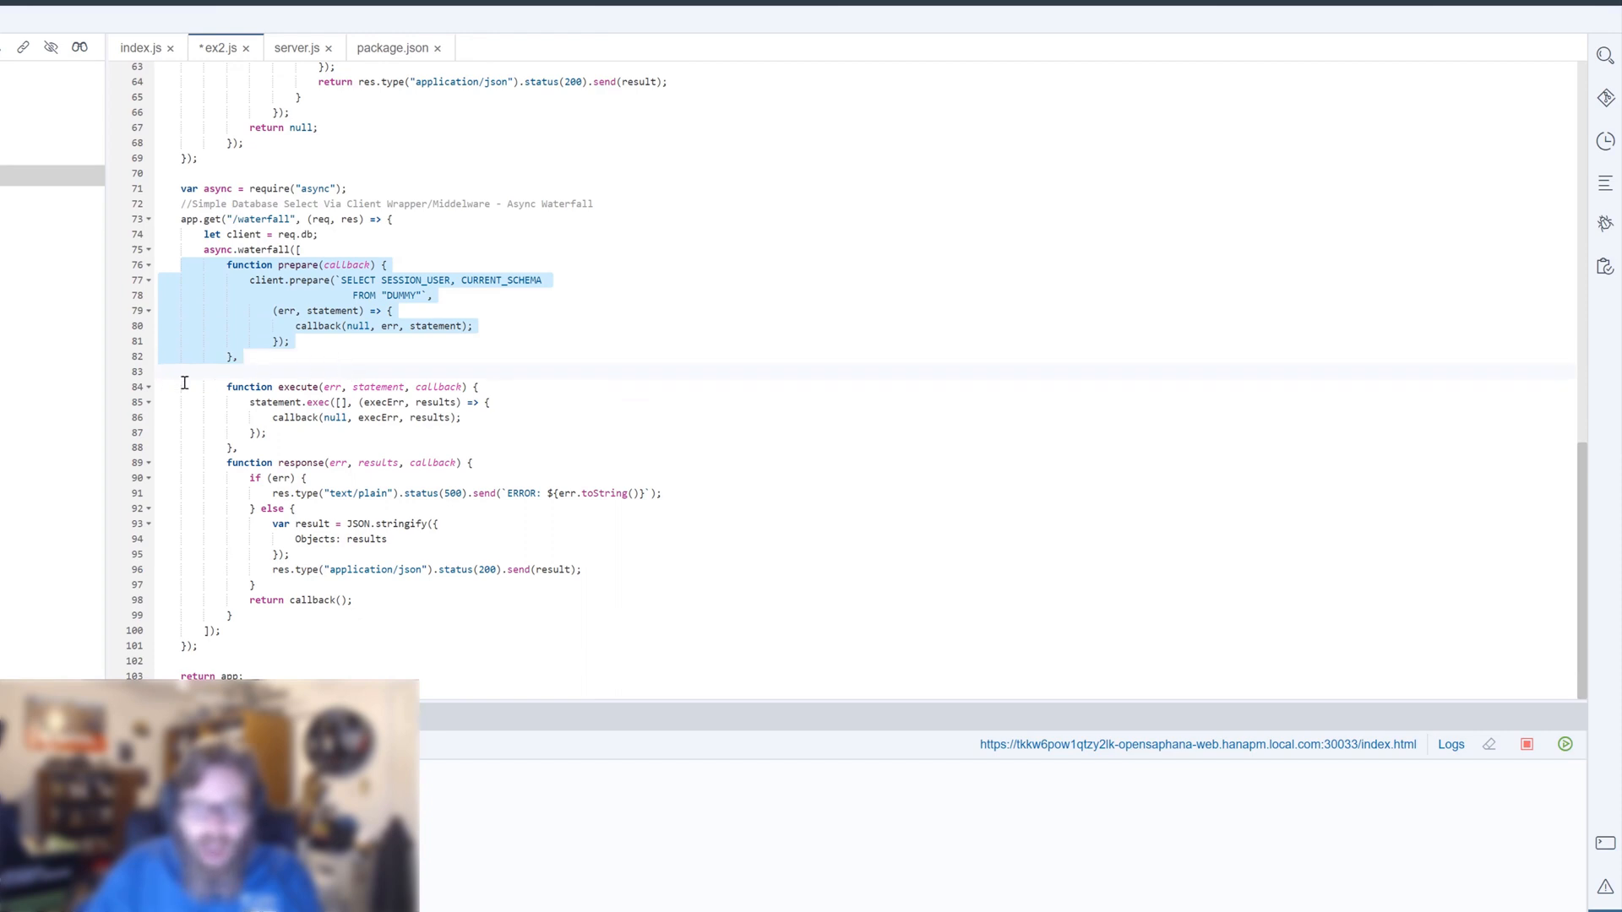
mouse_move(321, 480)
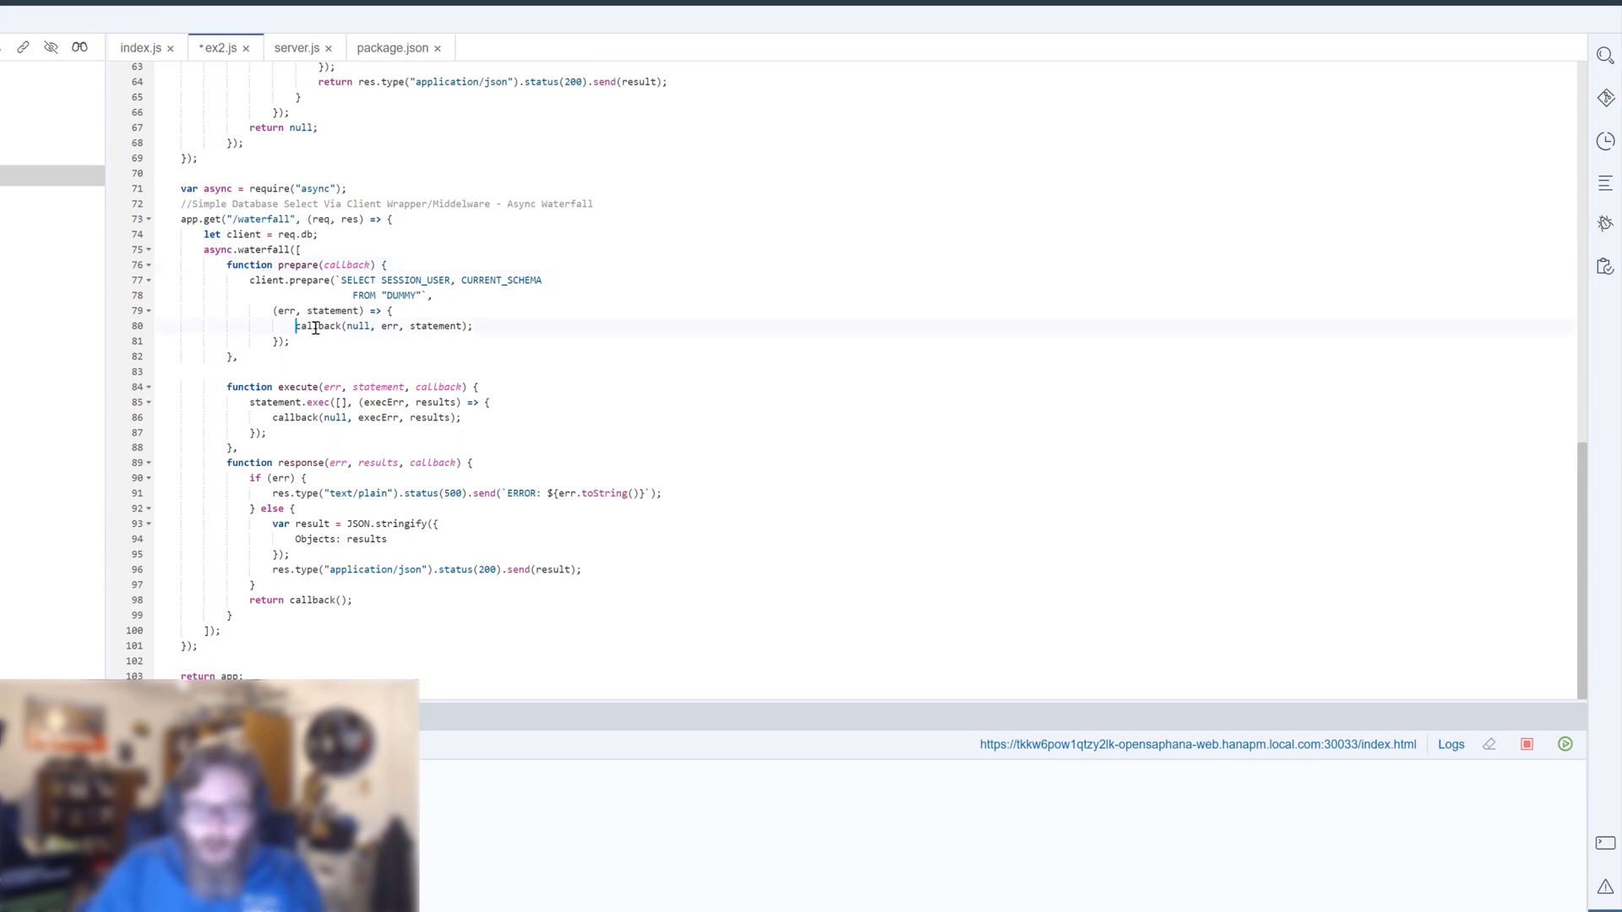
double_click(383, 326)
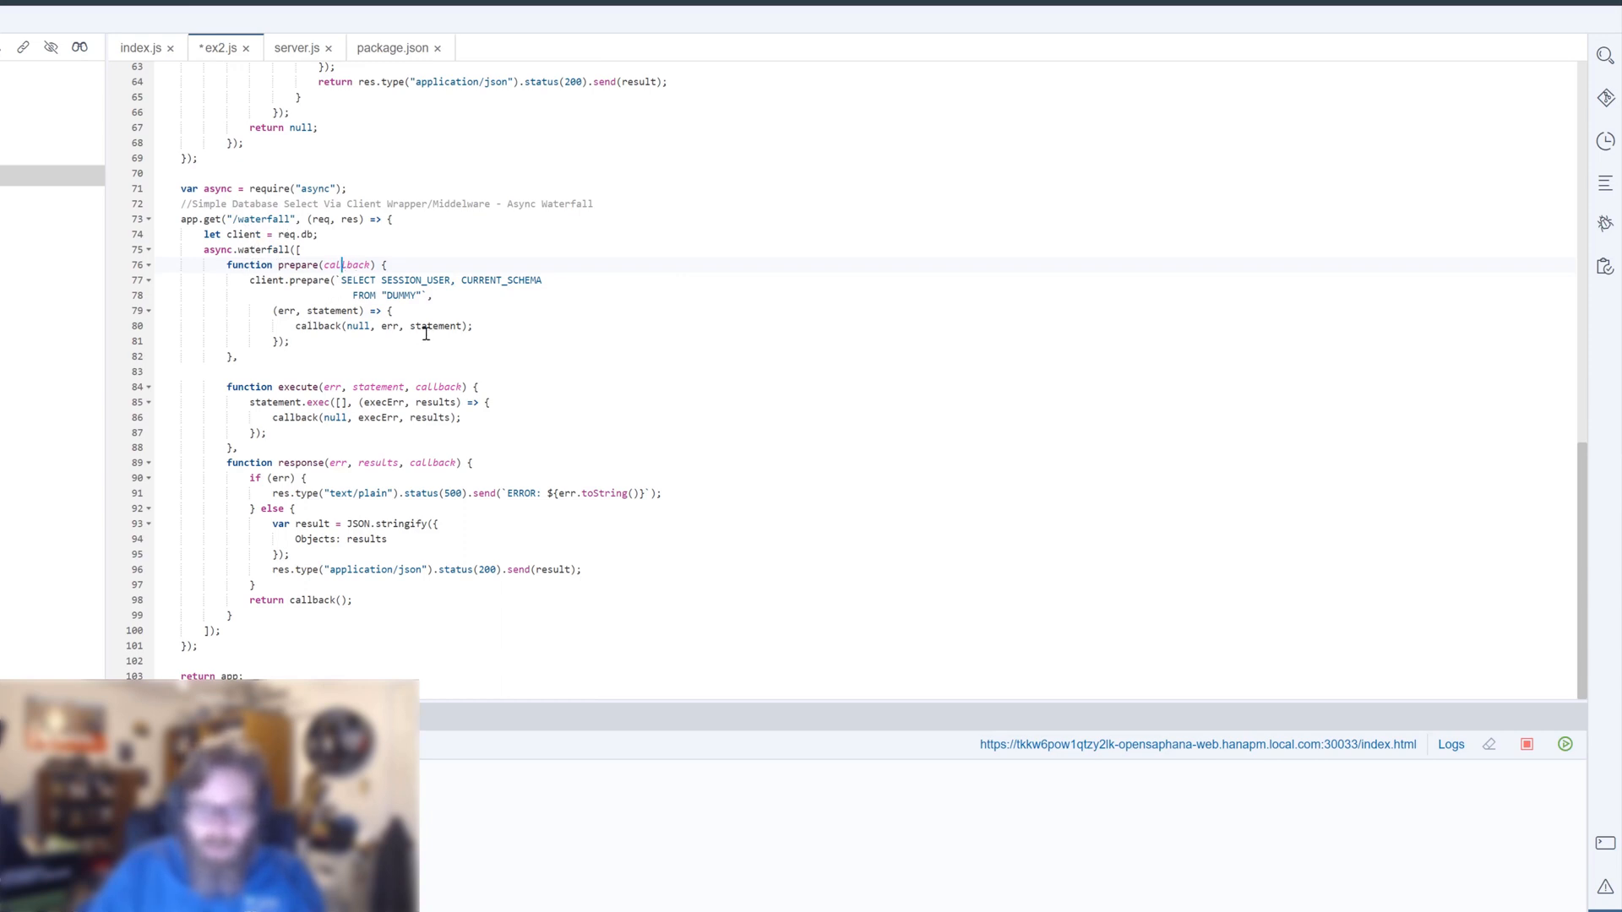
mouse_move(305, 391)
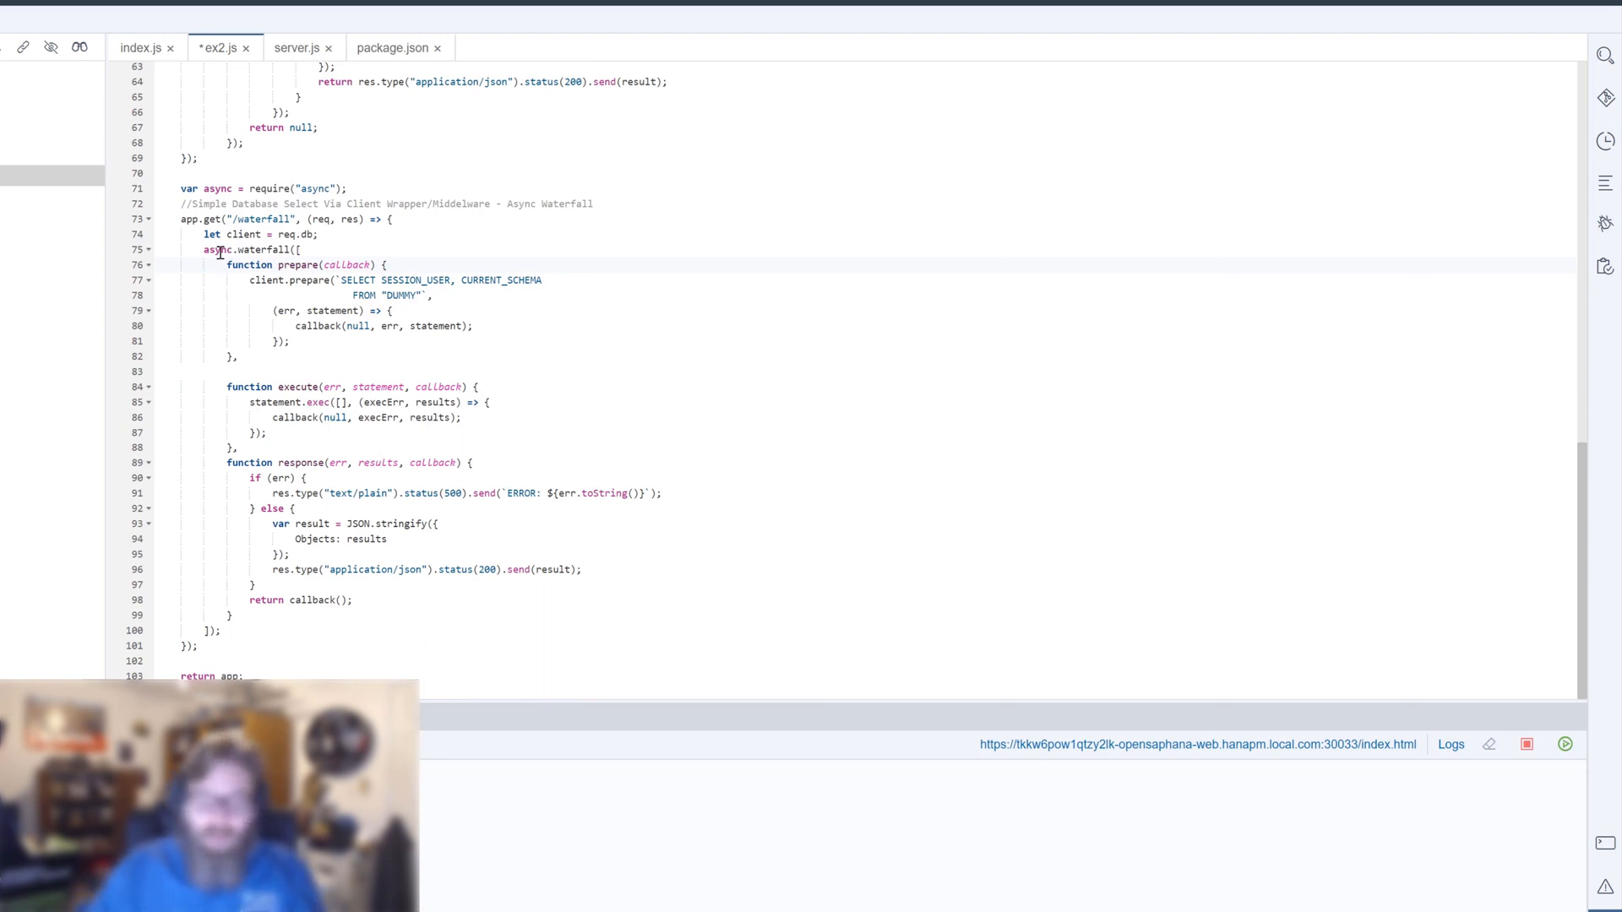
click(310, 264)
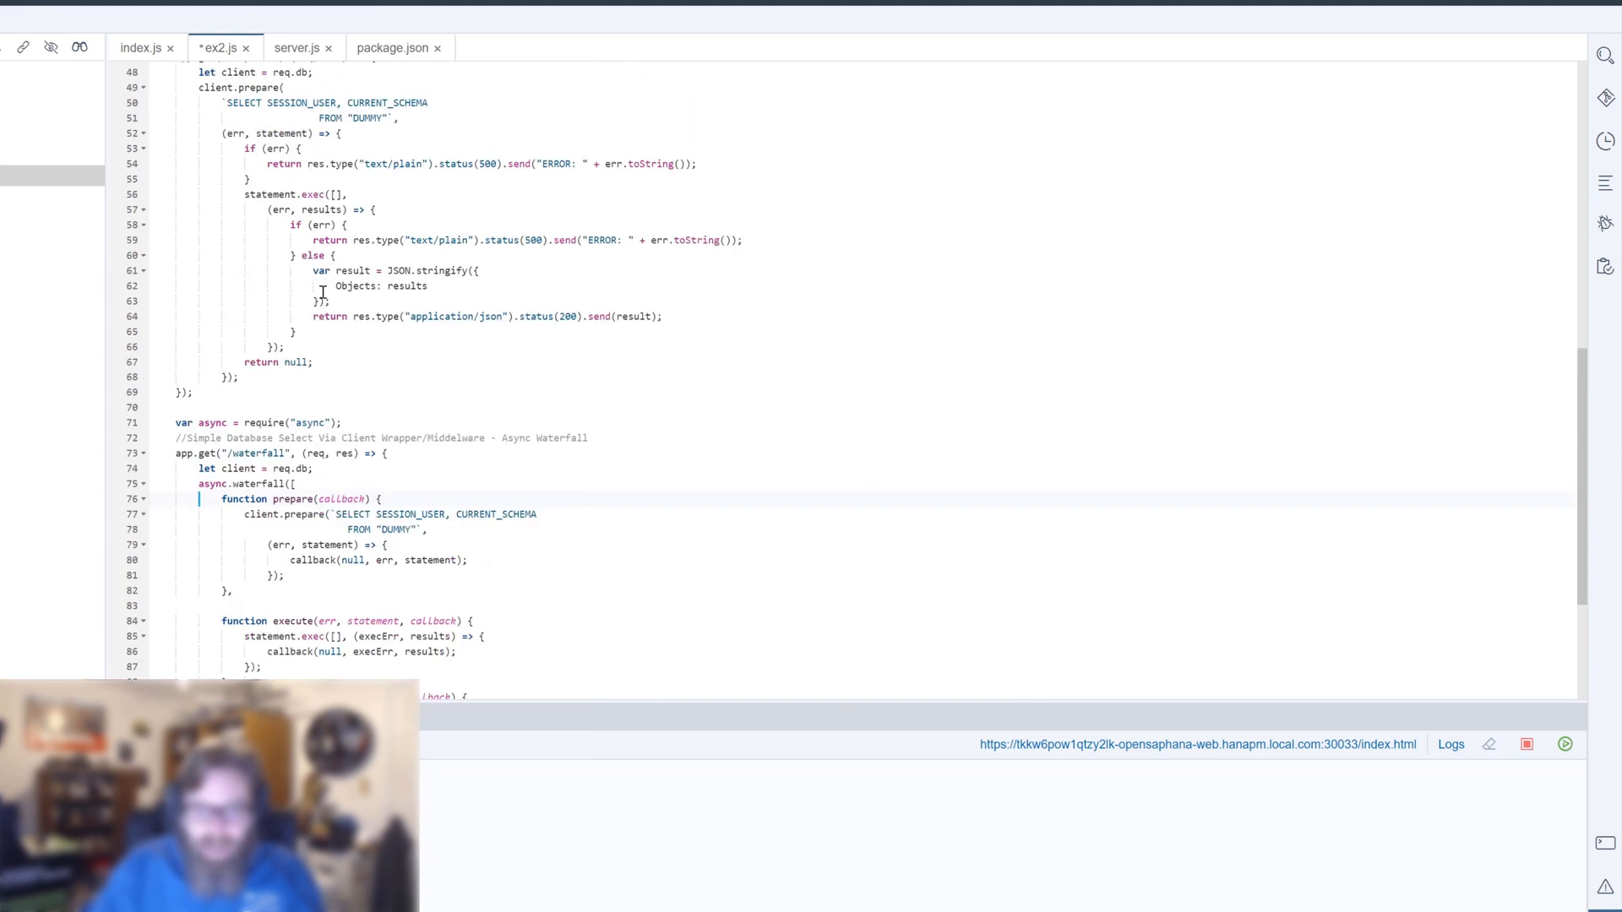
scroll(down, 3)
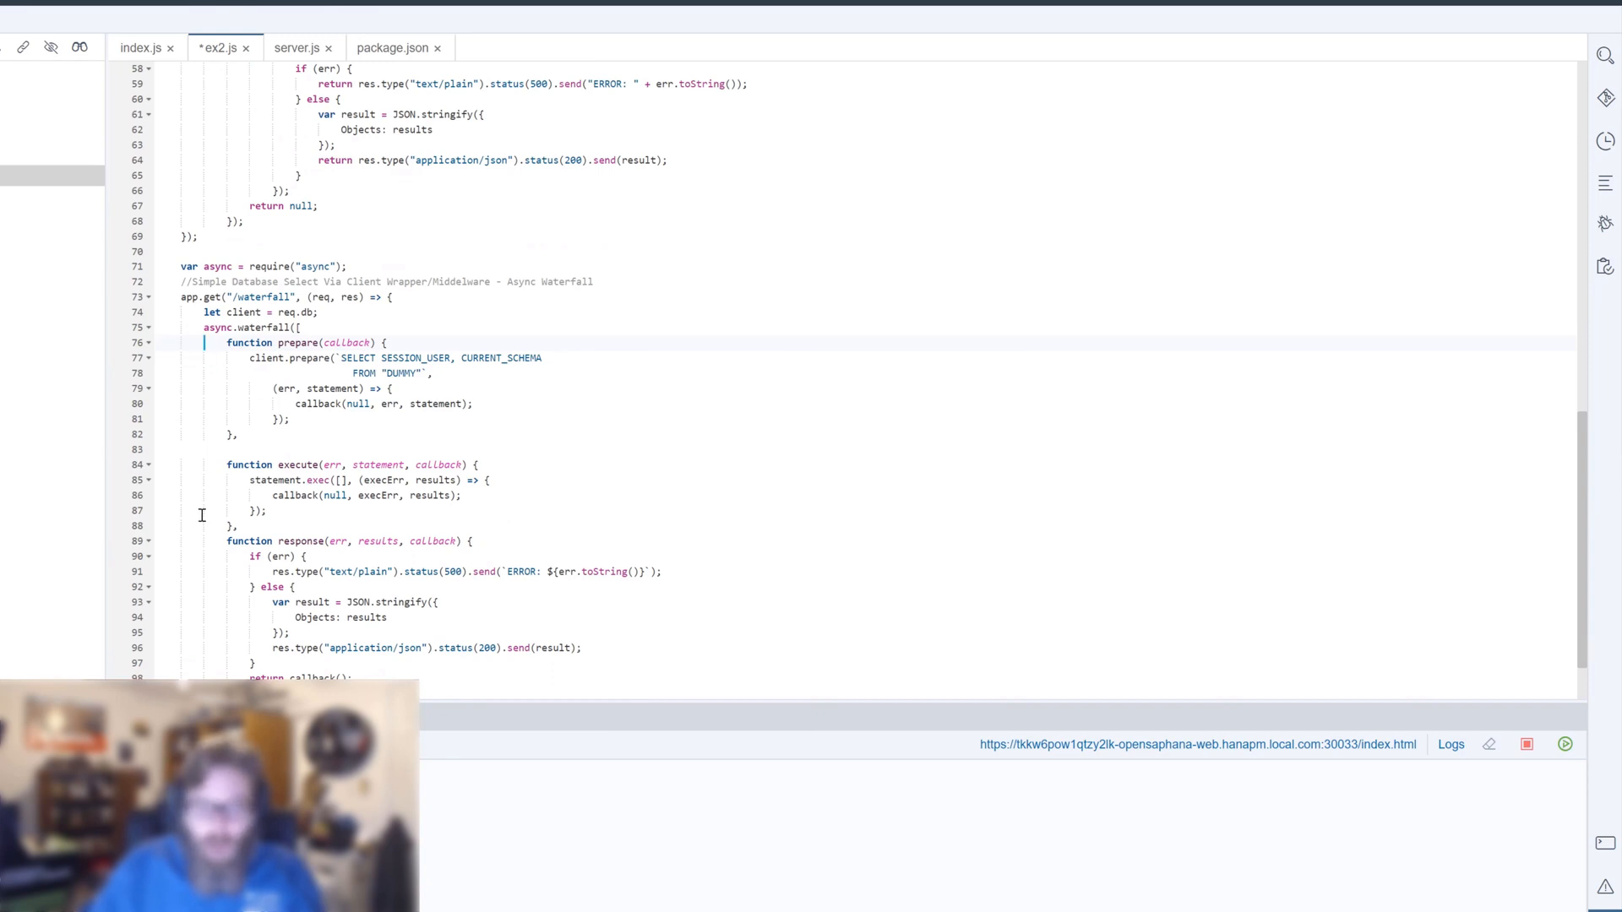
scroll(down, 3)
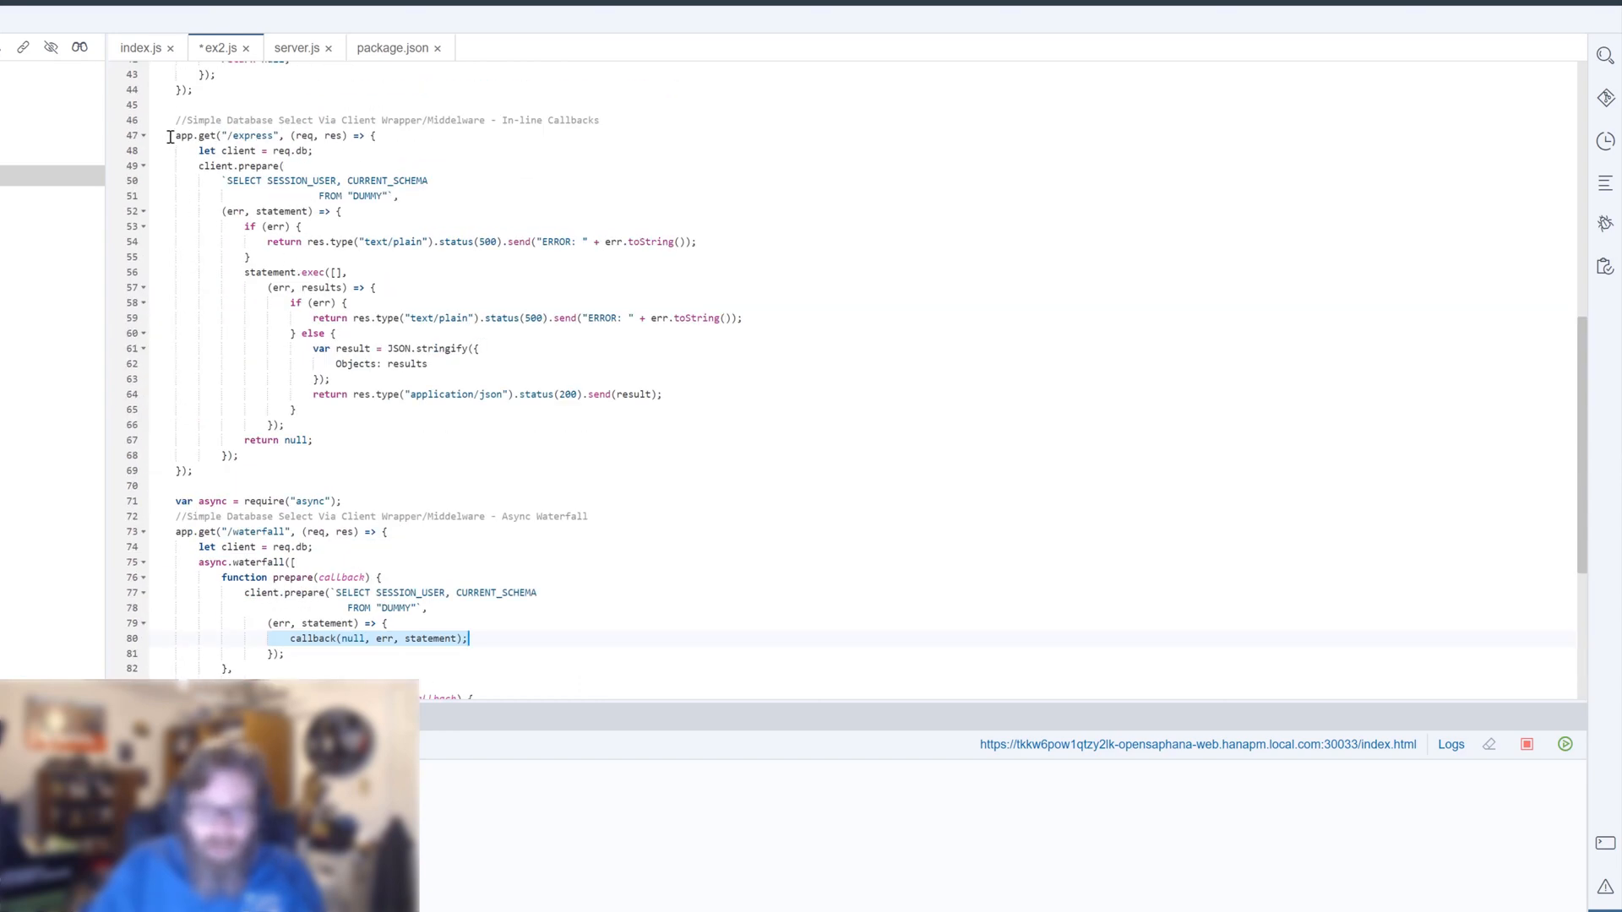
scroll(down, 3)
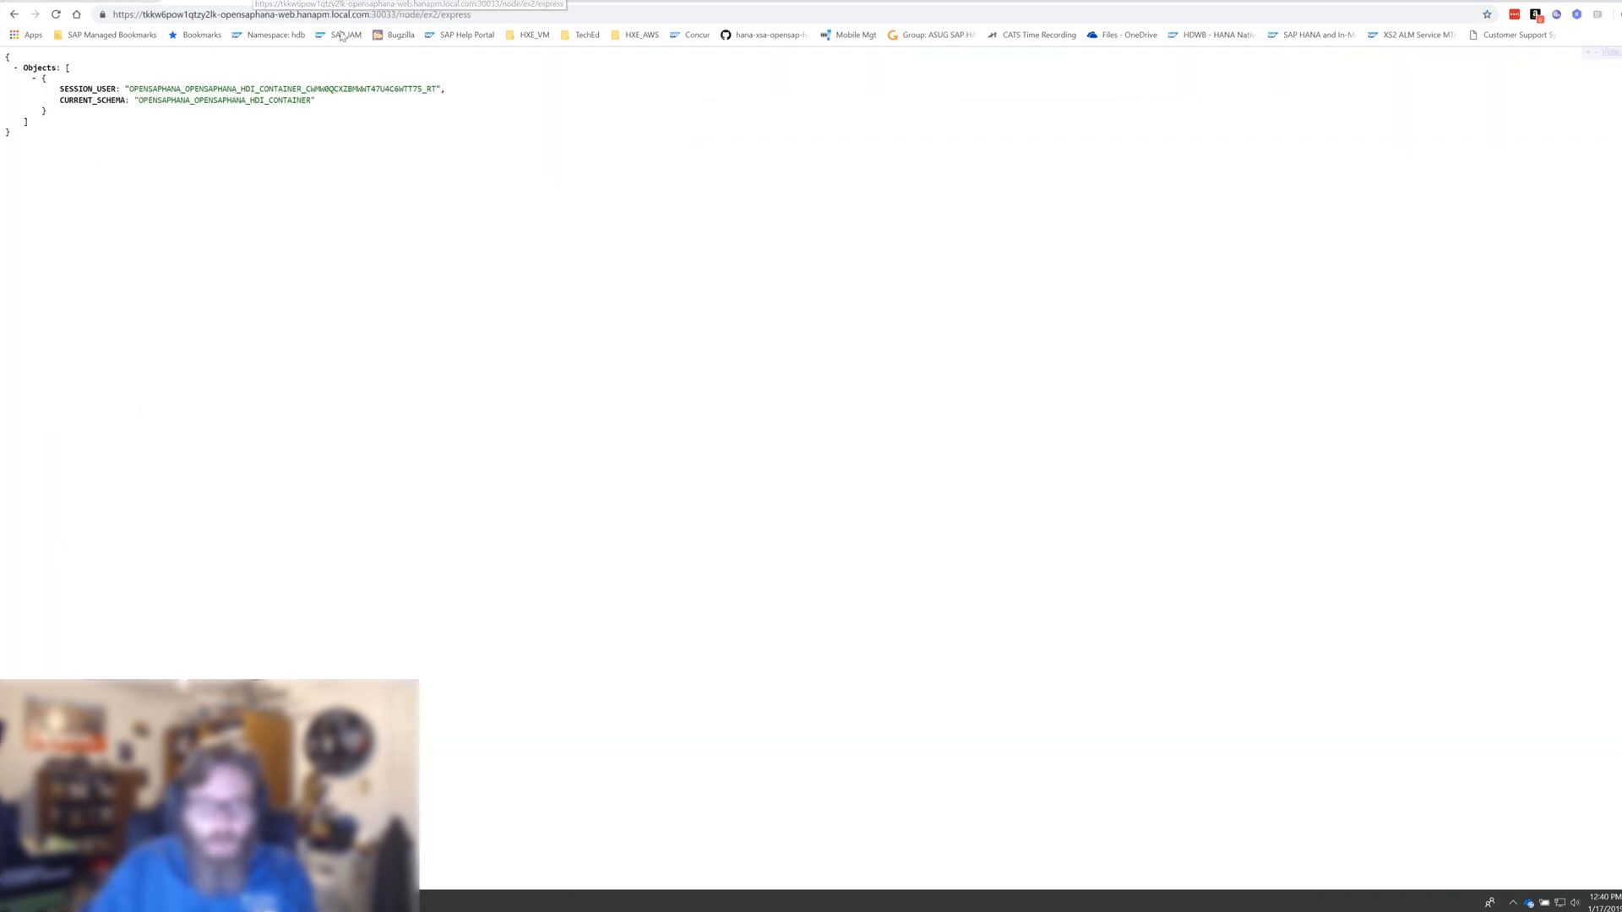
Step: Change the URL path to /node/ex2/waterfall and load the JSON result
text(waterfall)
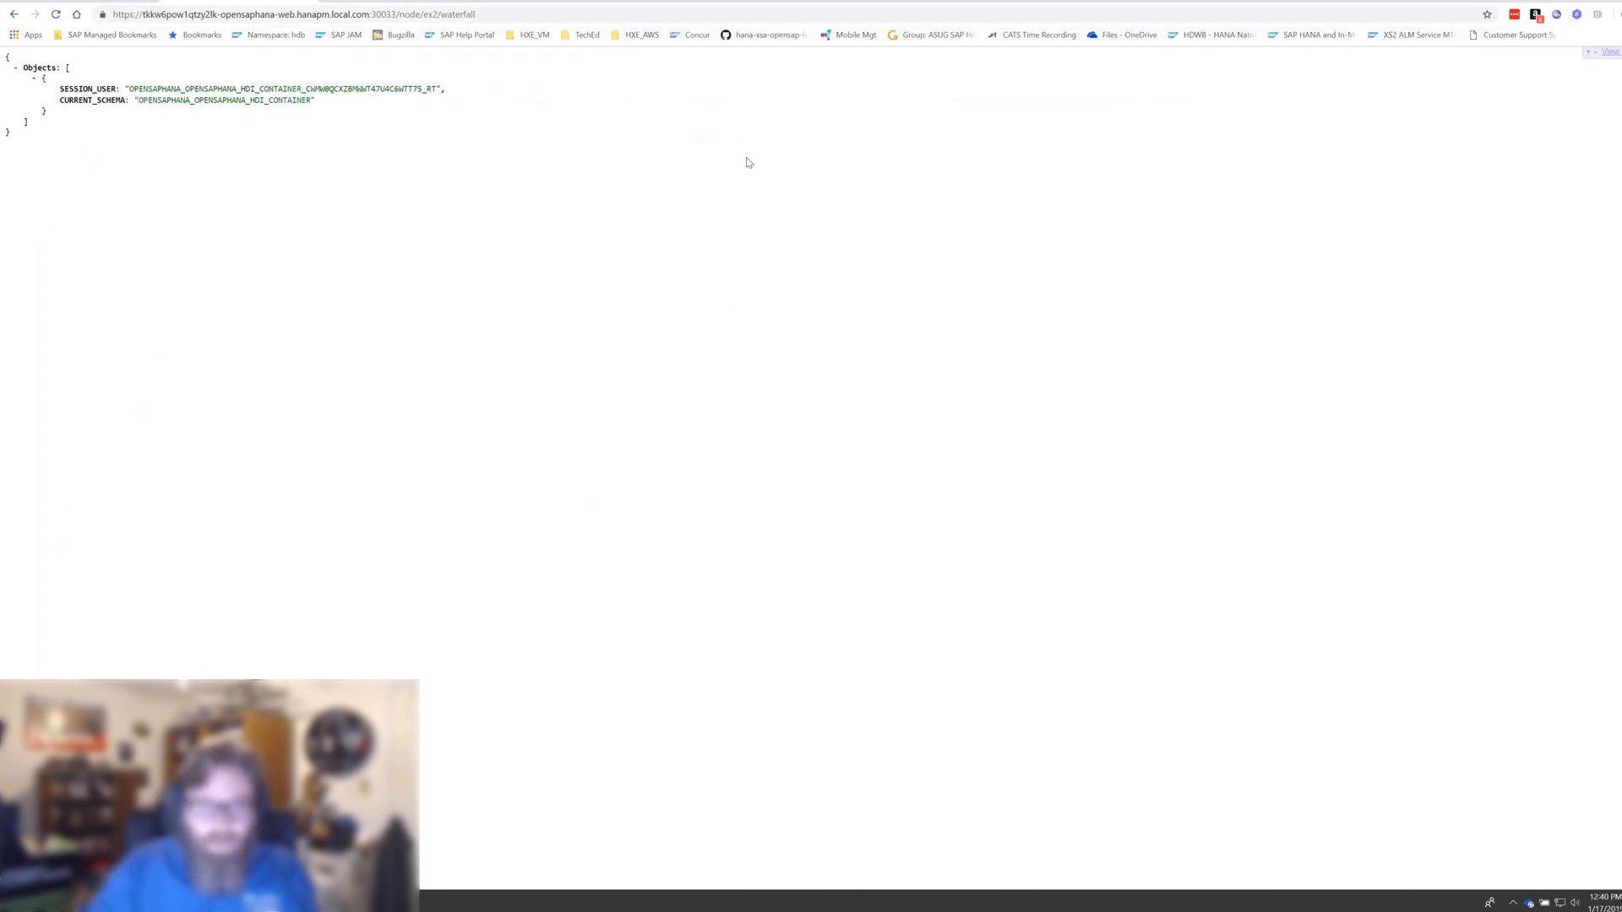
mouse_move(372, 125)
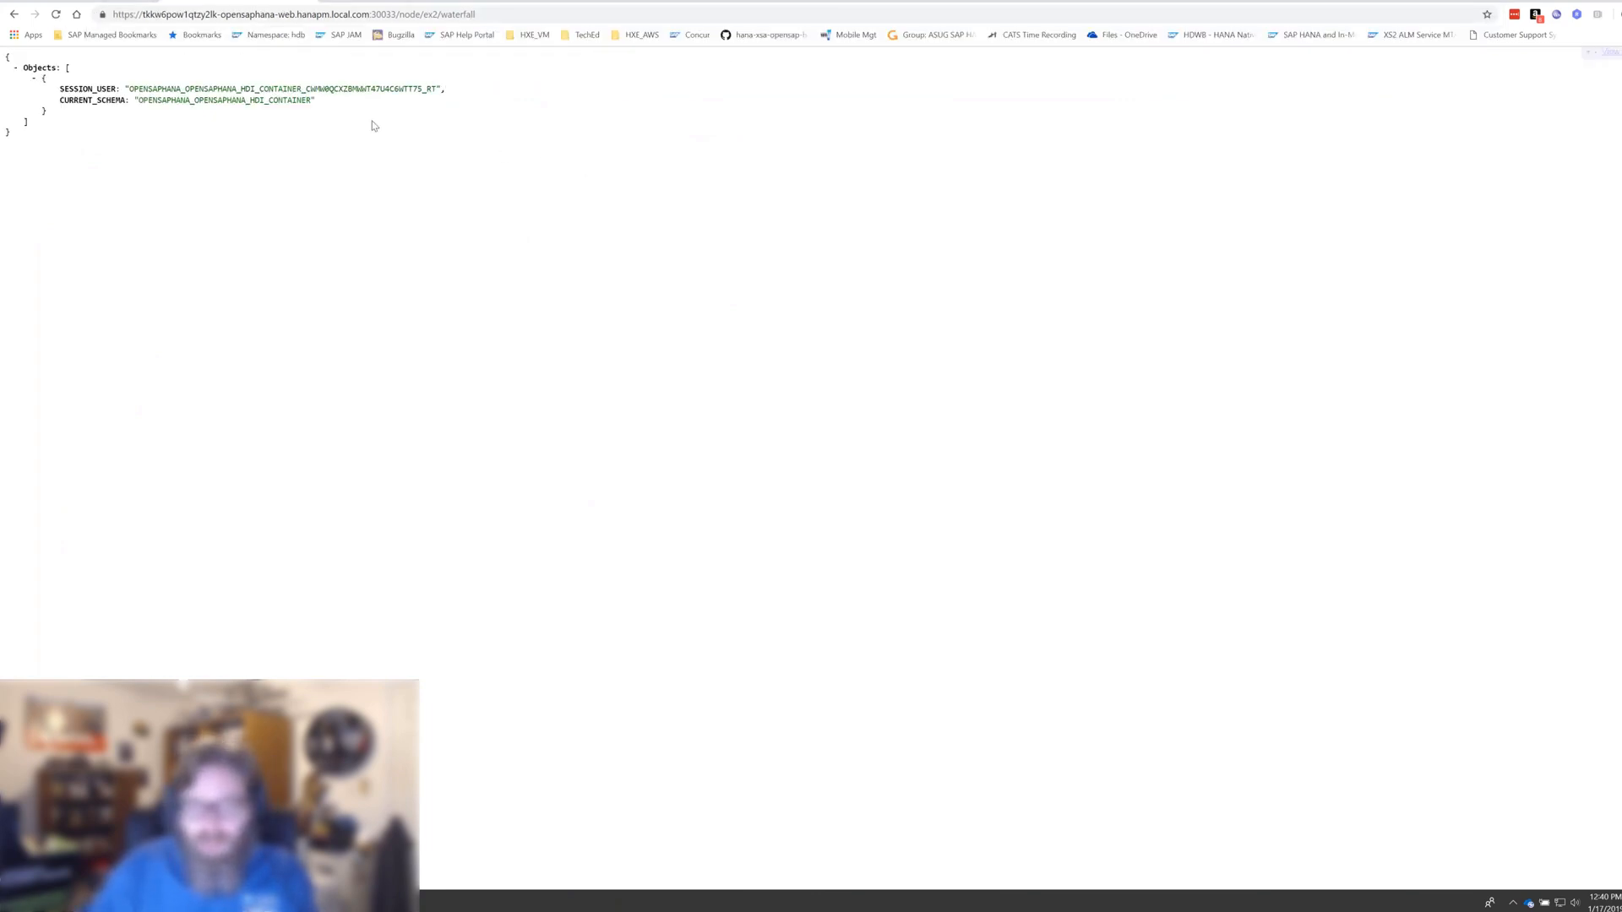
mouse_move(156, 7)
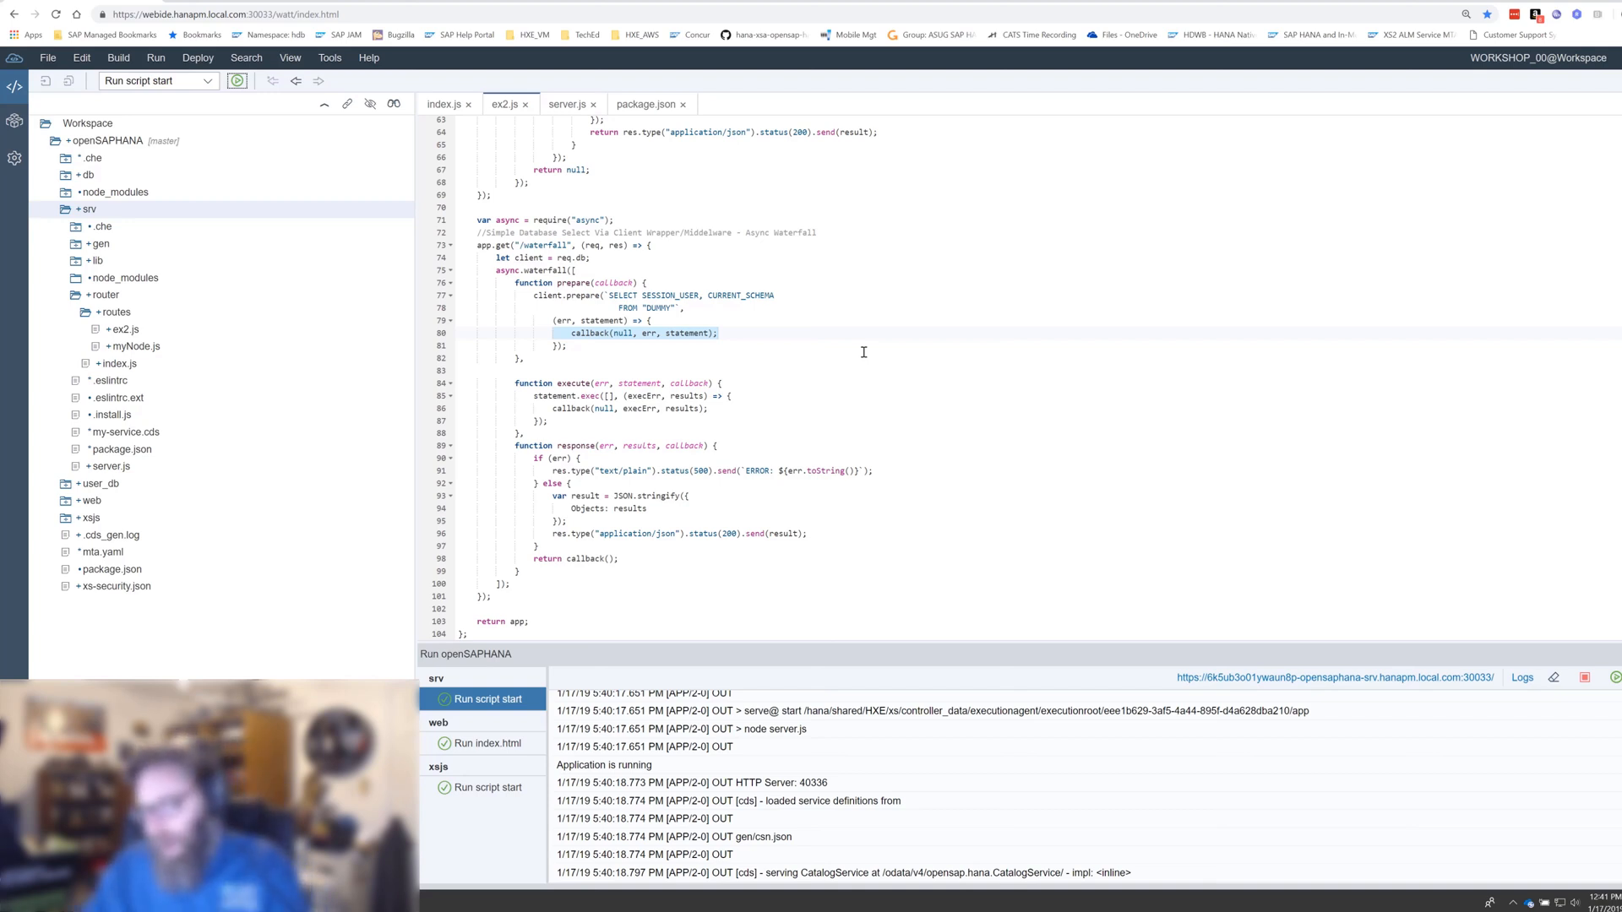
mouse_move(1287, 504)
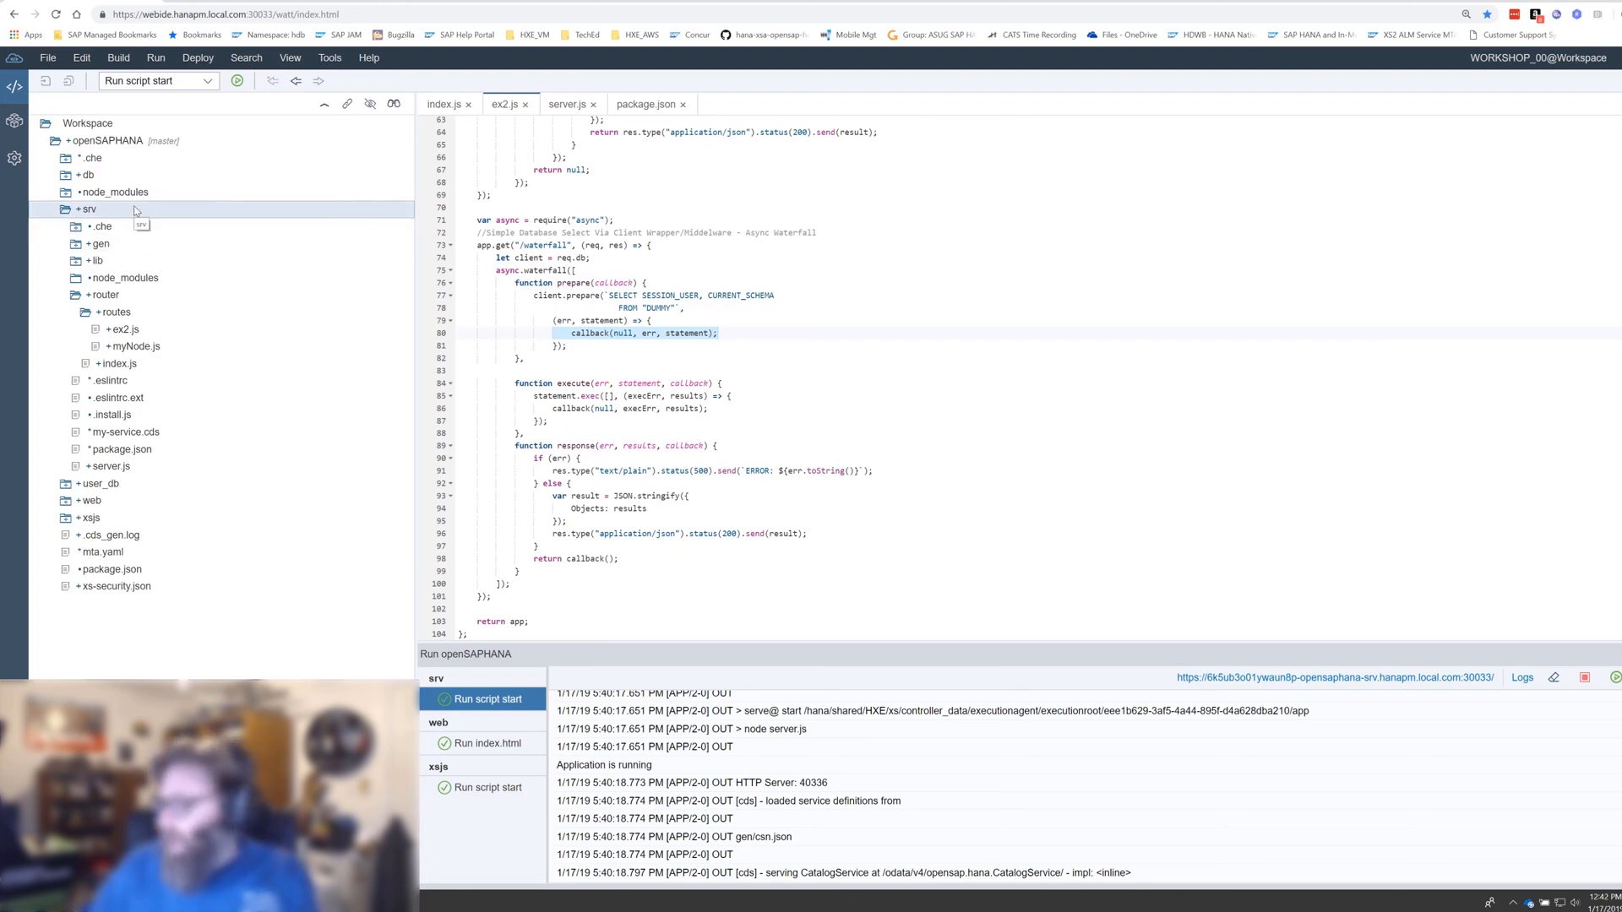
Step: Create utils/dbPromises.js under the srv folder via New > File
right_click(89, 209)
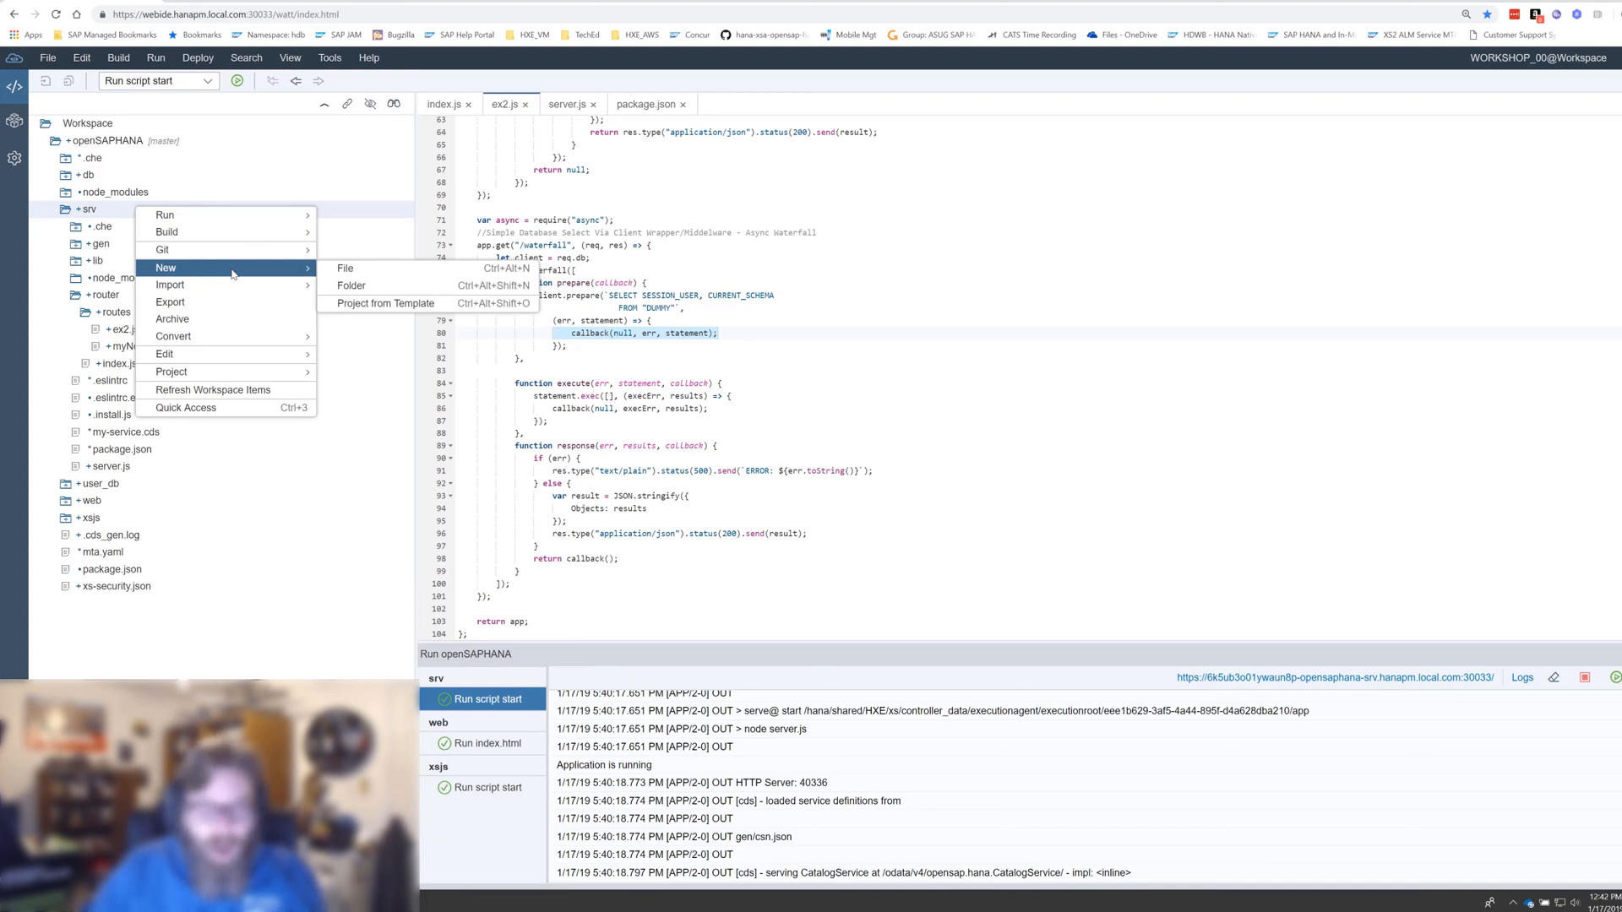
mouse_move(344, 268)
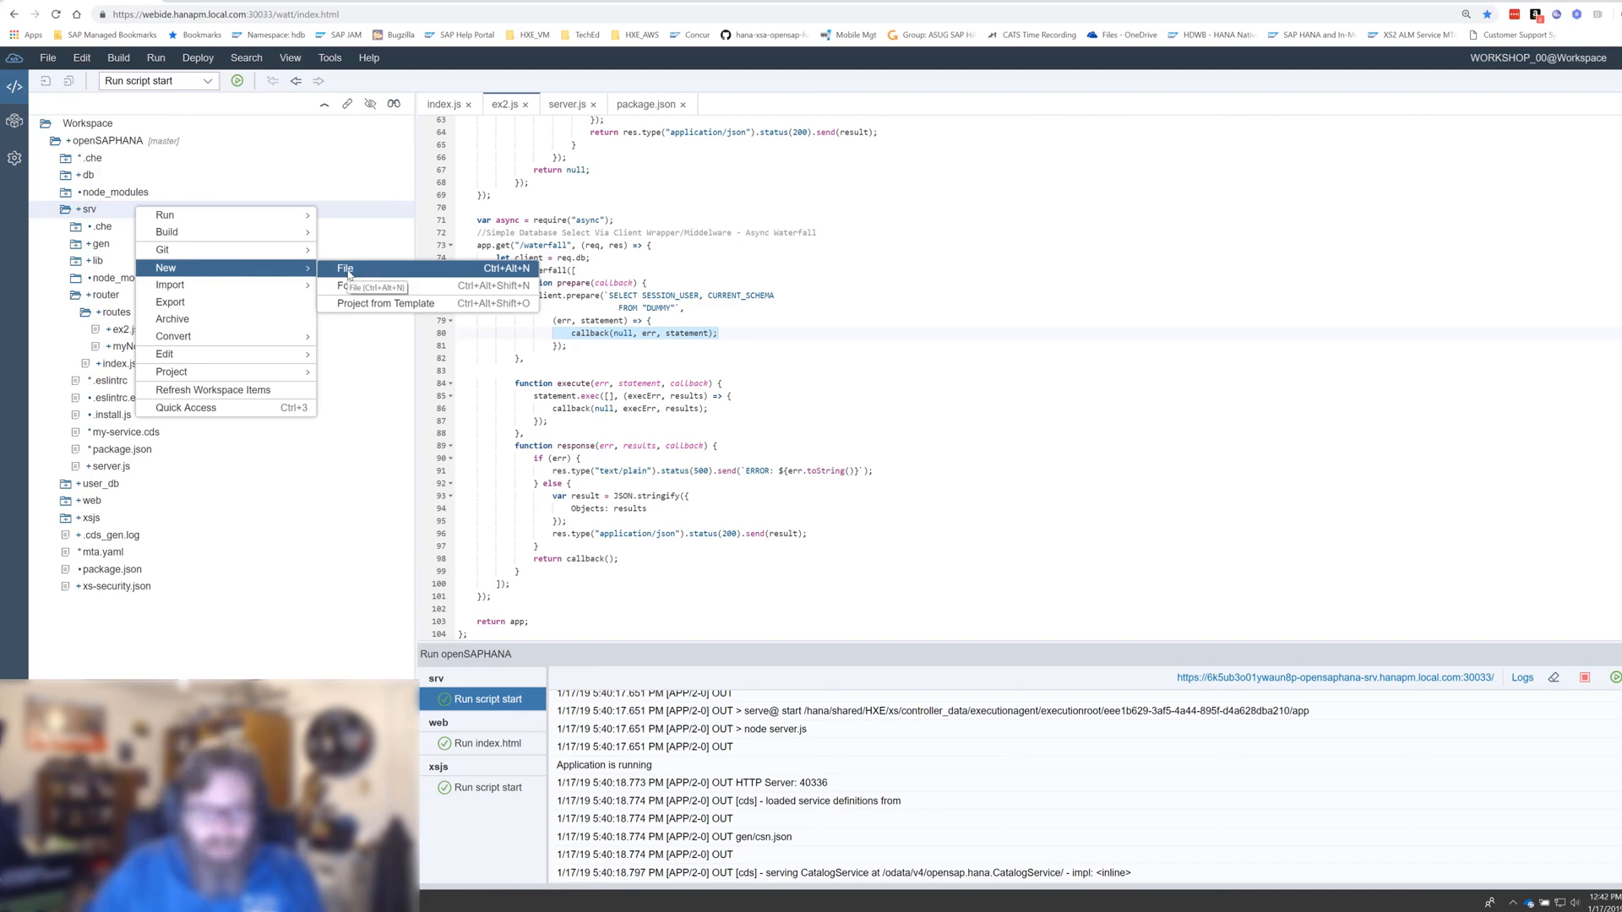
click(345, 268)
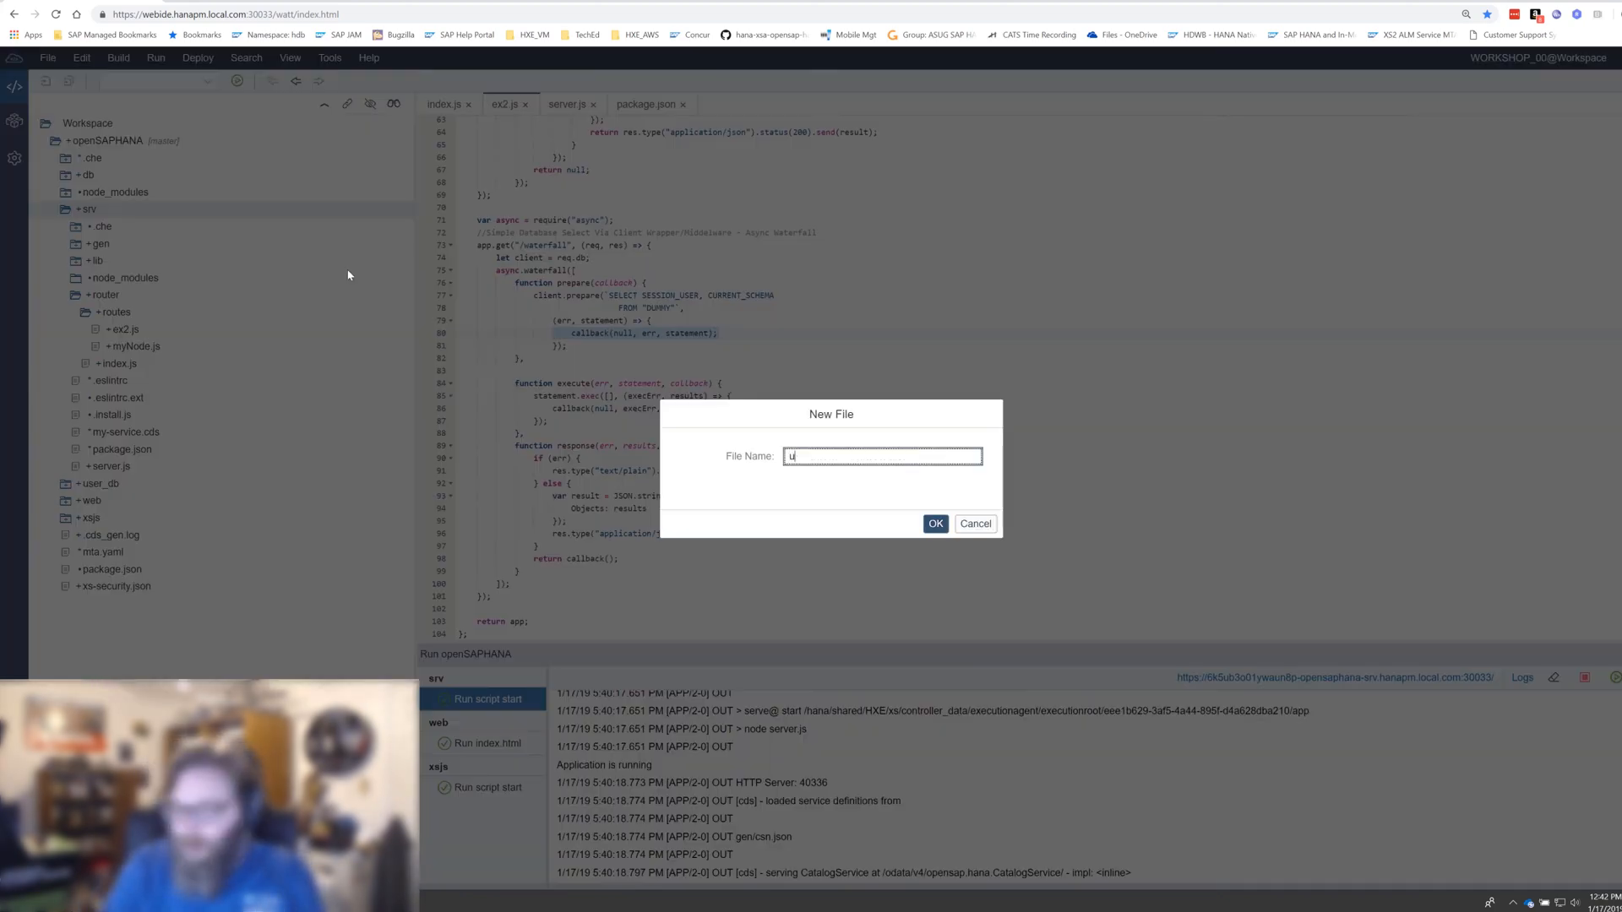
text(tils)
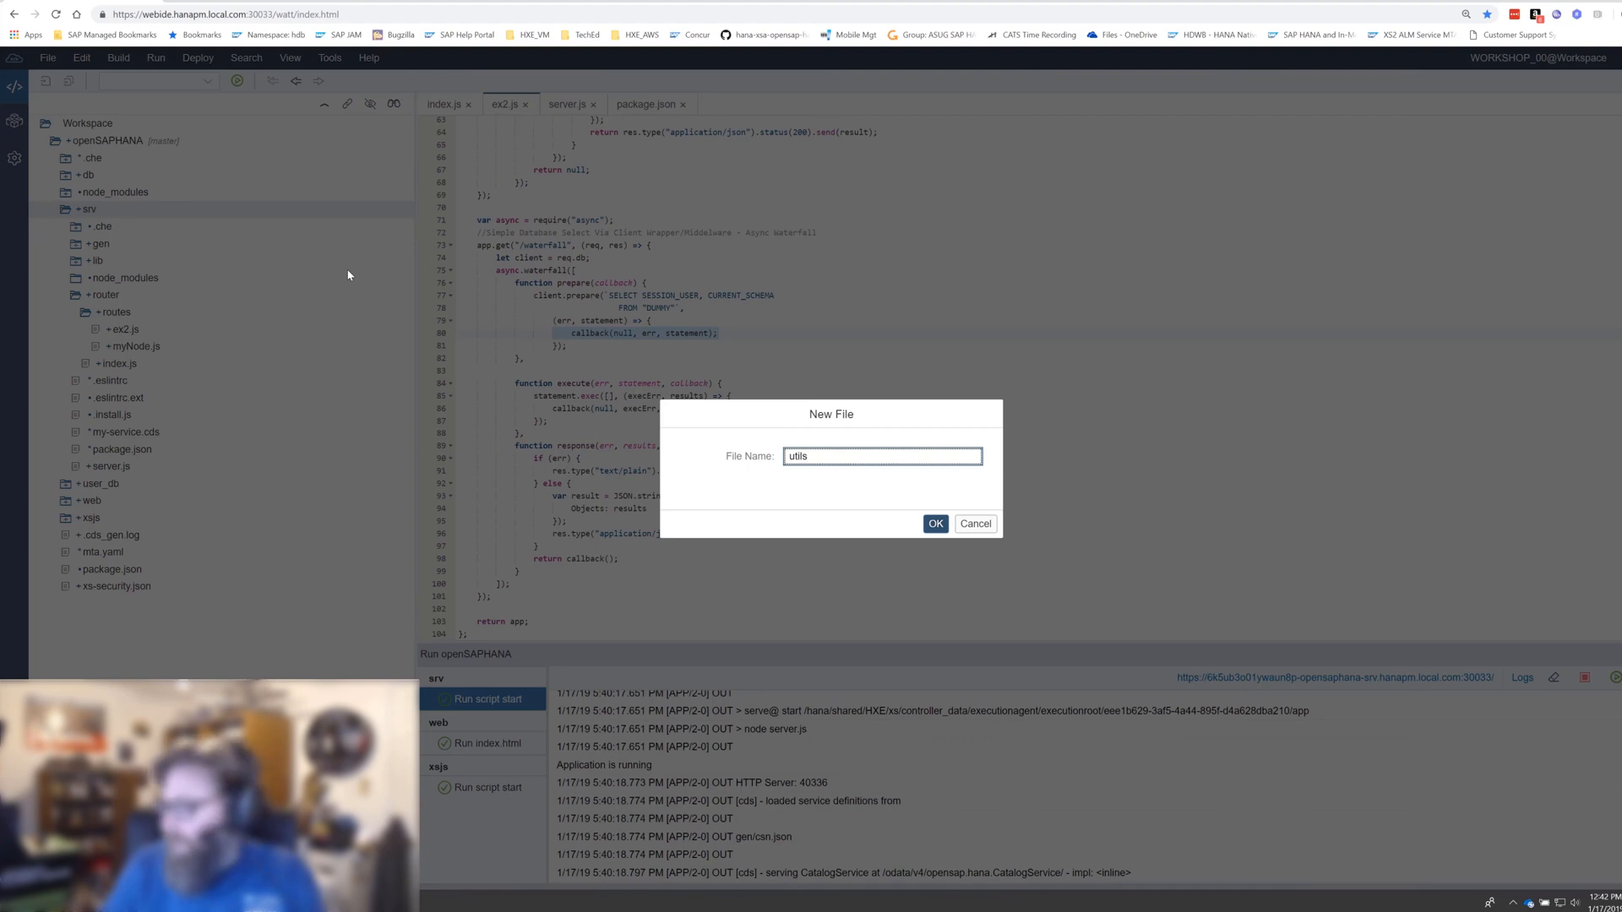
text(/dbPromises.js)
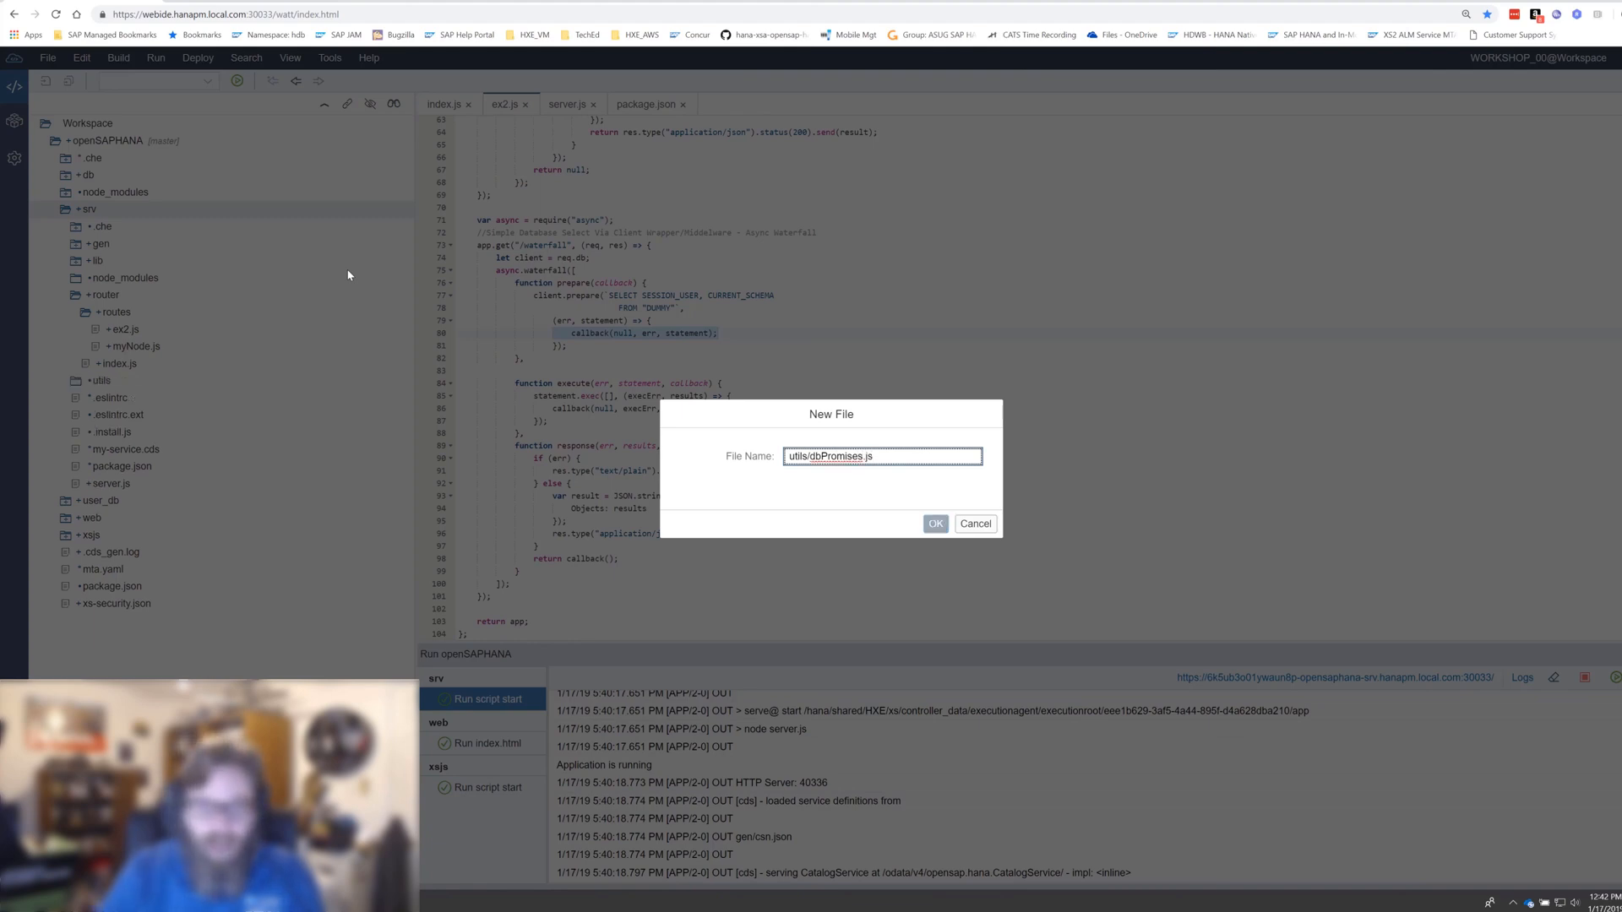
click(932, 524)
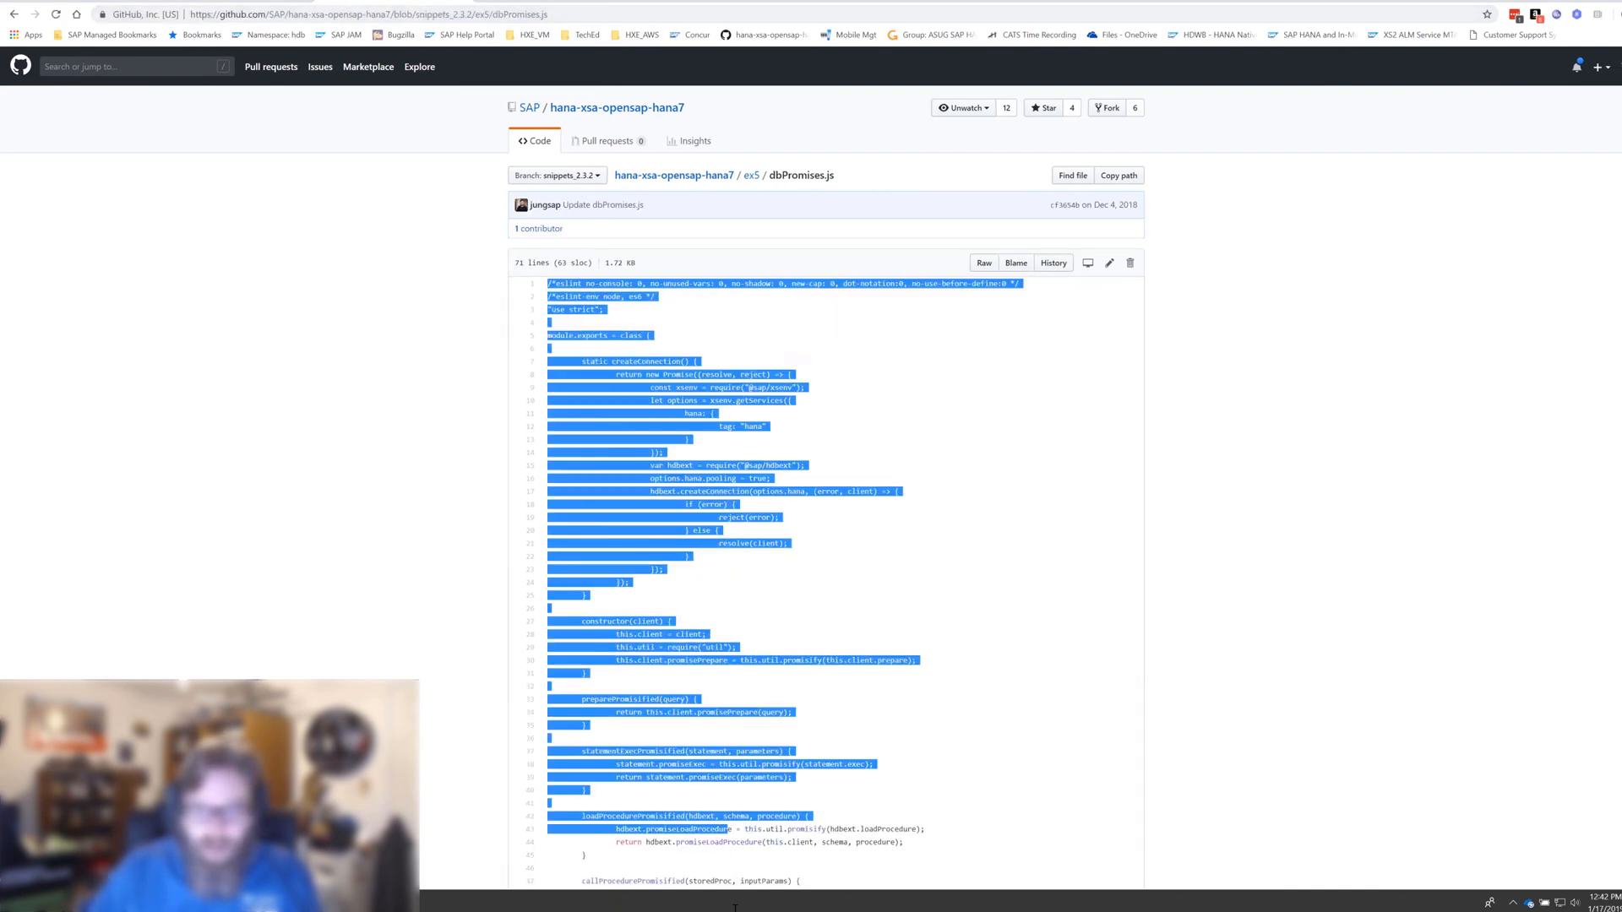
Step: Copy the full dbPromises.js snippet code from the GitHub exercise 5 page
scroll(down, 3)
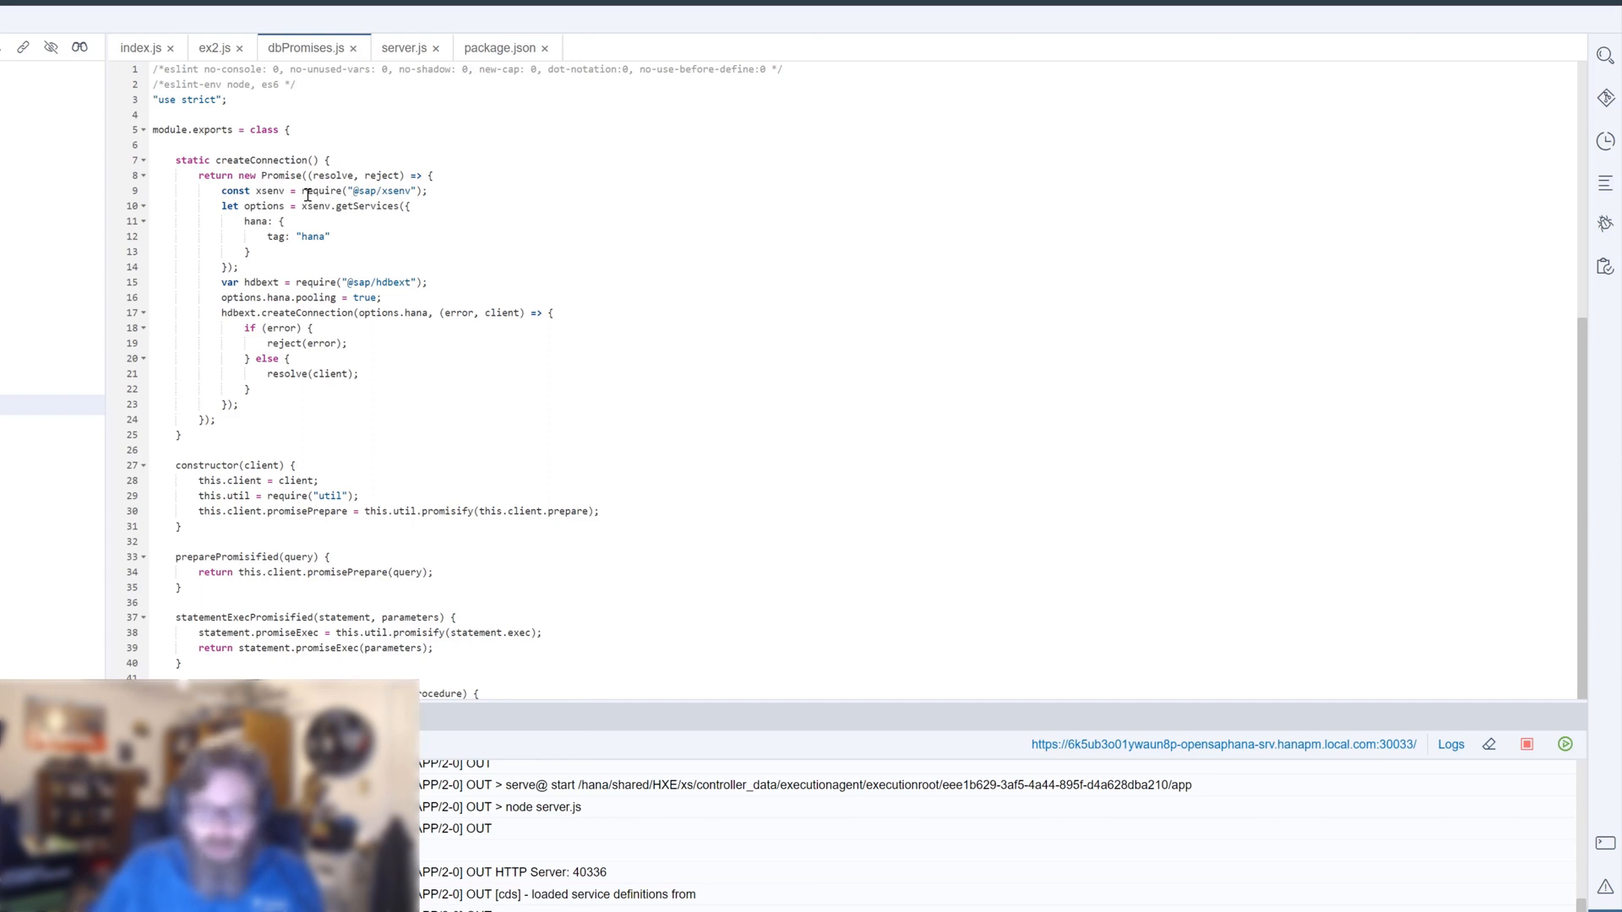
Step: Paste the promise-based HANA wrapper class into dbPromises.js and review its promisify call
scroll(down, 3)
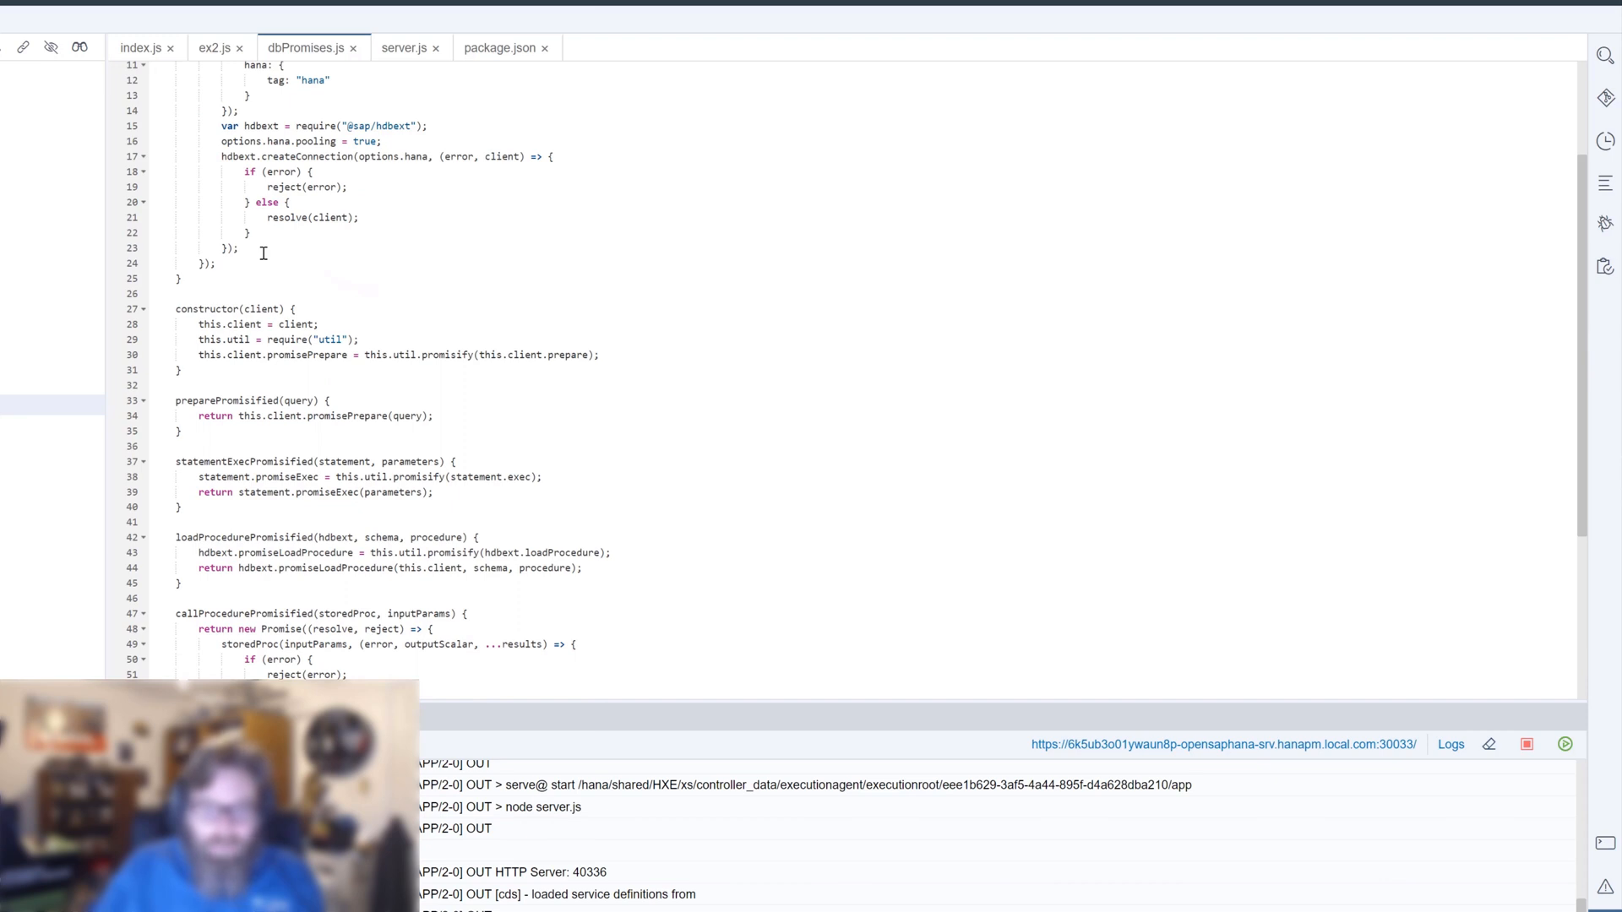
mouse_move(162, 304)
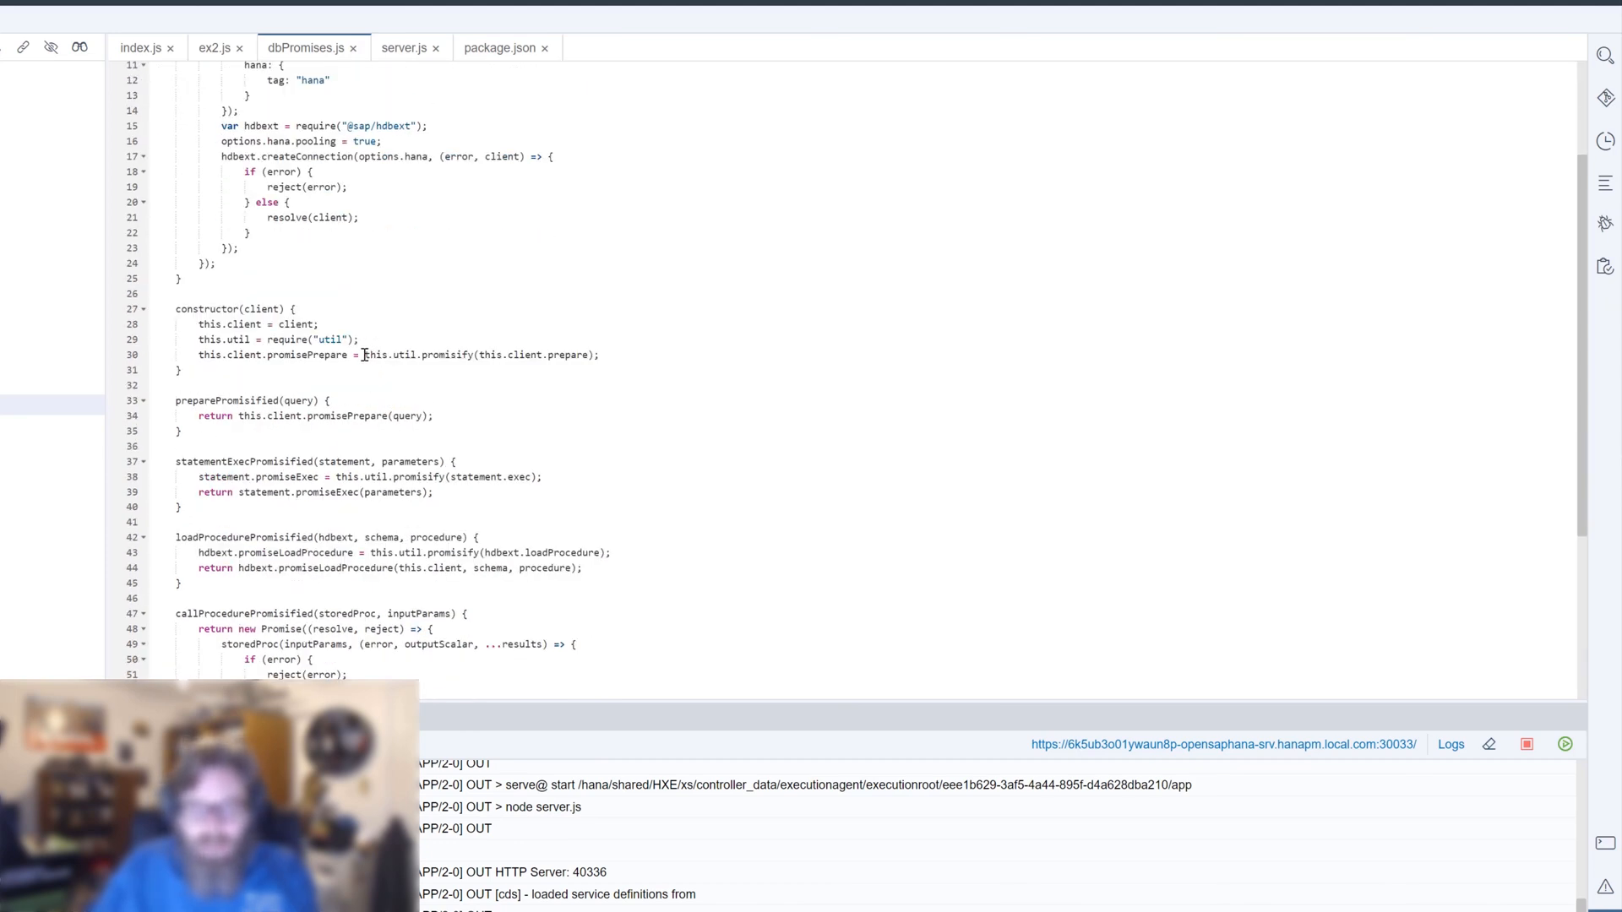
double_click(420, 355)
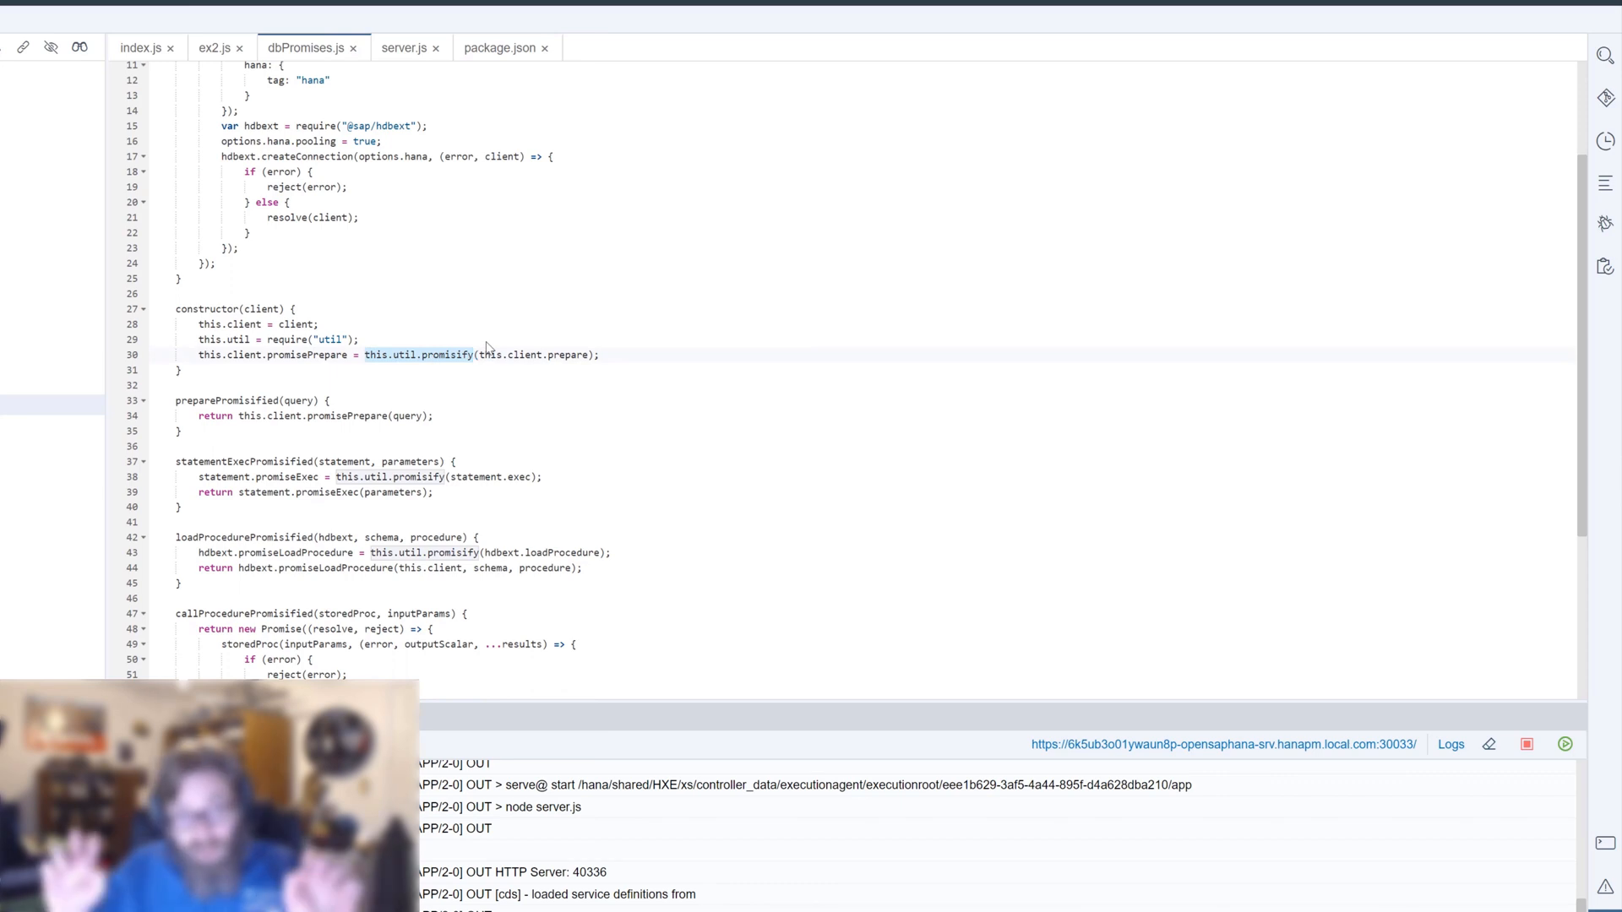
mouse_move(552, 398)
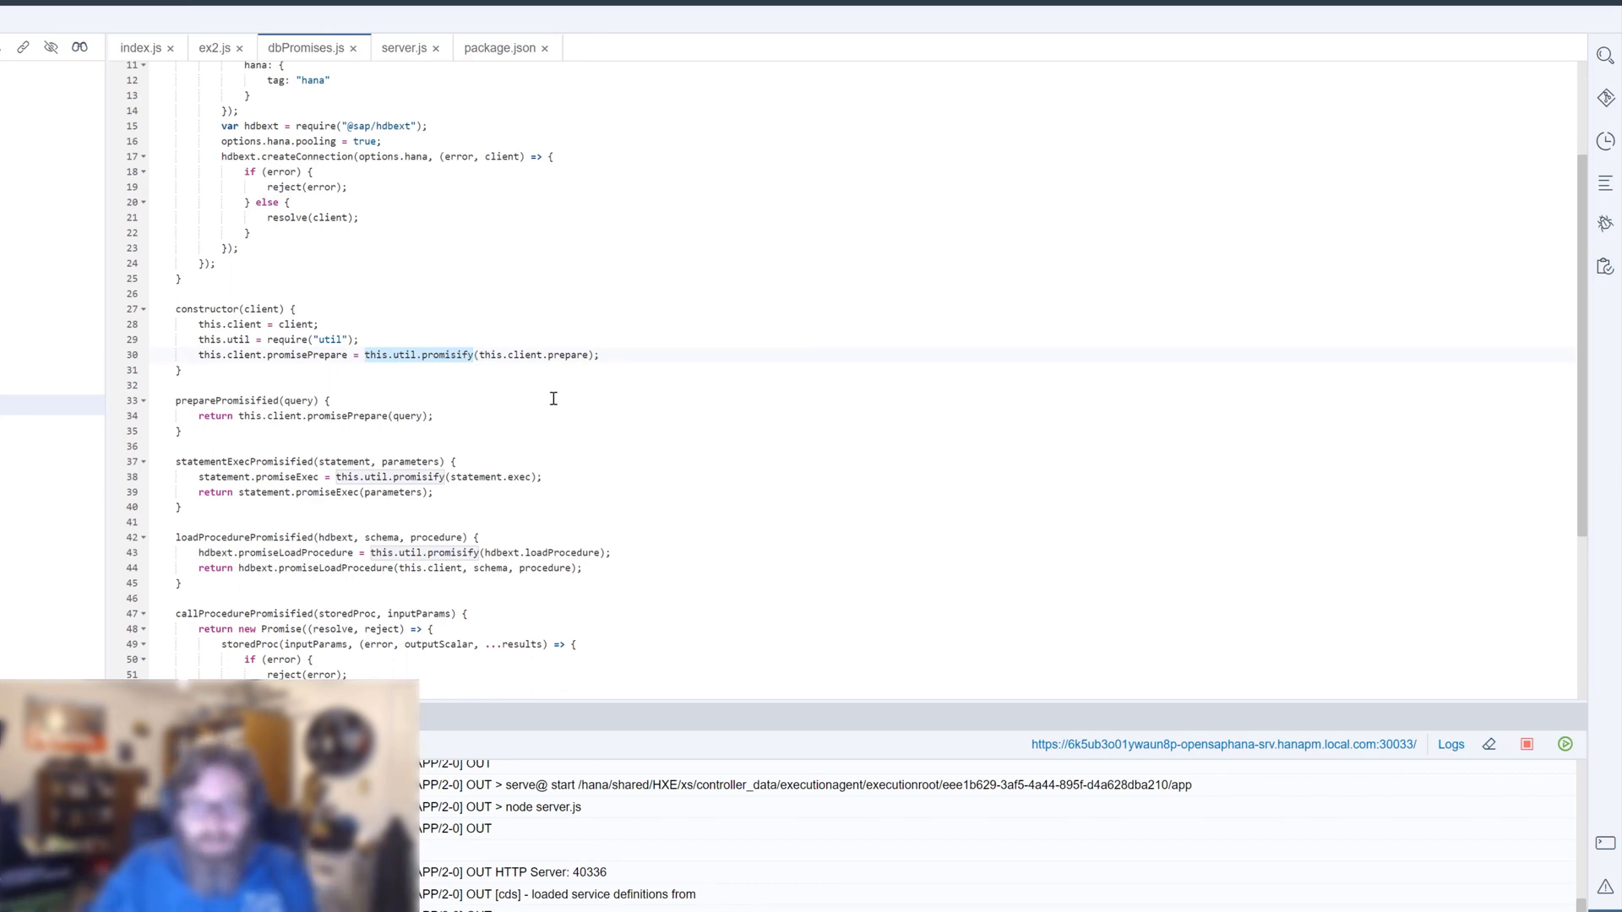
mouse_move(471, 355)
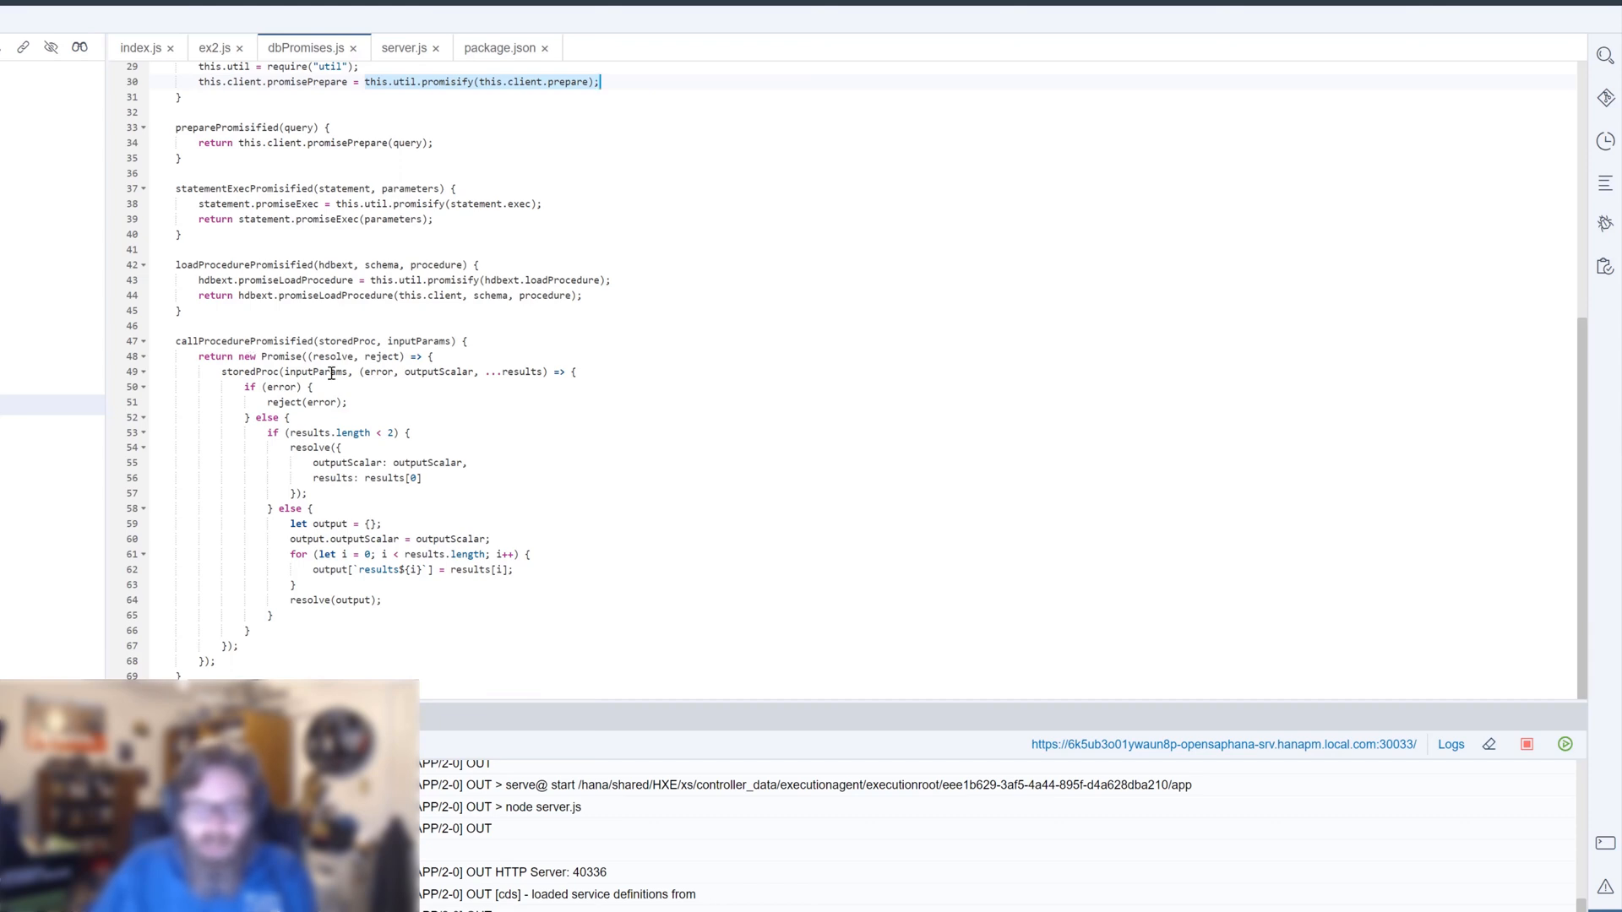
mouse_move(516, 373)
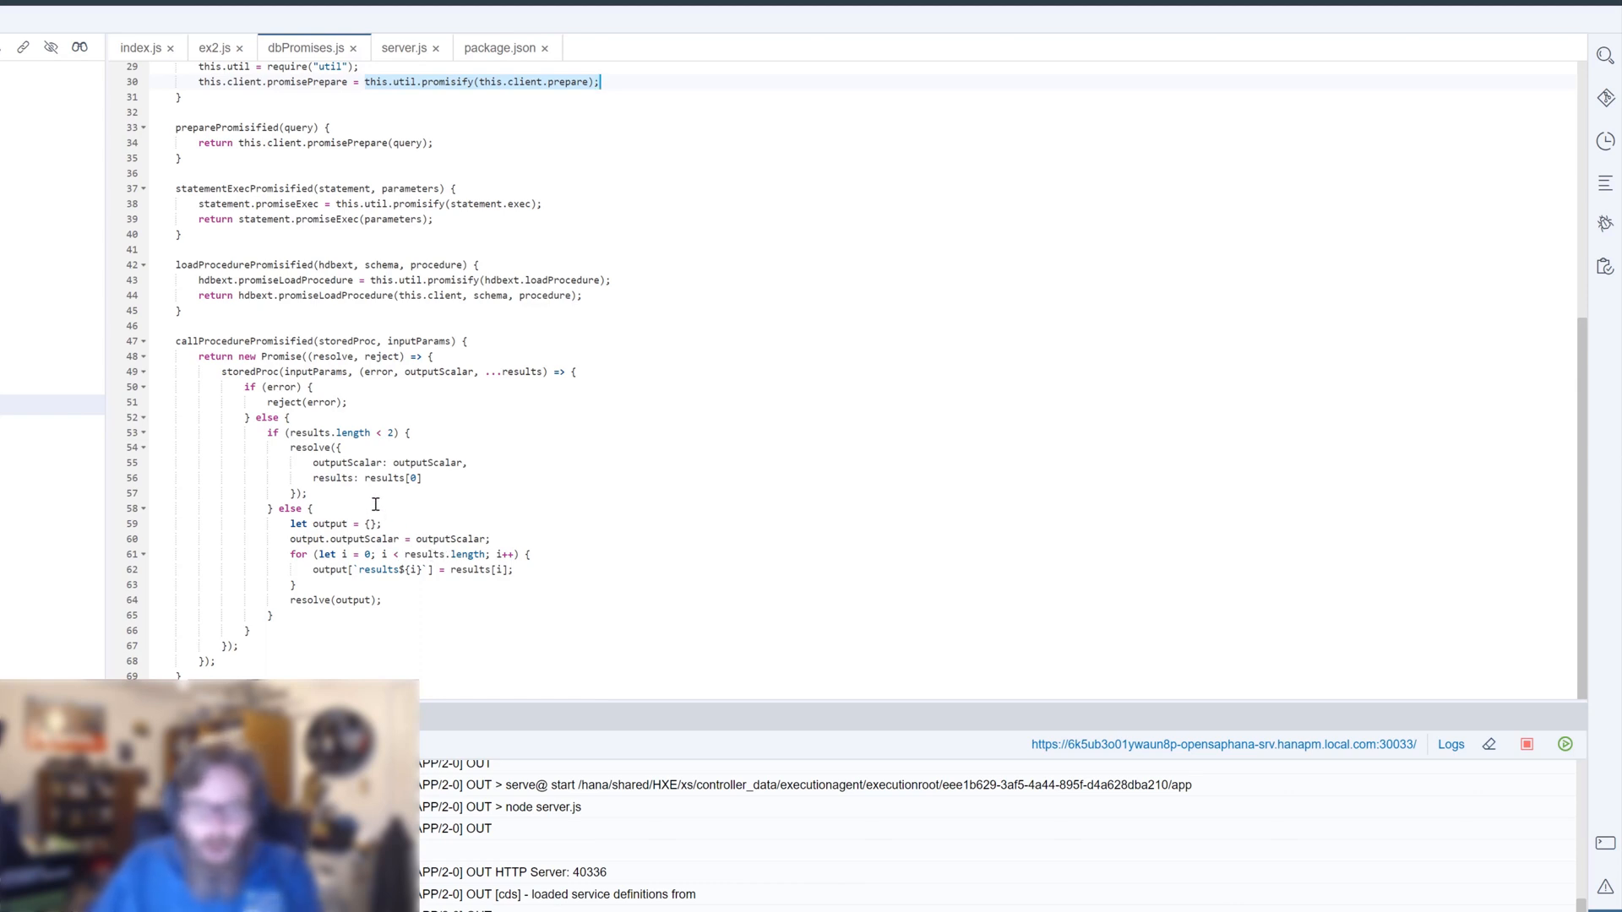
mouse_move(395, 402)
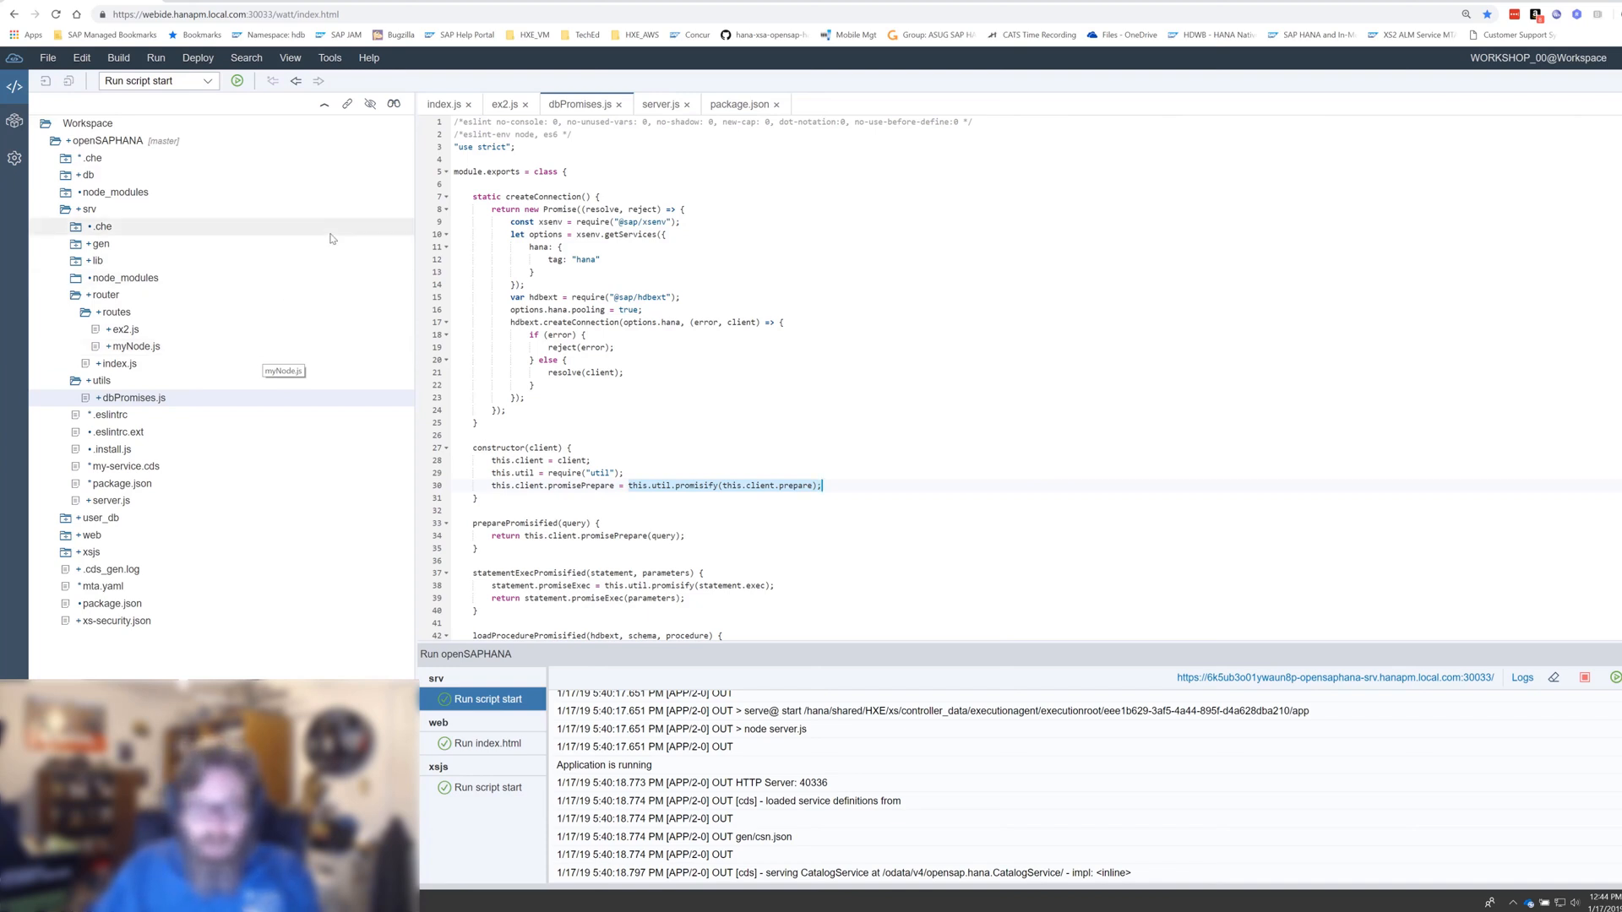
Step: Return to the ex5 snippets folder on GitHub and pick the next db snippet file
click(503, 103)
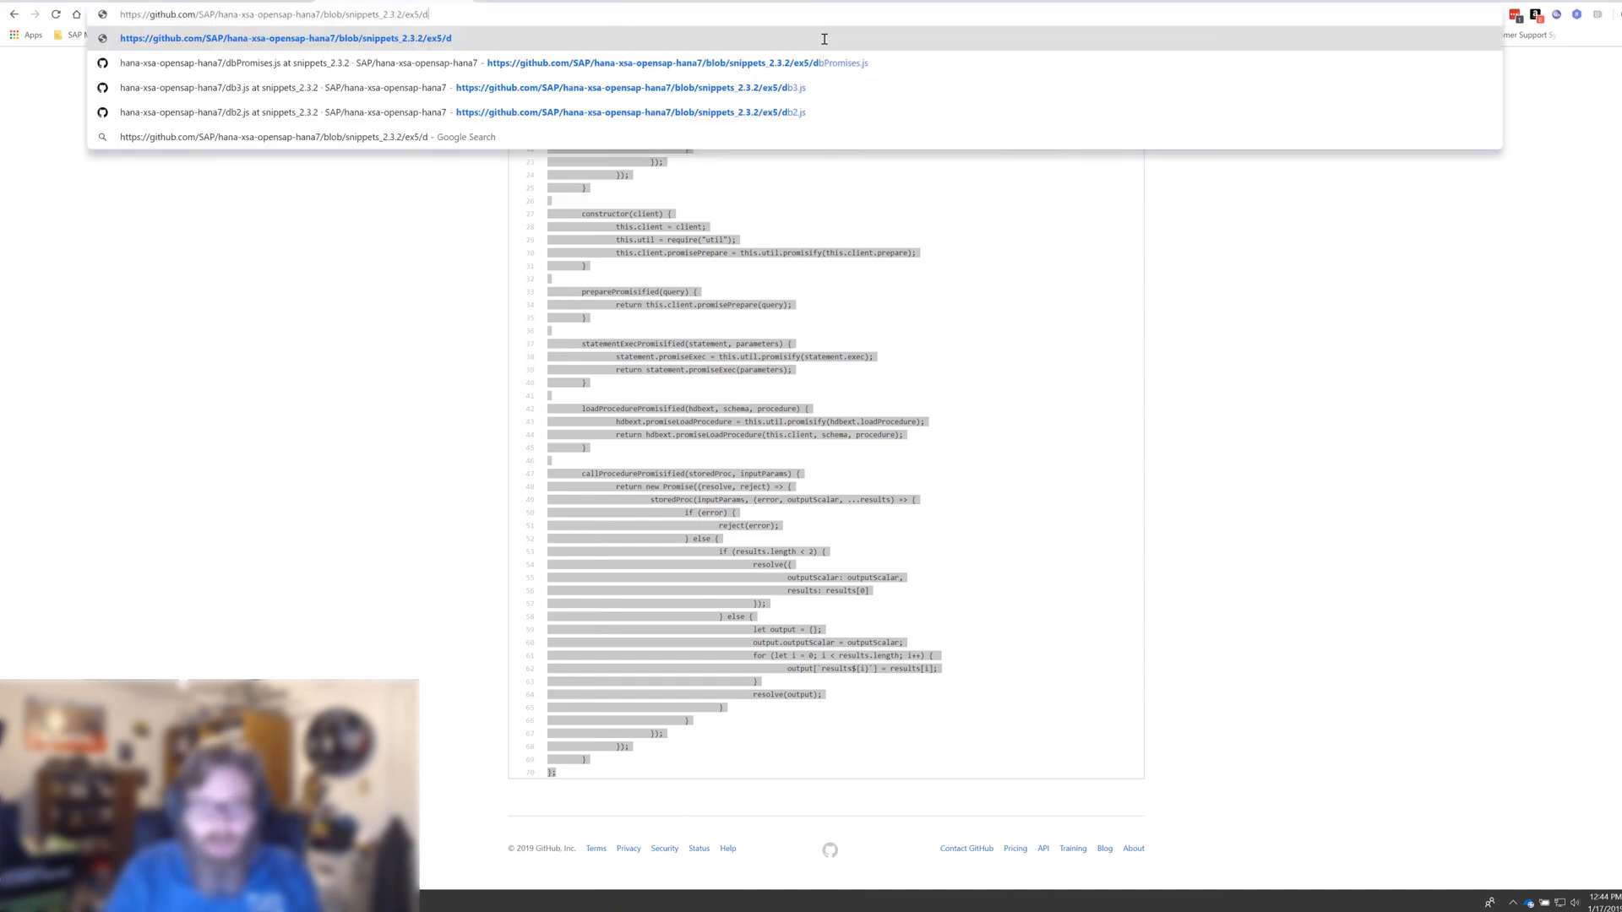
text(b)
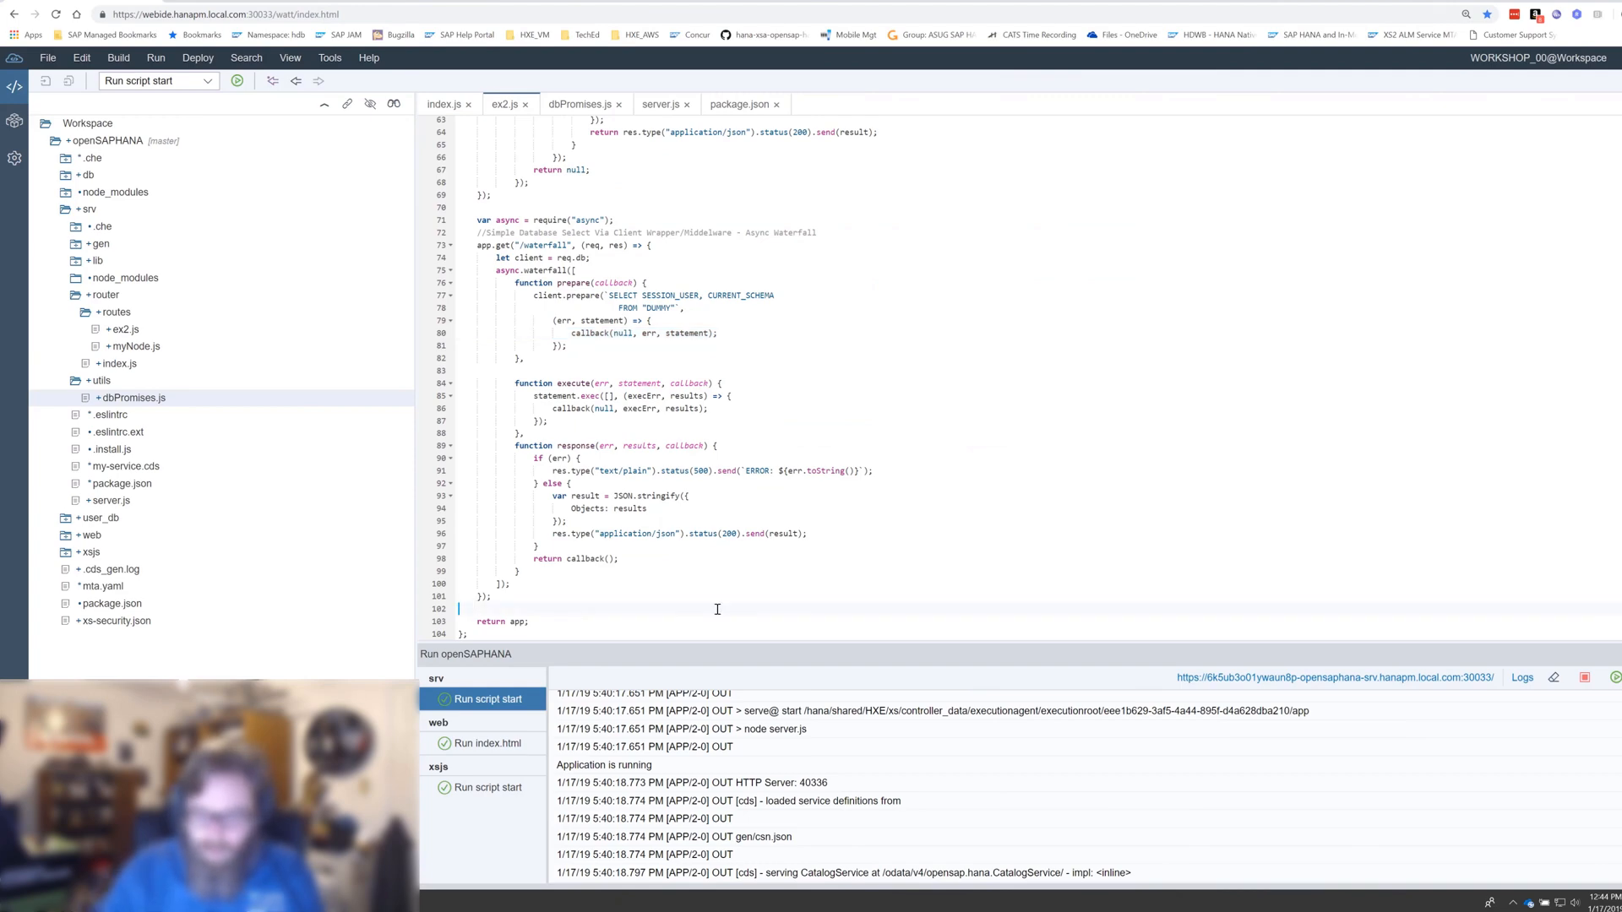
Step: Add the '//Simple Database Select Via Client Wrapper/Middelware - Promises' comment and /promises handler below the waterfall route
text(//Simple Database Select Via Client Wrapper/Middelware - Promises)
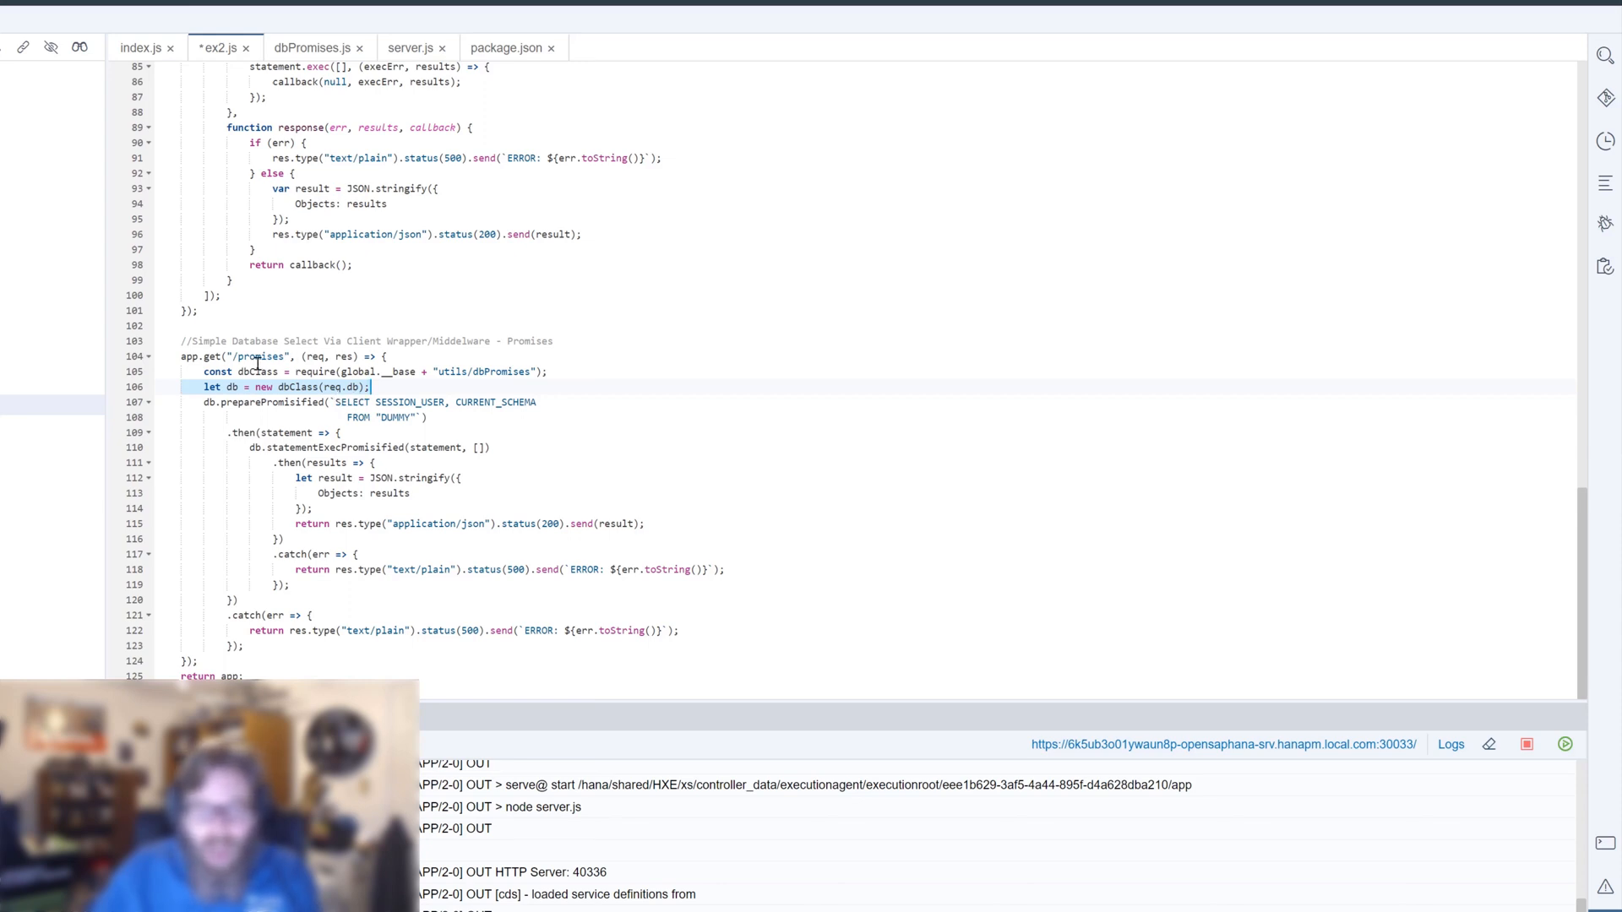
mouse_move(360, 398)
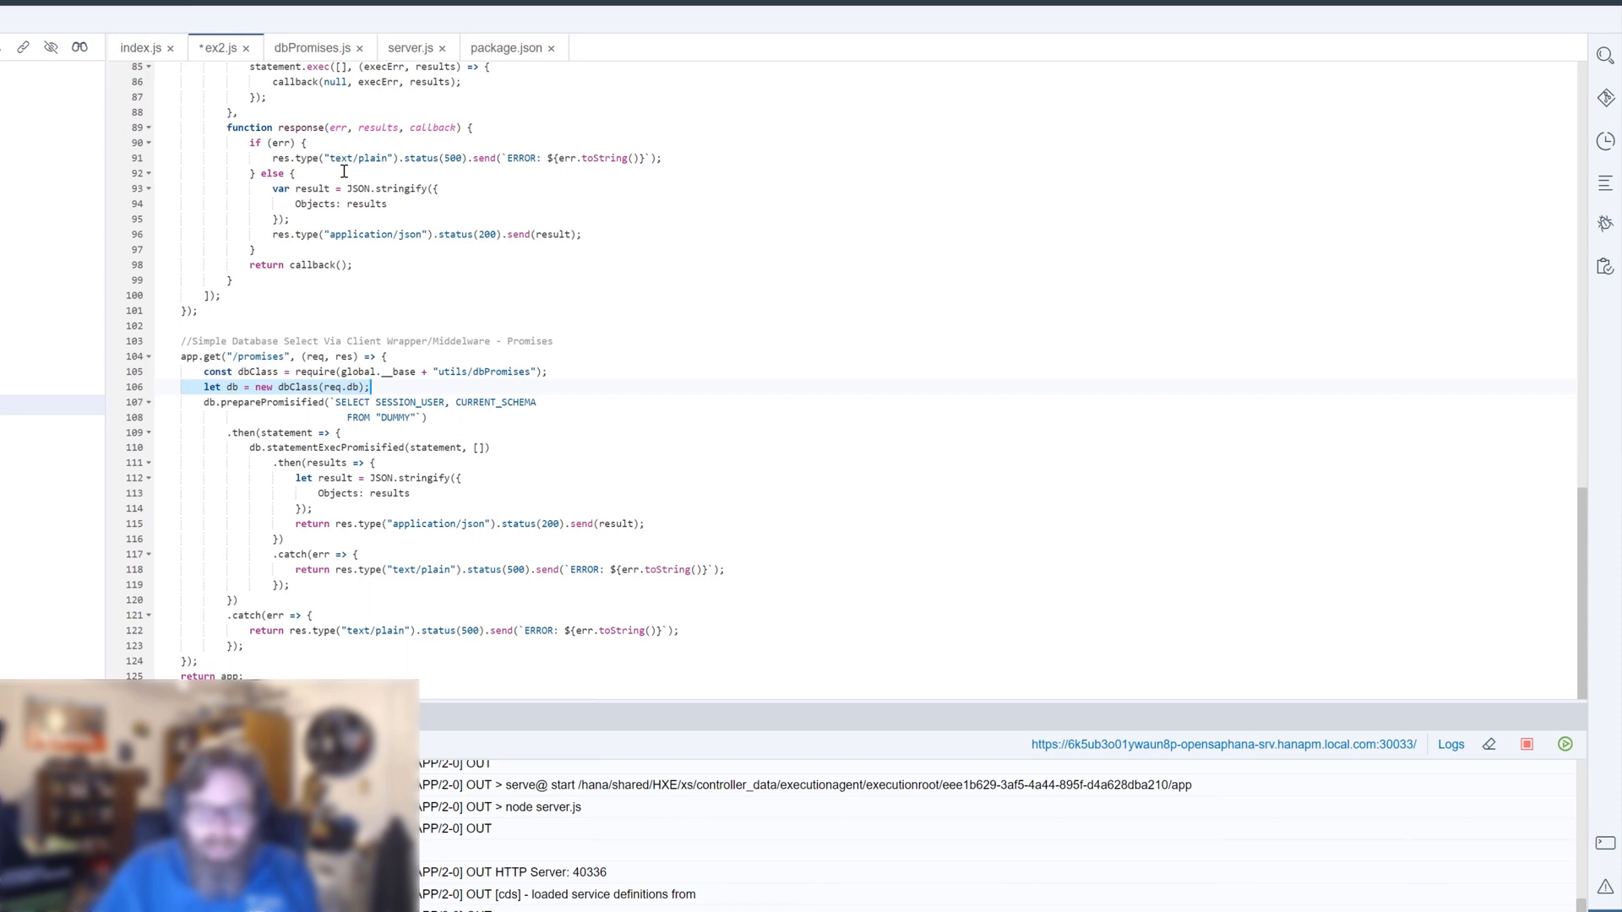
mouse_move(258, 300)
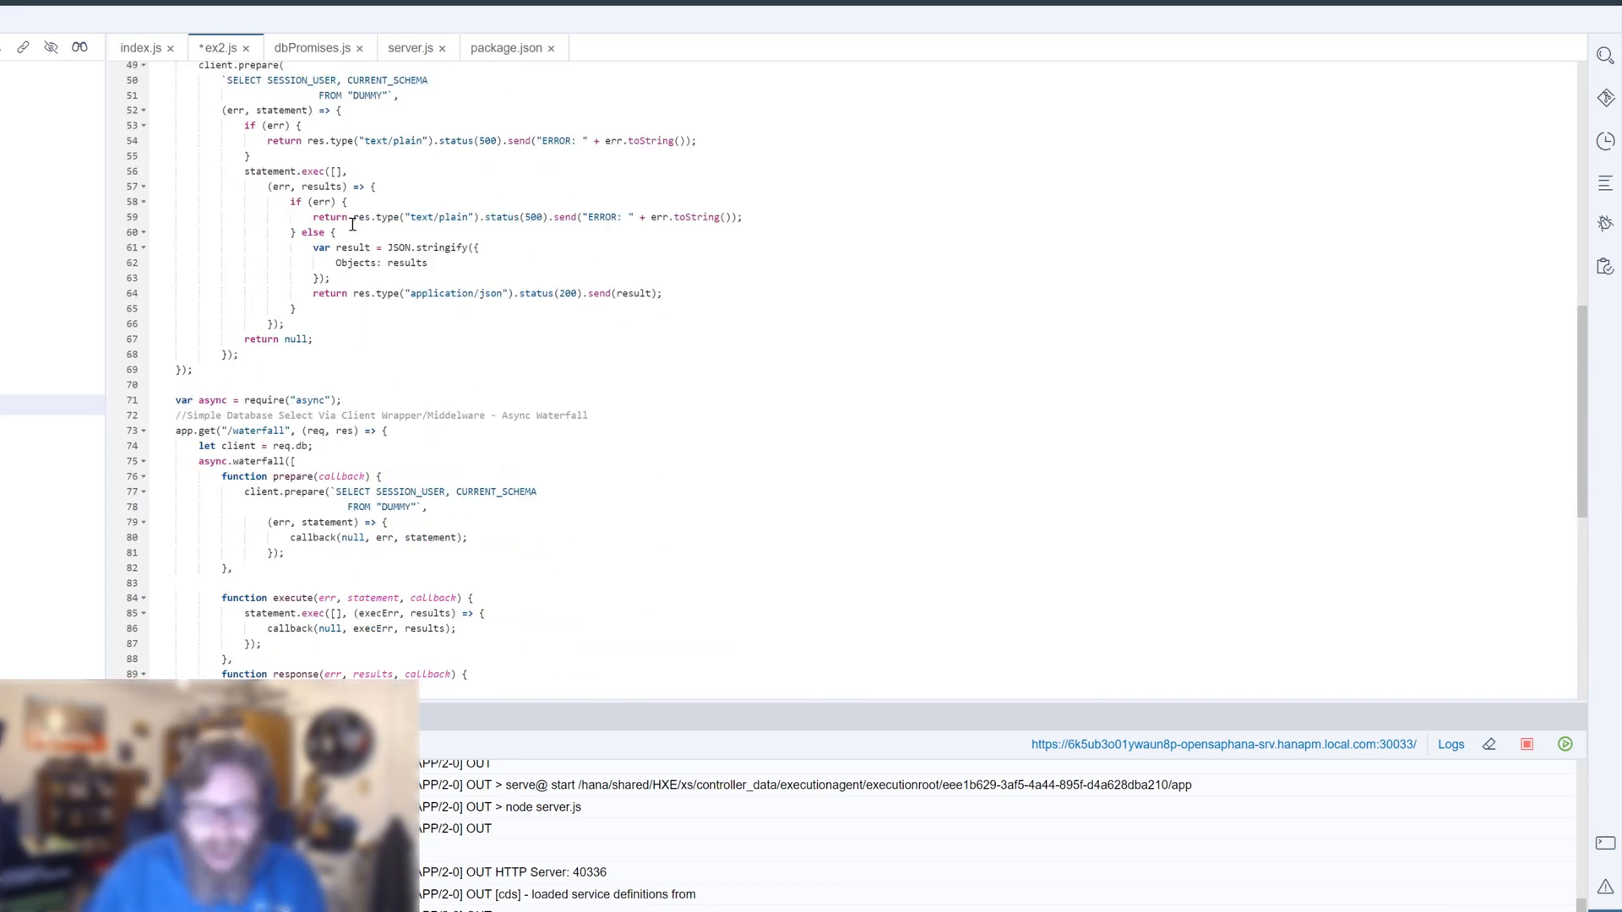
scroll(down, 3)
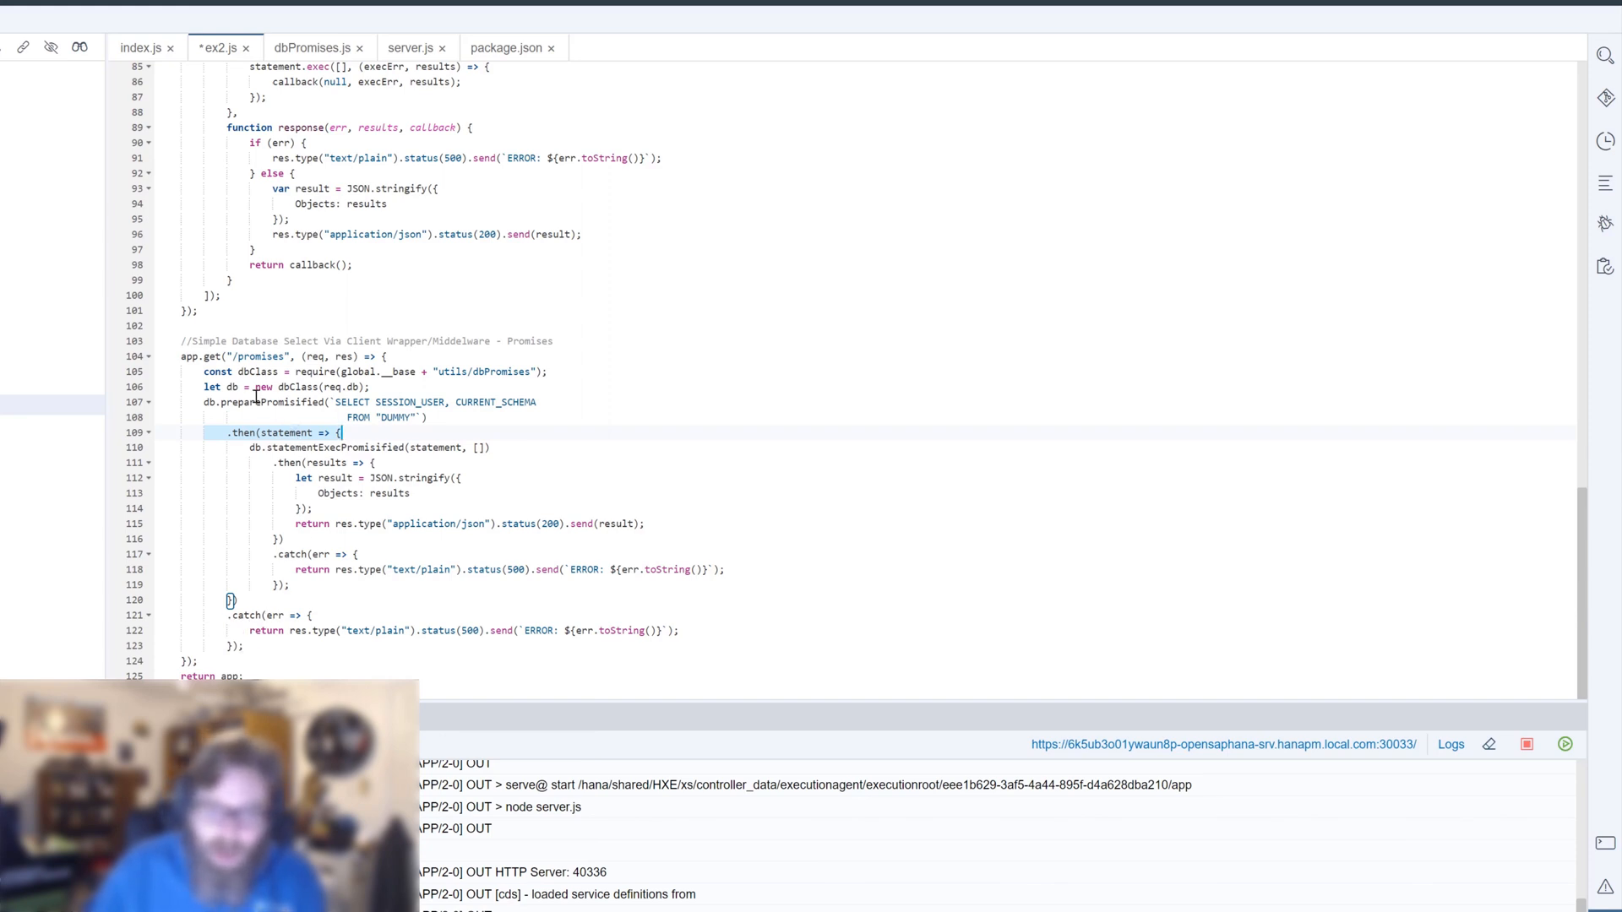
mouse_move(181, 357)
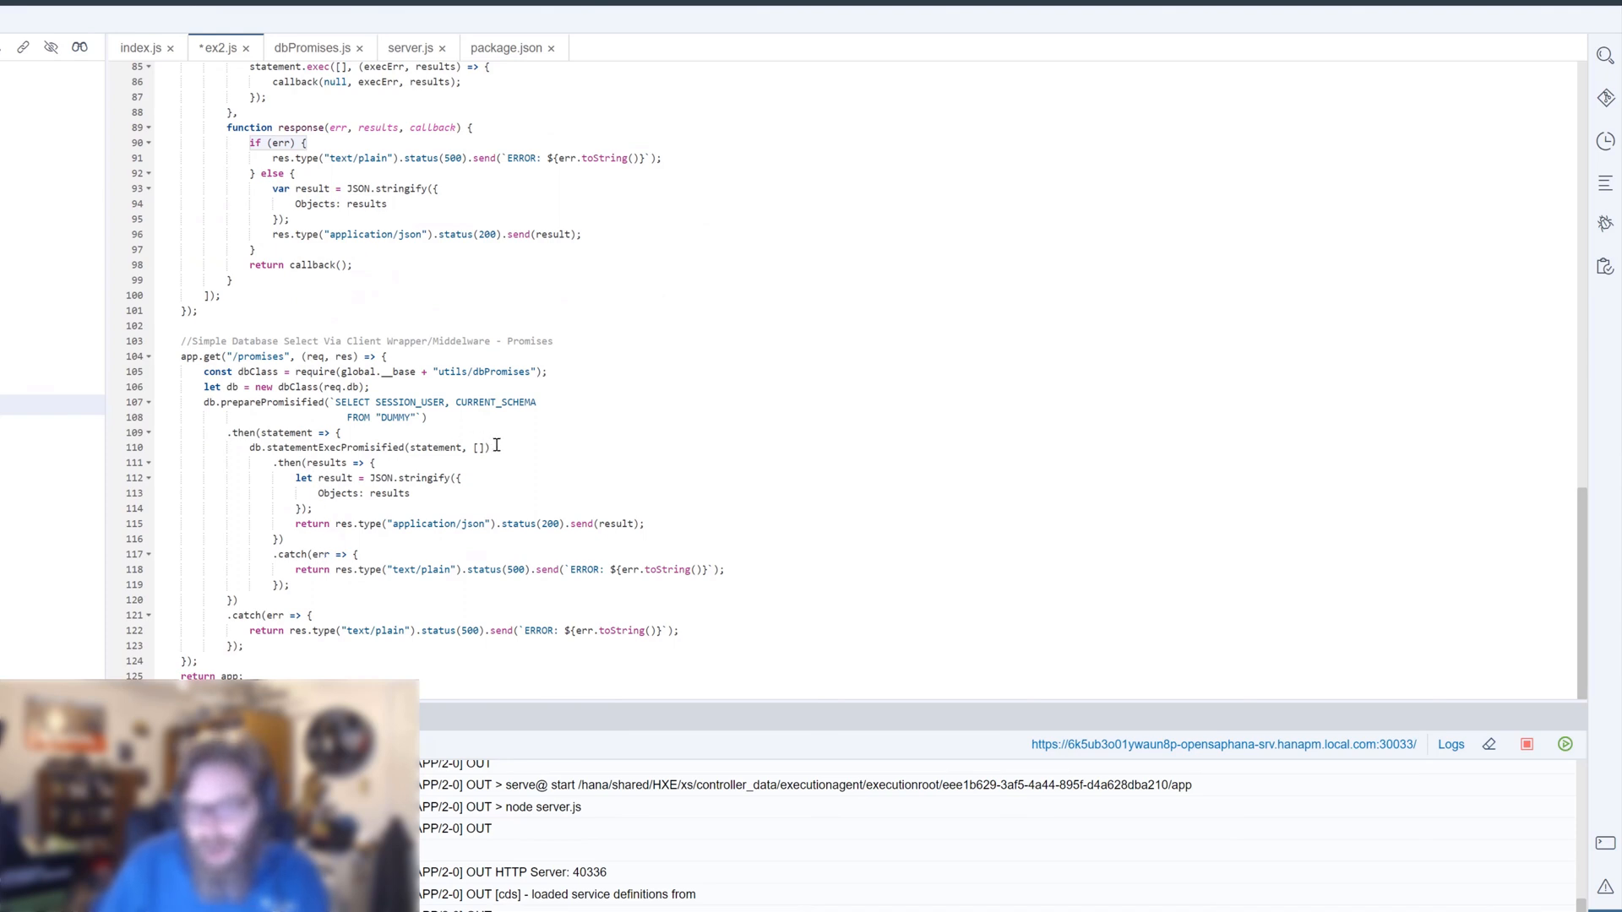
mouse_move(347, 467)
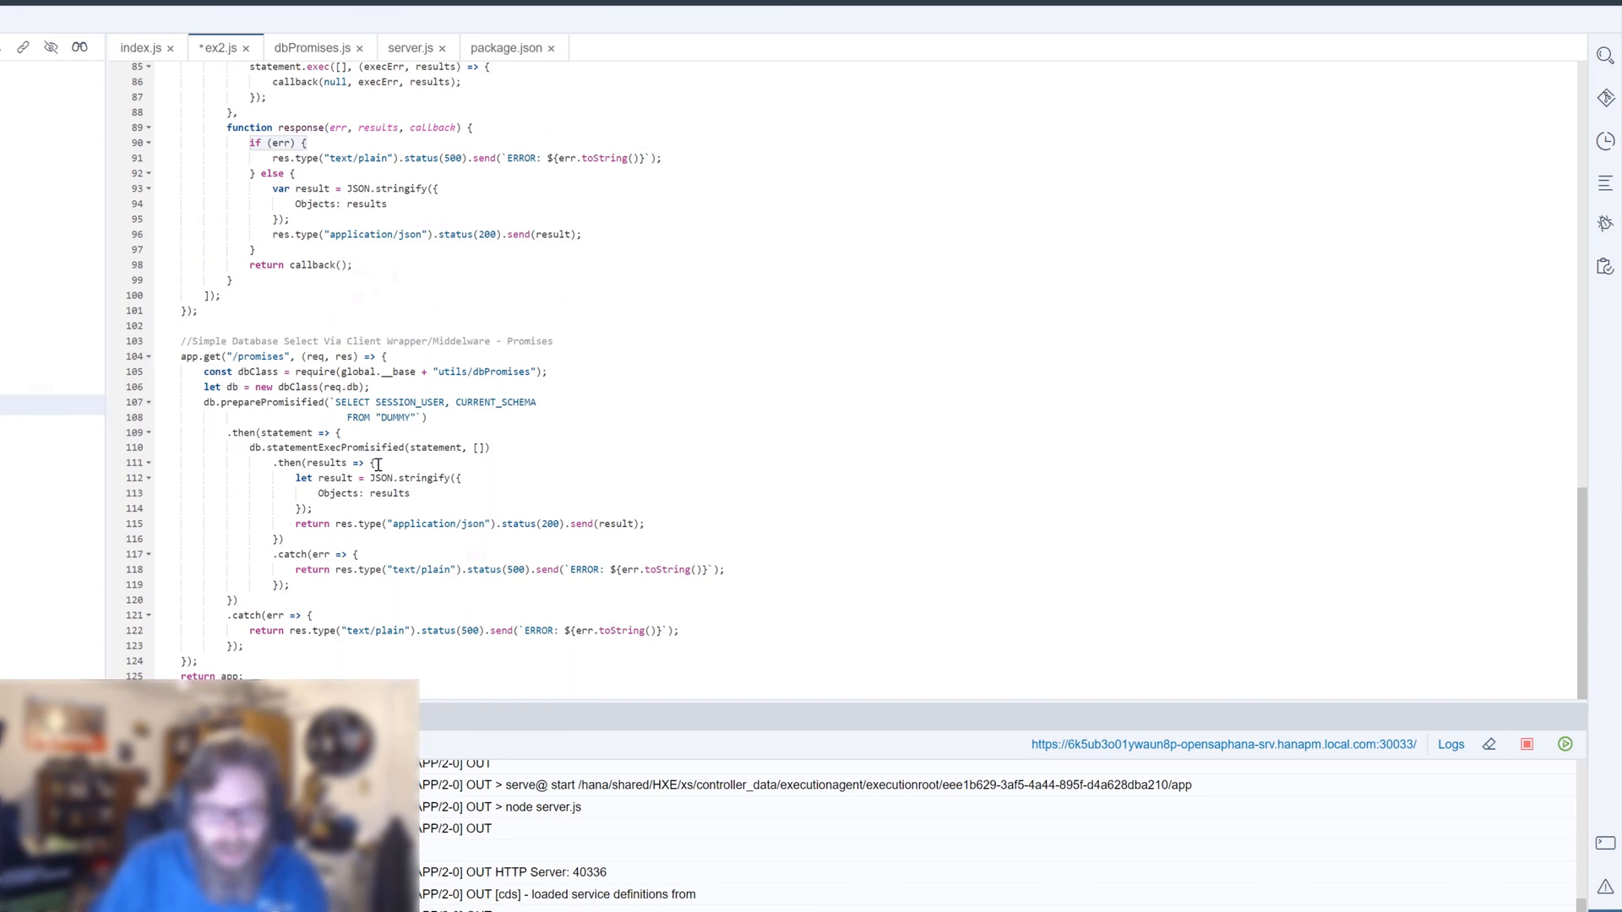
mouse_move(327, 483)
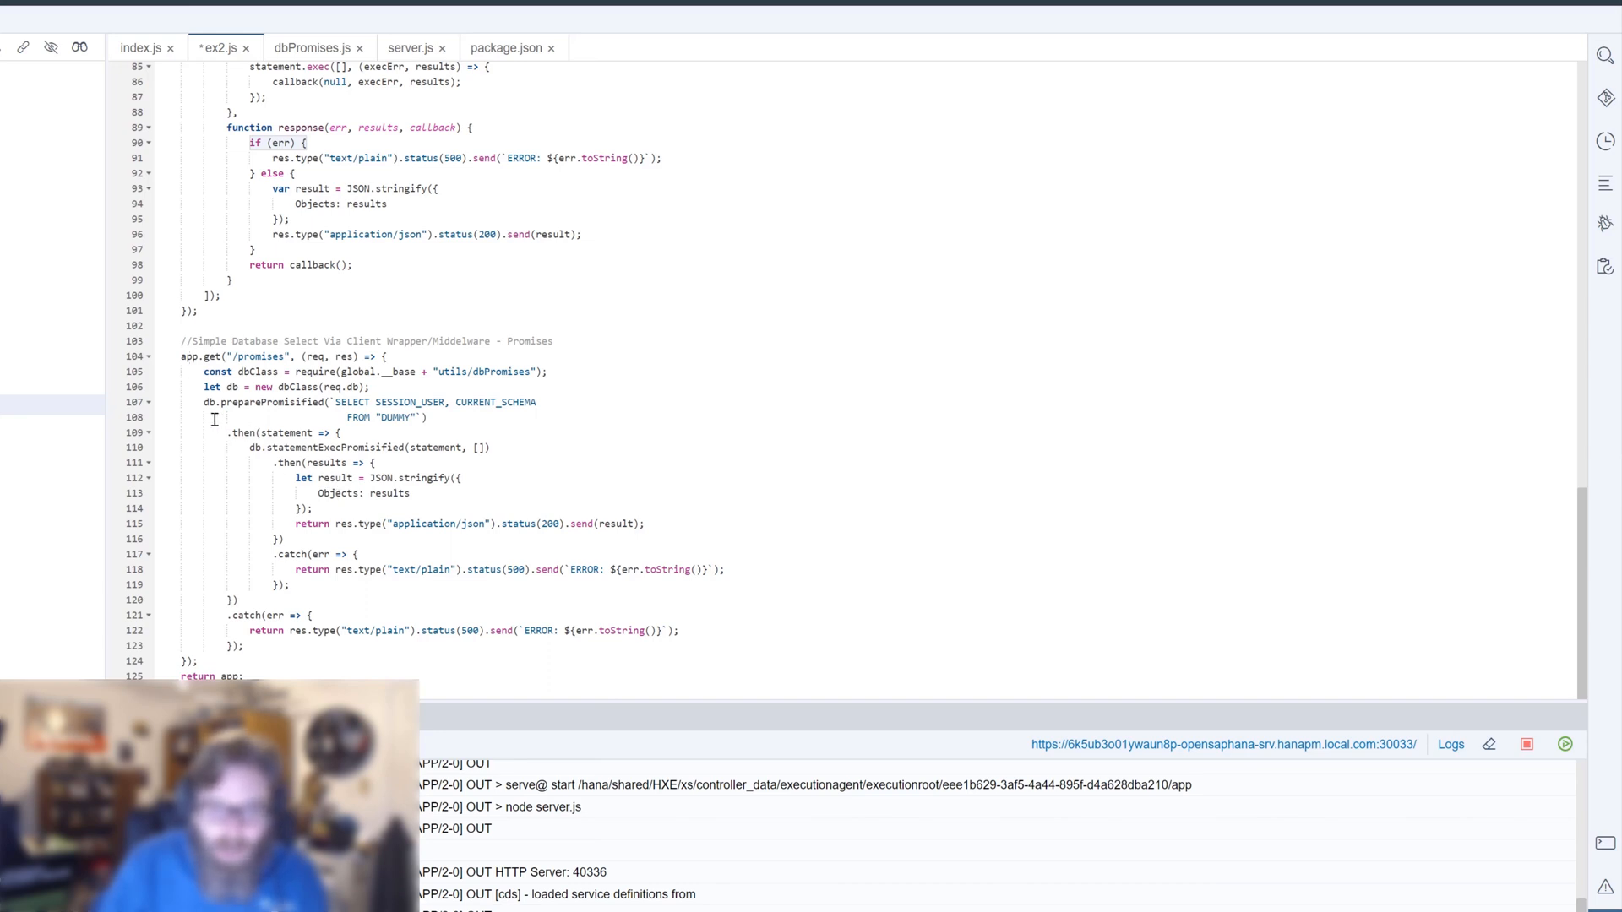
mouse_move(341, 405)
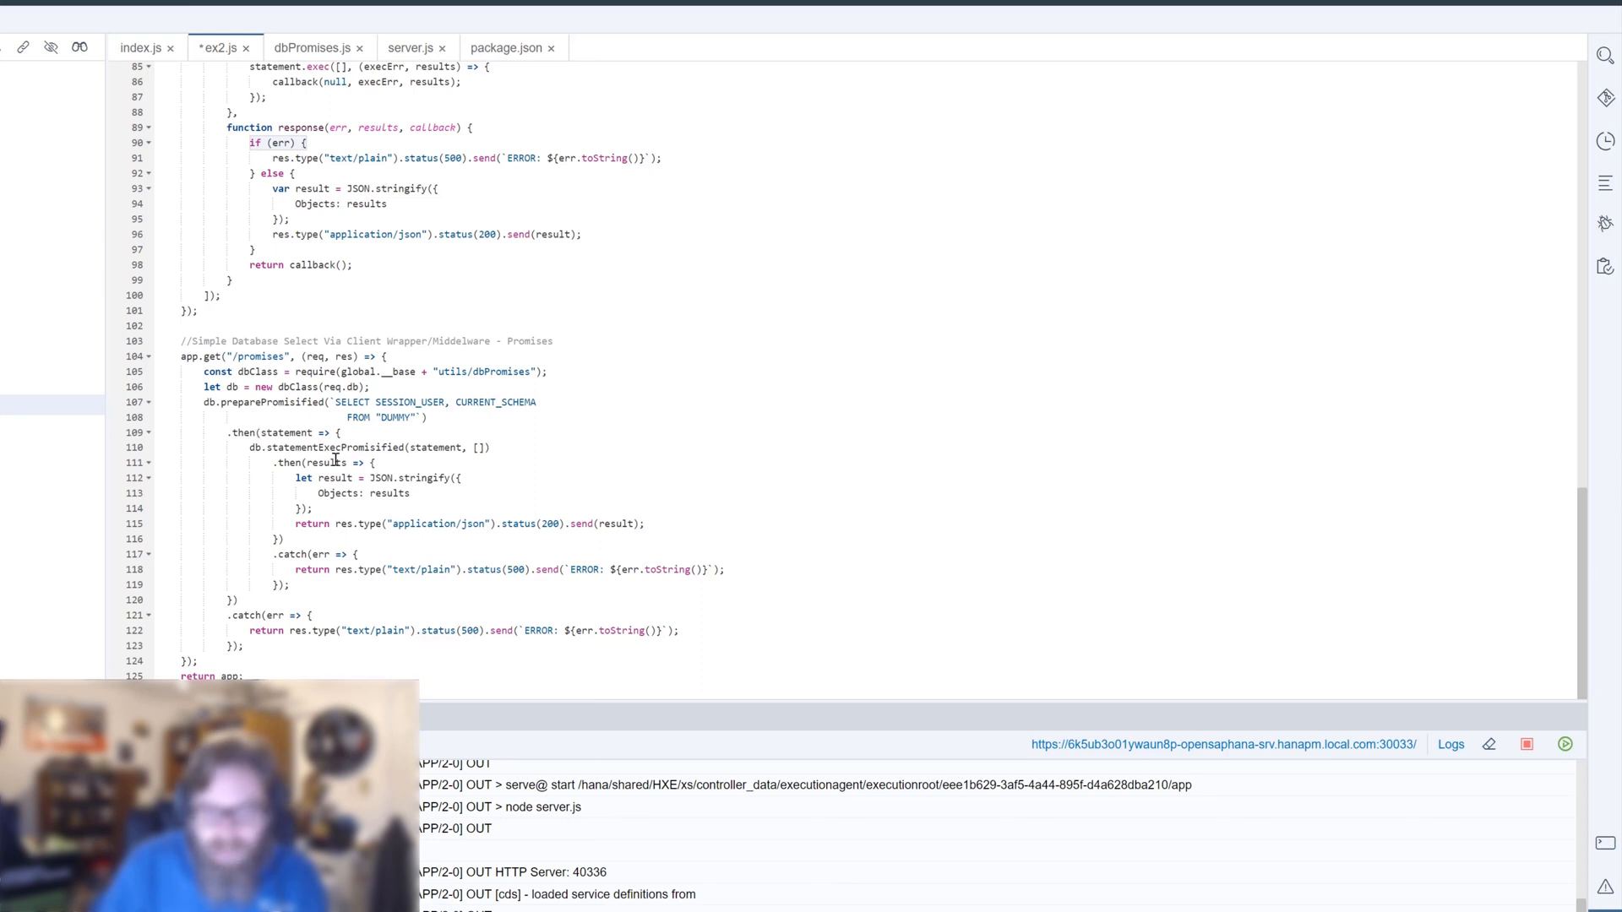
mouse_move(311, 502)
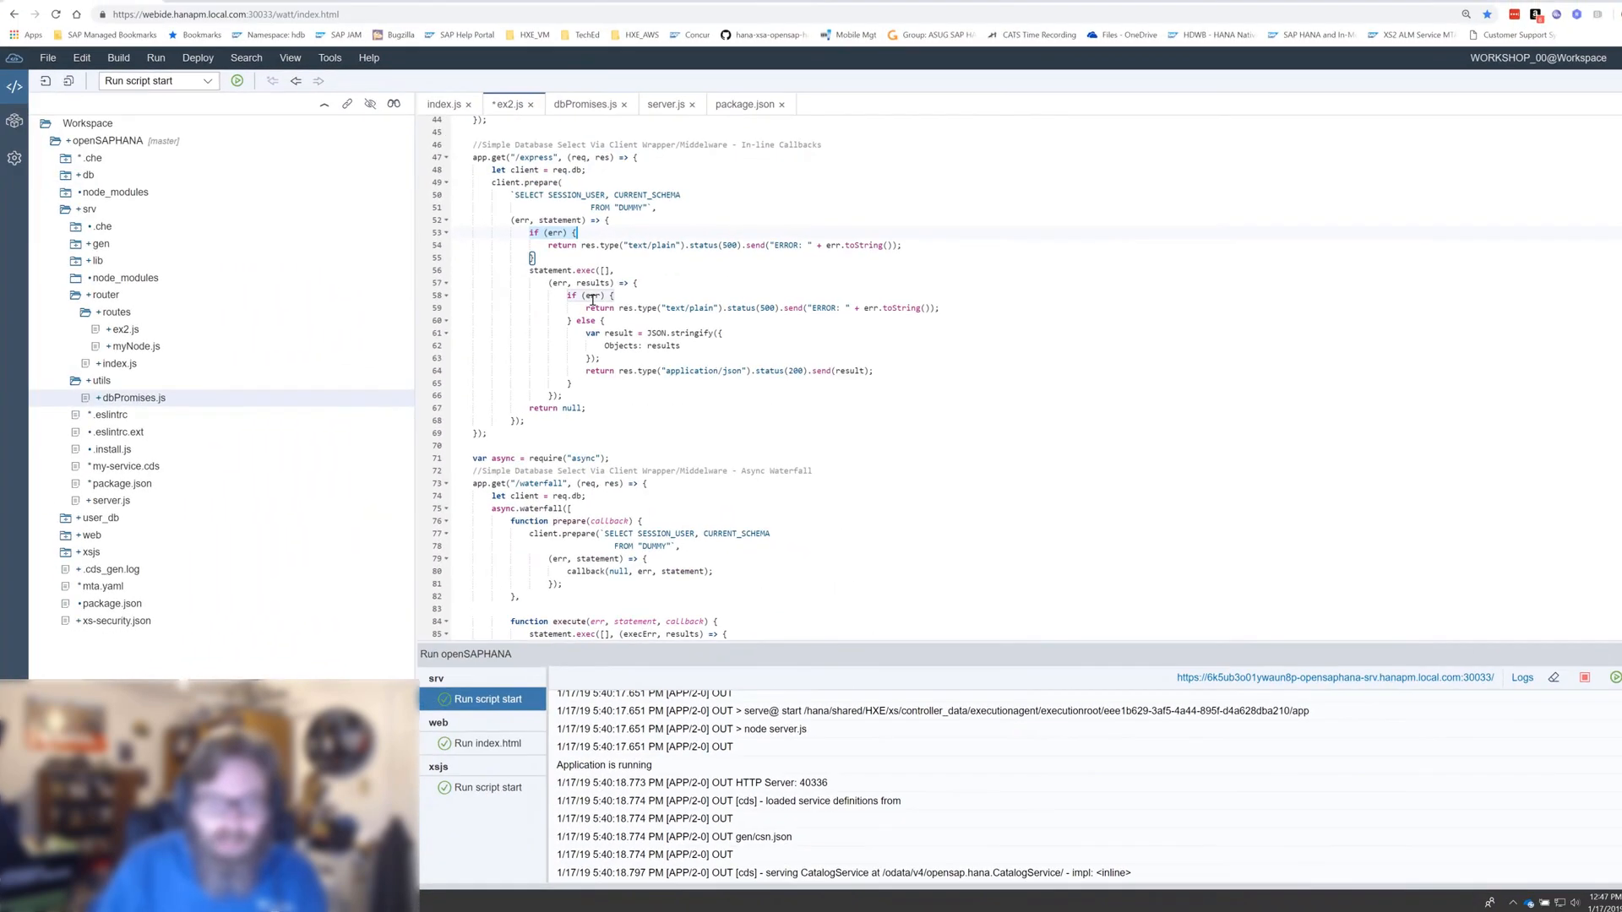
Step: Save ex2.js with the waterfall and promises routes and switch to Chrome
scroll(down, 3)
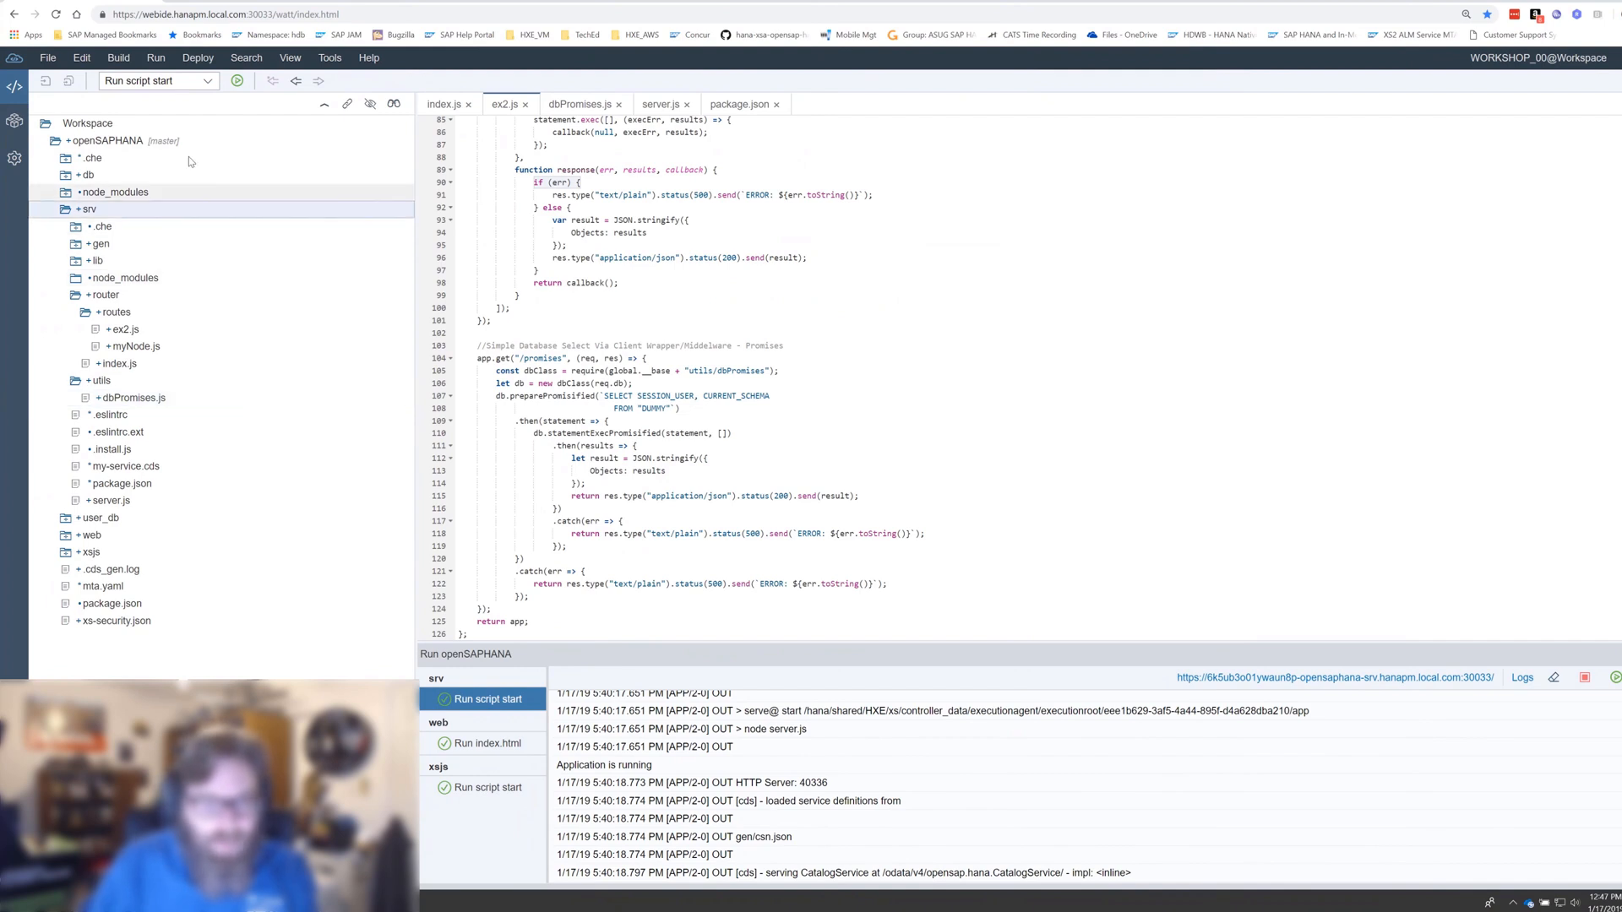
click(236, 81)
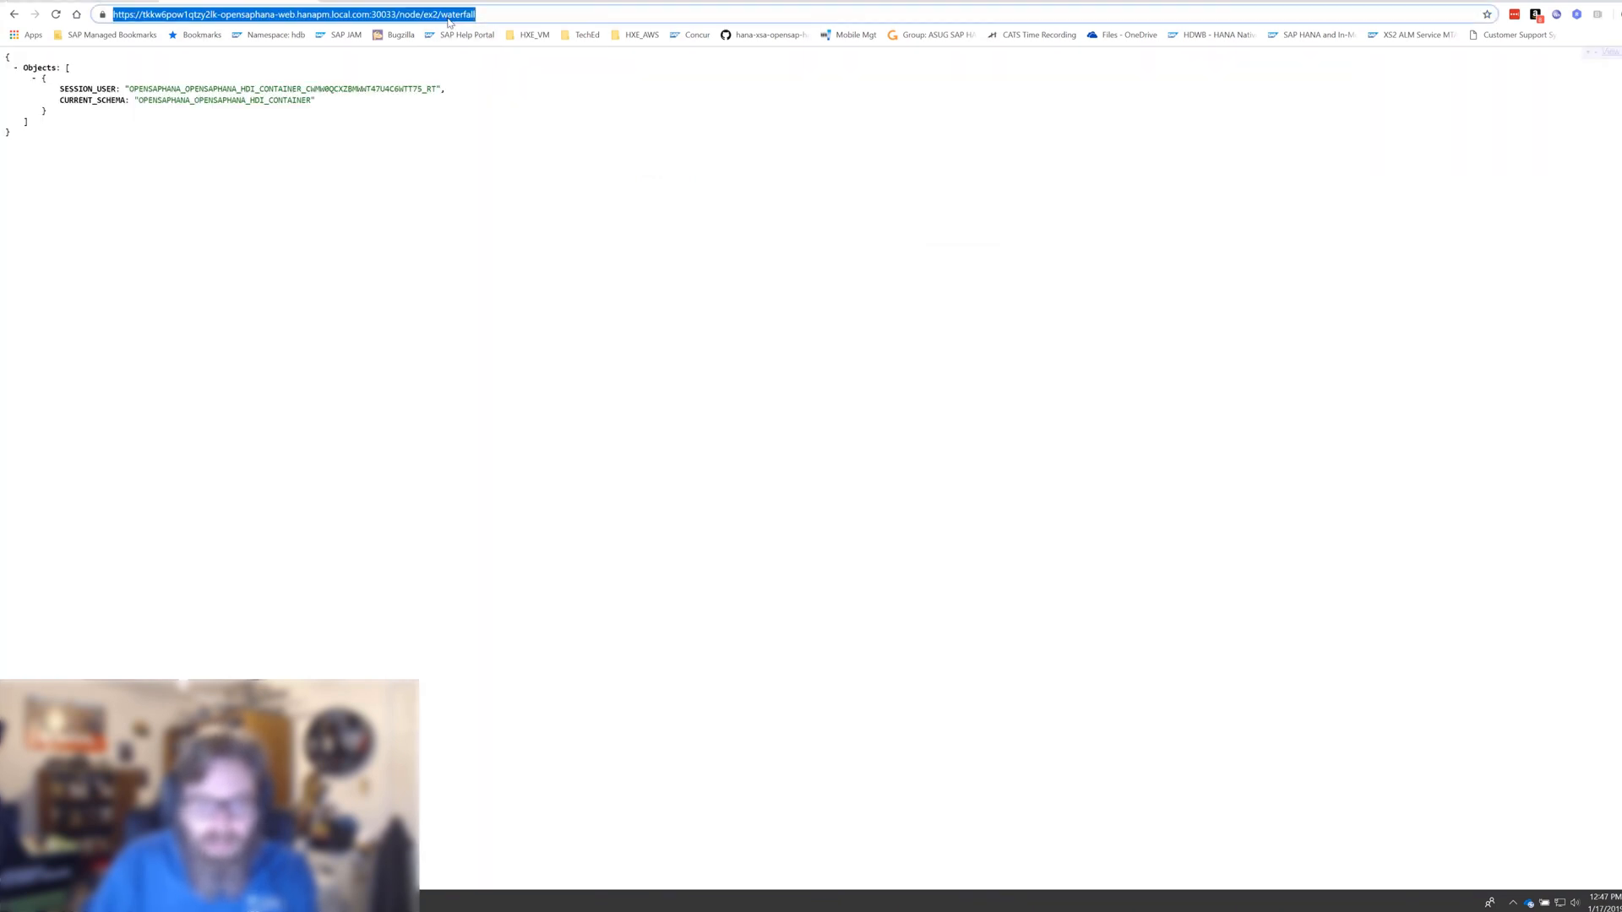
Step: Change the URL path to /node/ex2/promises and load the JSON result
text(promises)
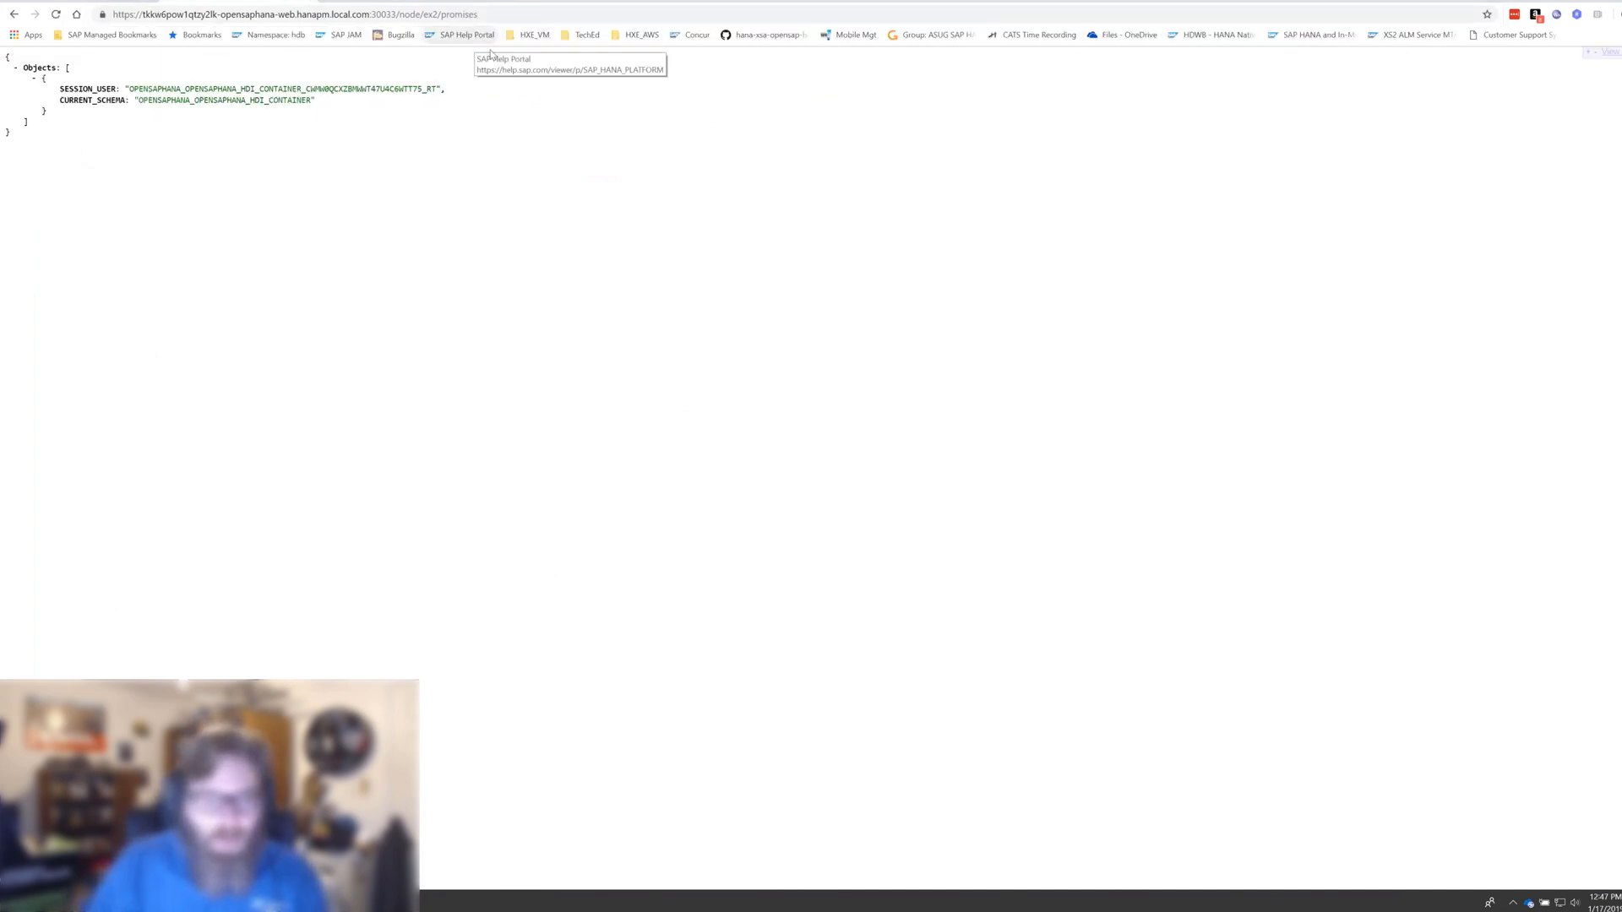
mouse_move(319, 168)
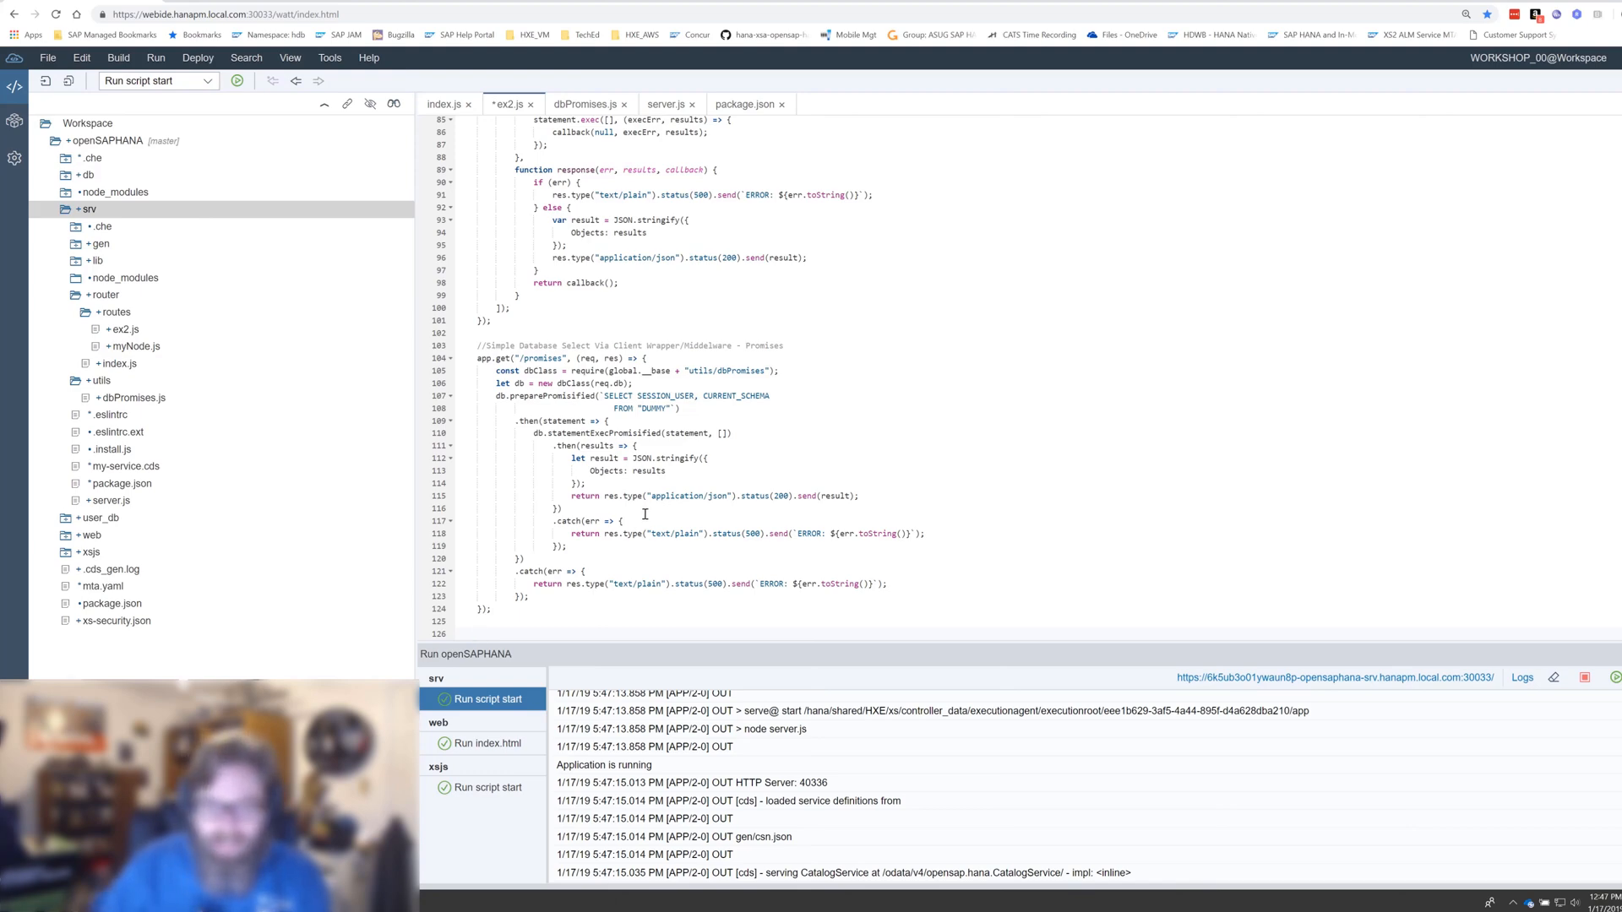
Step: Bring up the ex5 db4.js promises snippet on GitHub
scroll(up, 3)
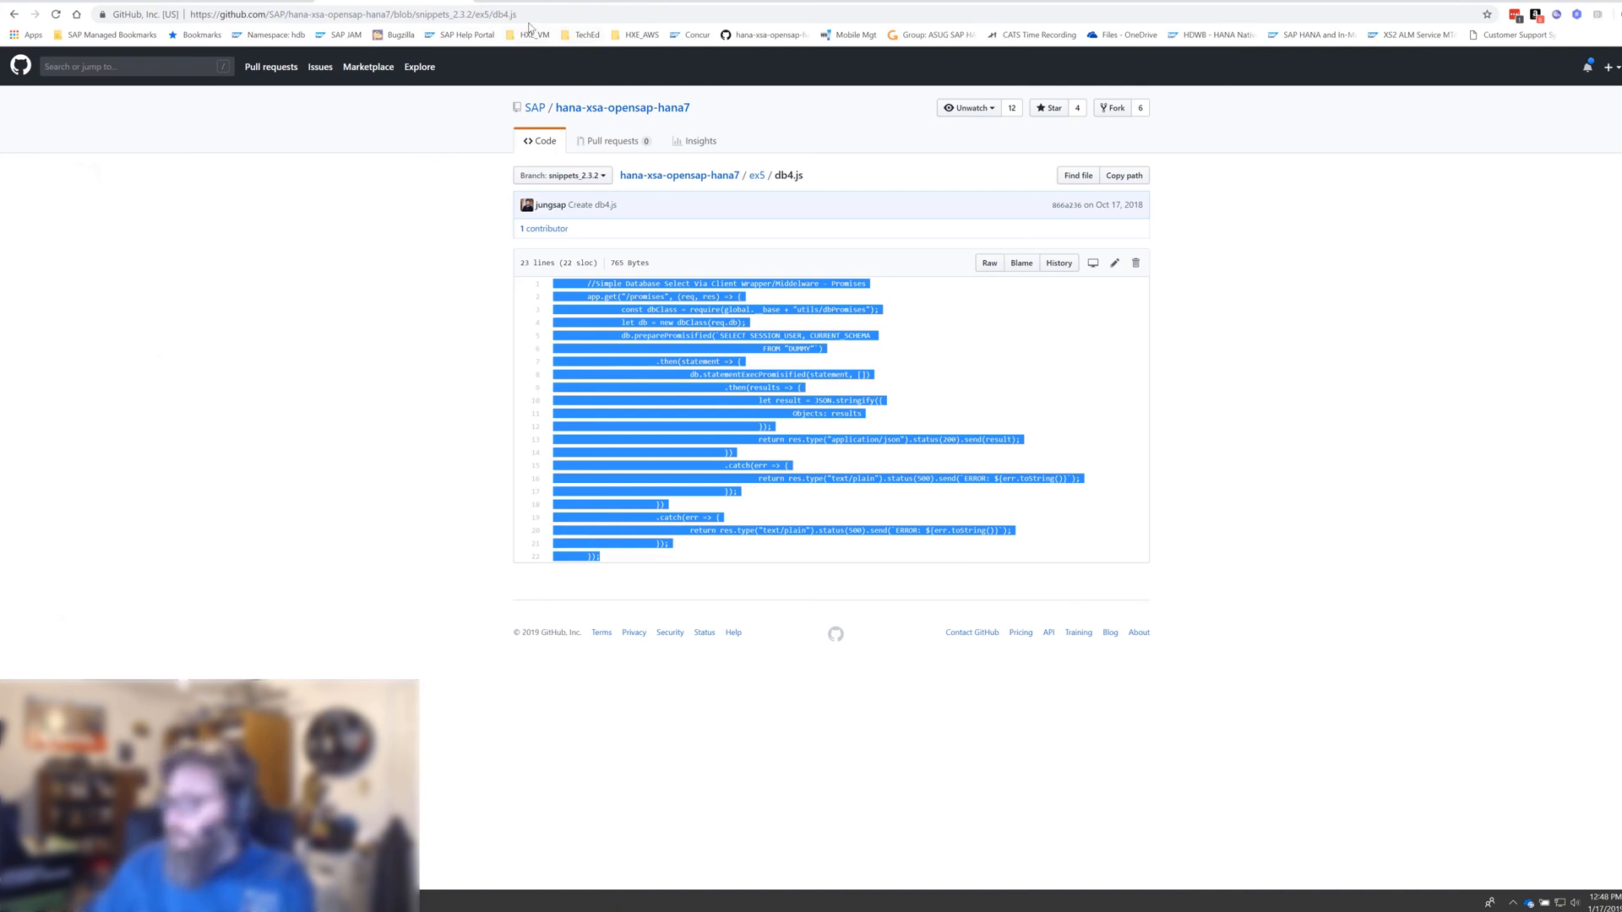
Step: Switch to the GitHub tab holding the await endpoint snippet for ex2.js
click(310, 13)
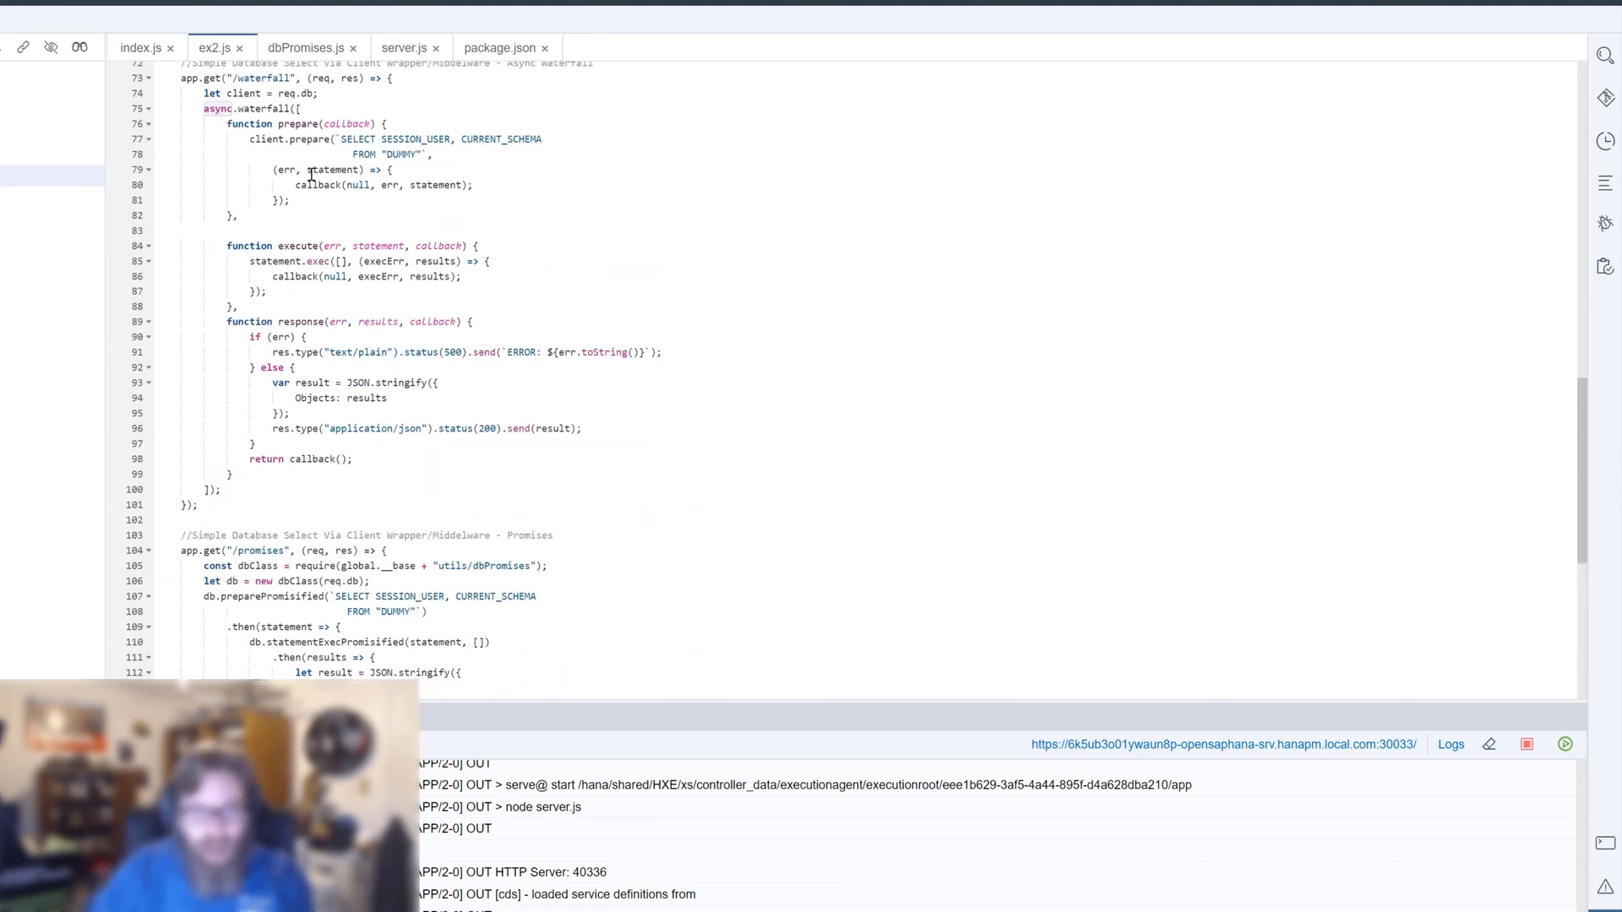
scroll(down, 3)
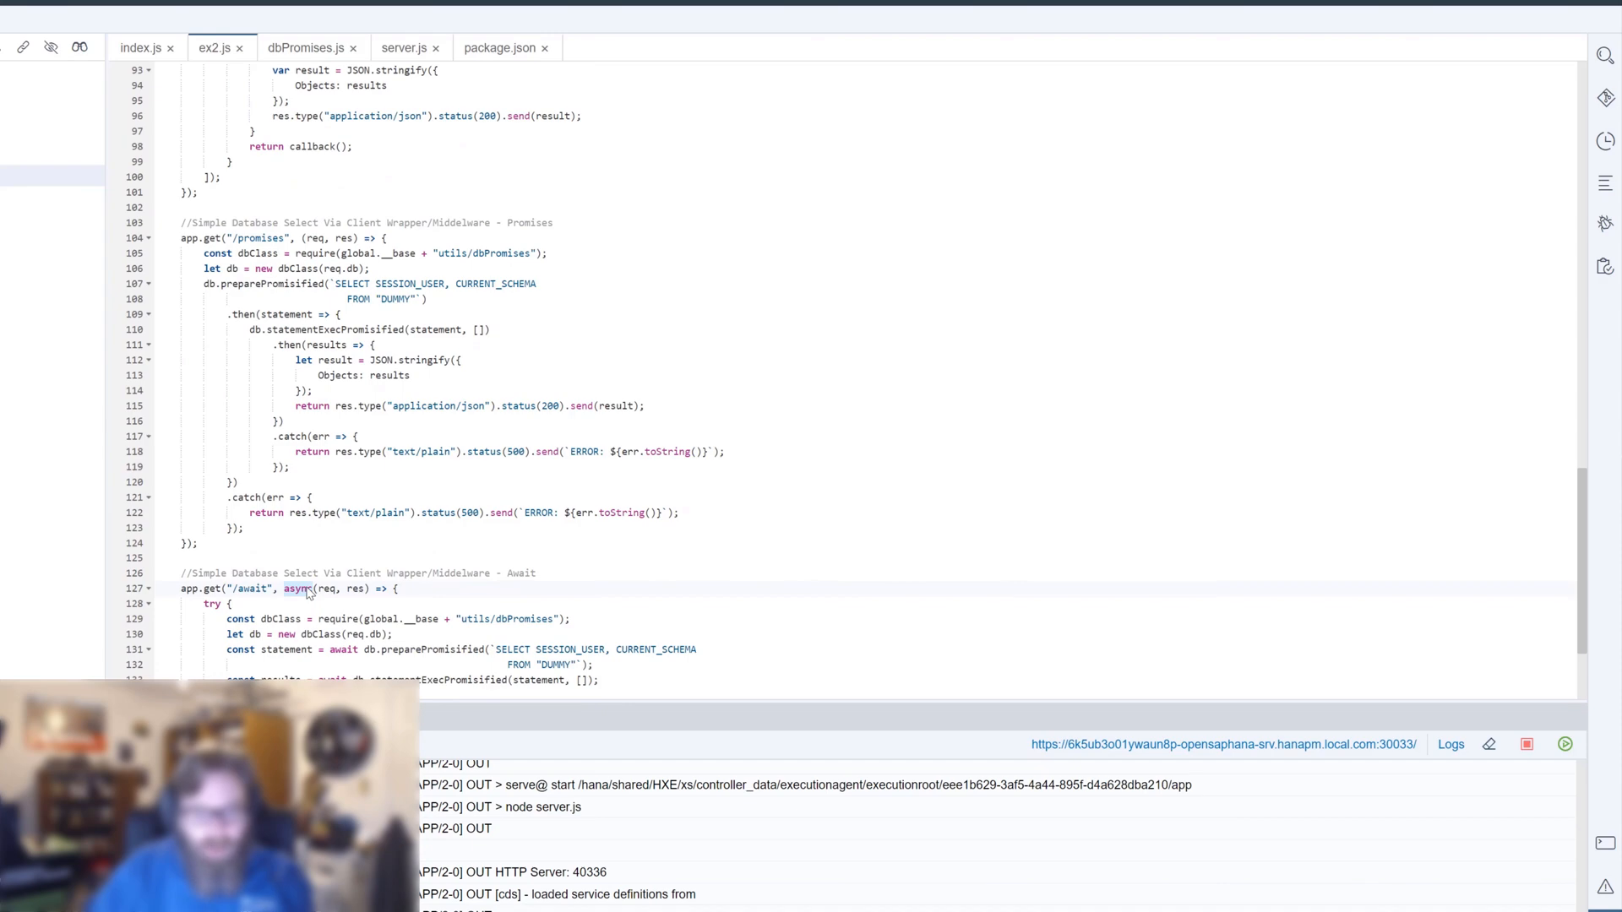
scroll(down, 3)
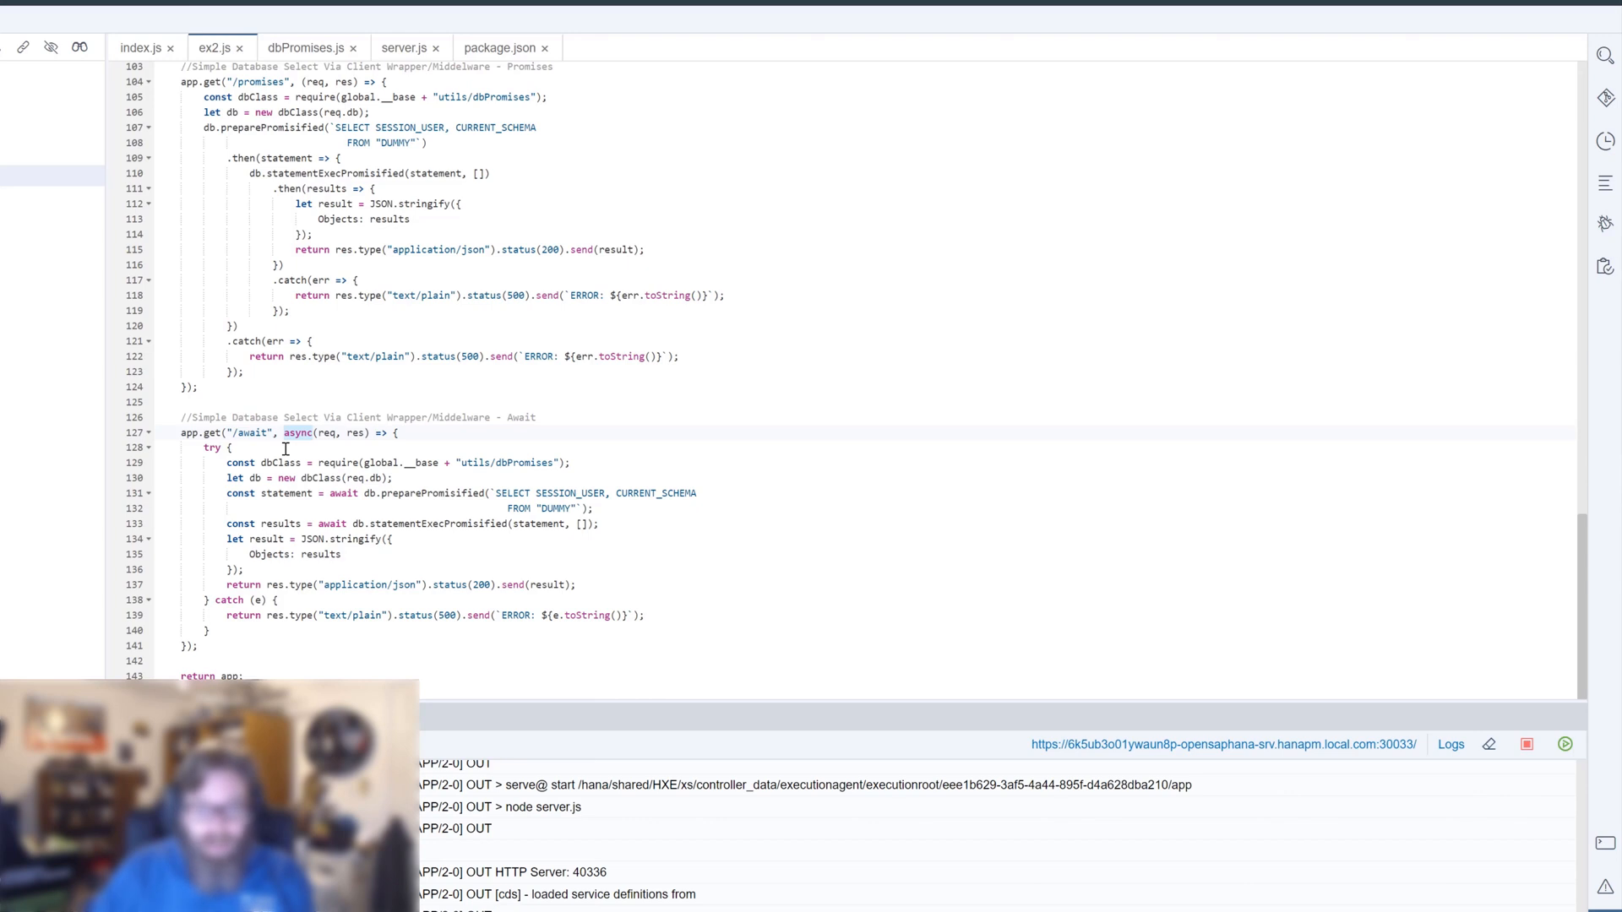
mouse_move(568, 437)
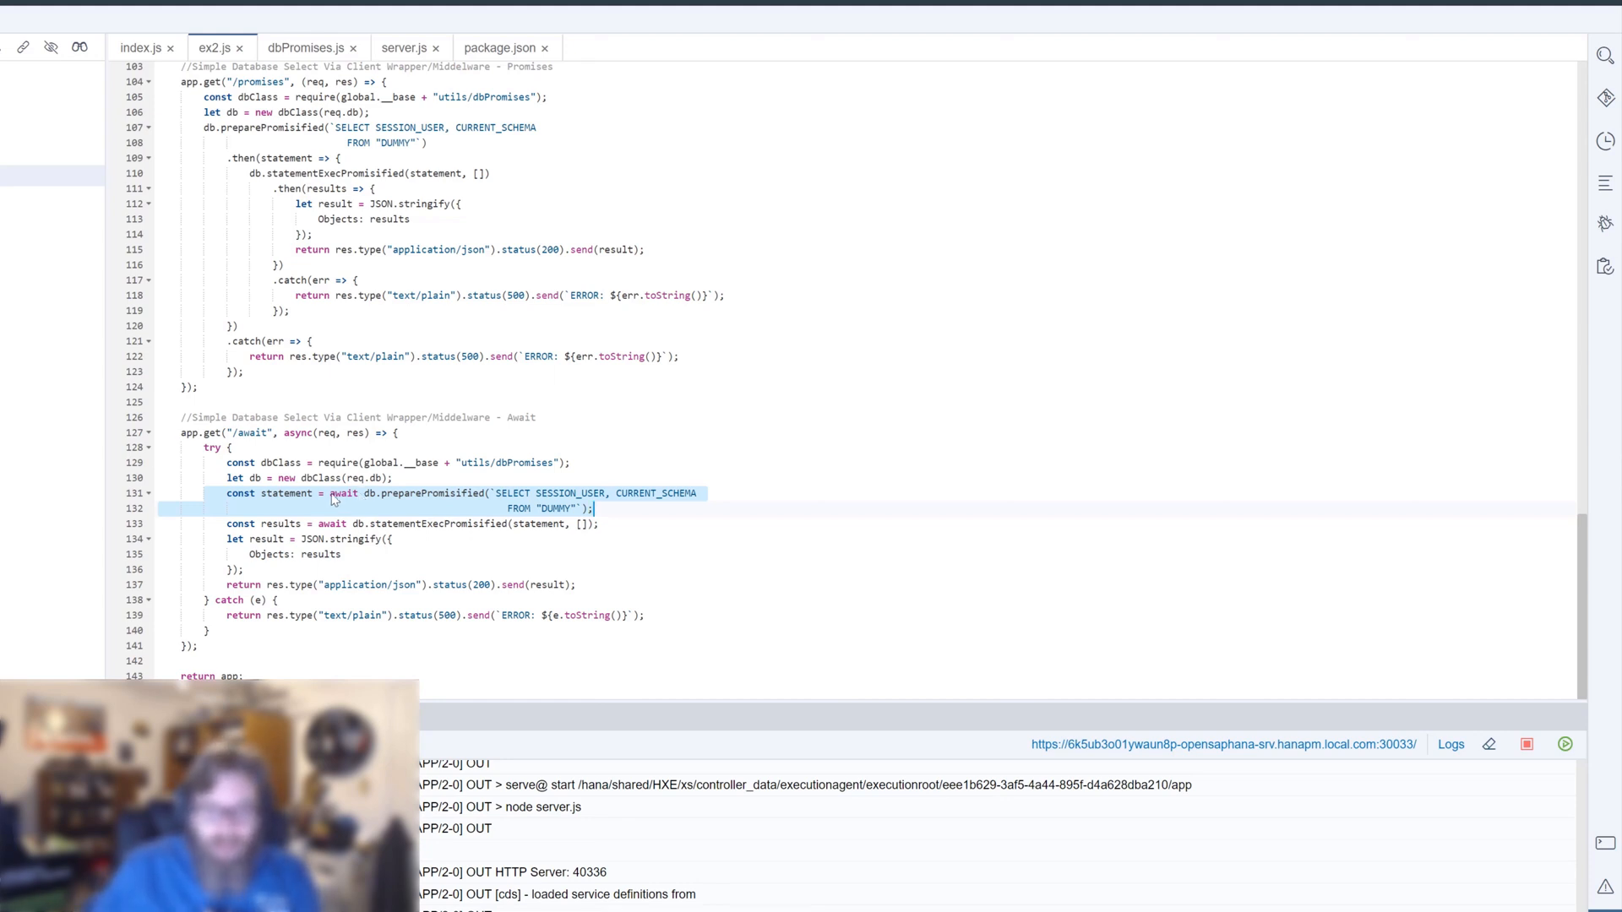
mouse_move(352, 517)
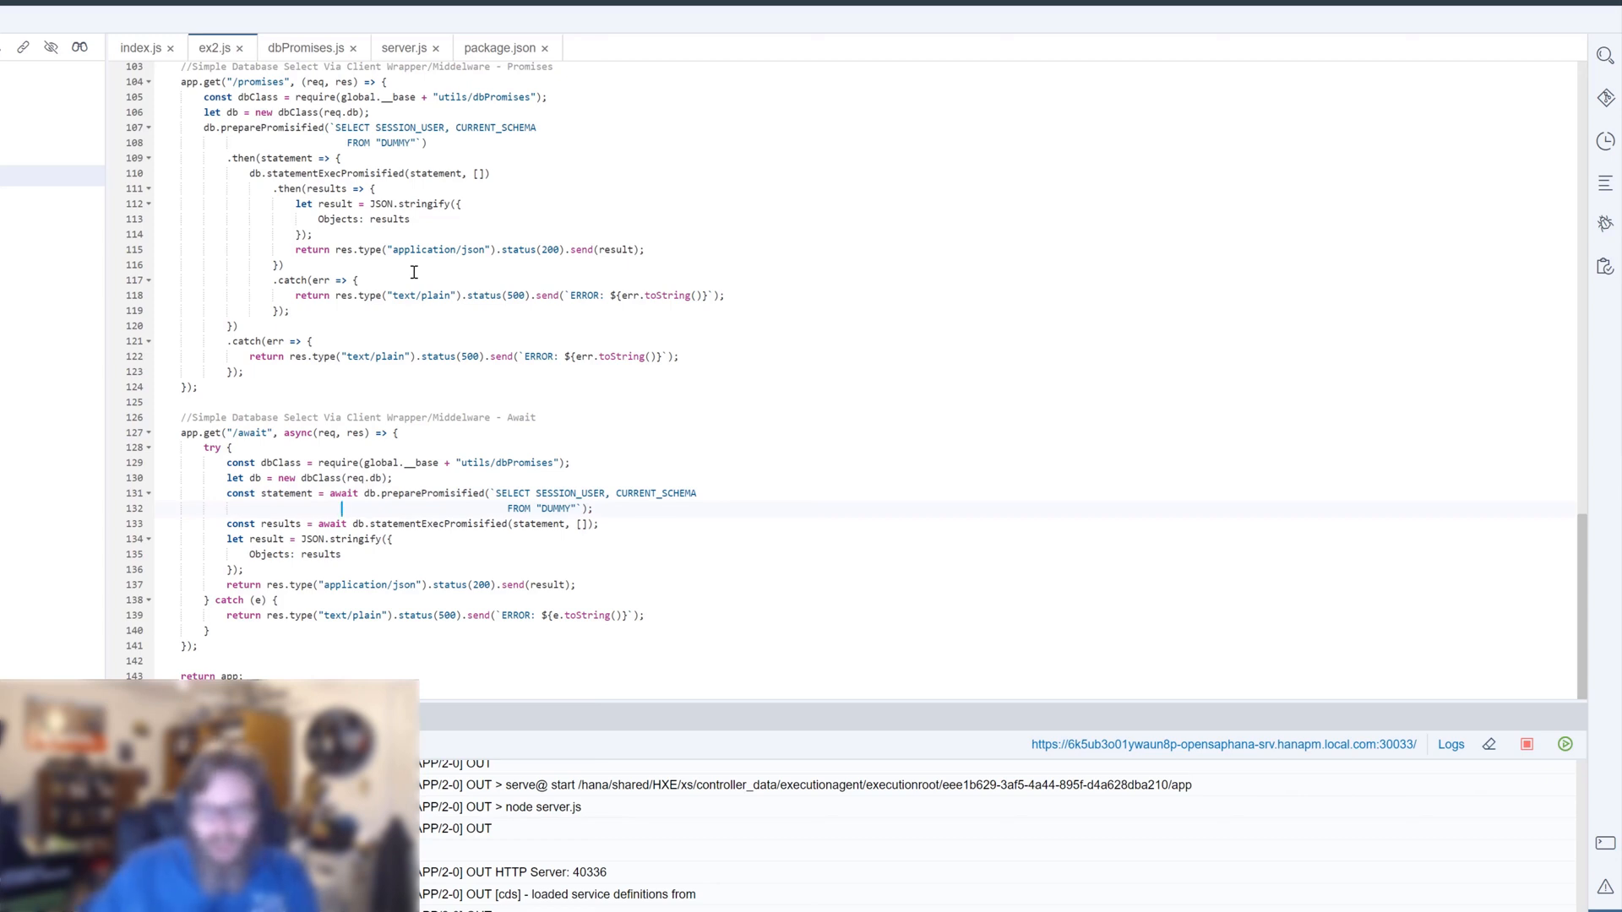
mouse_move(345, 489)
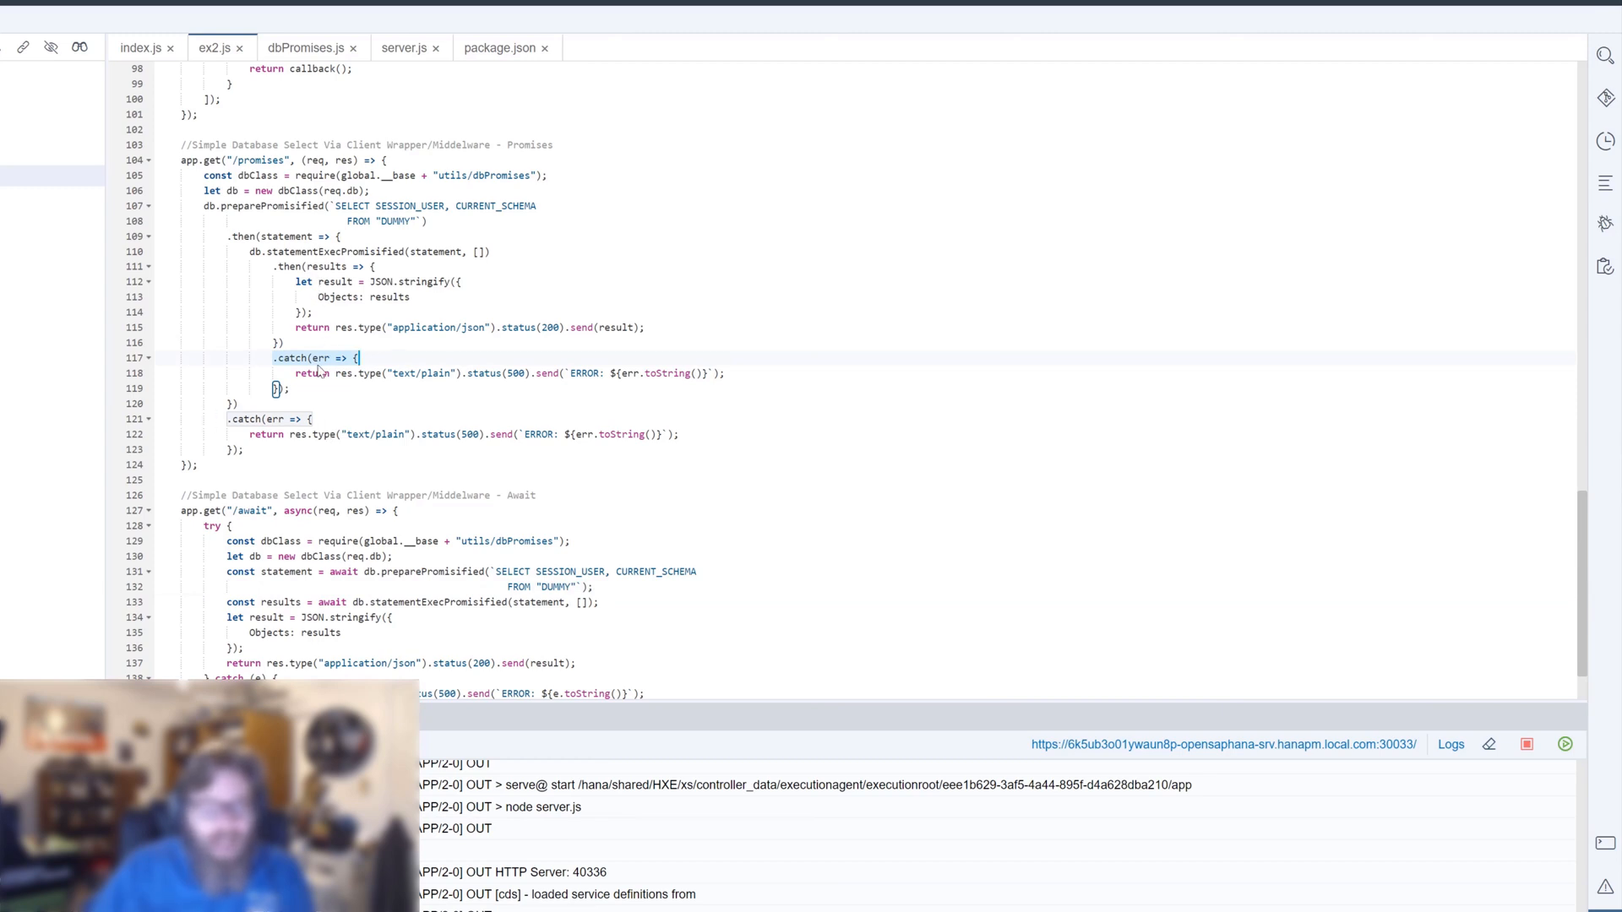
scroll(down, 3)
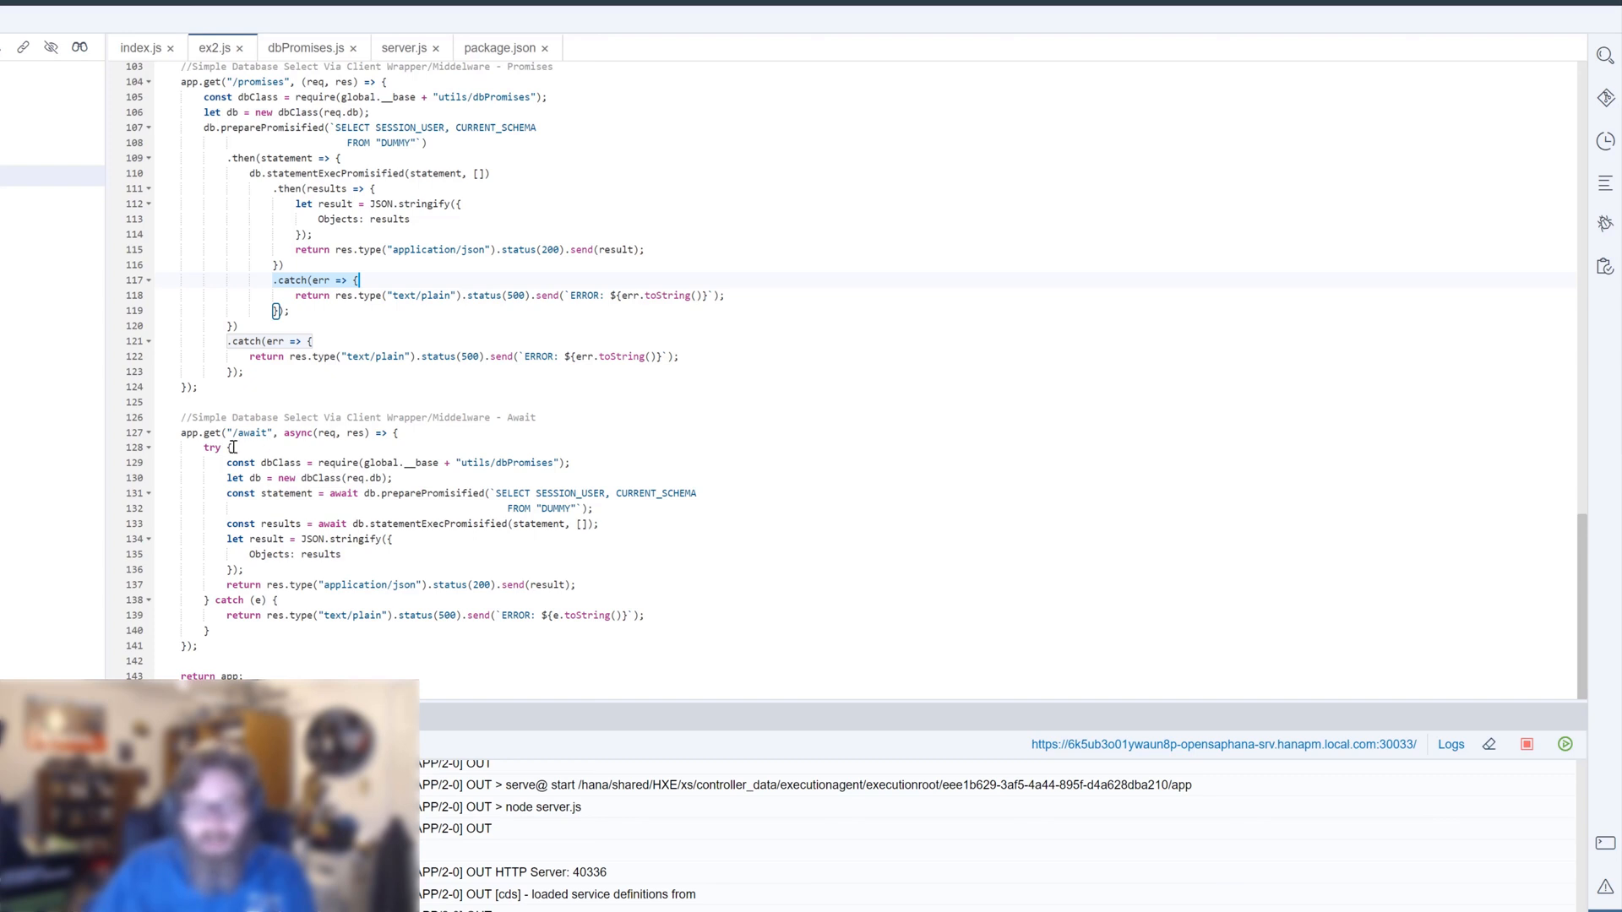
mouse_move(405, 466)
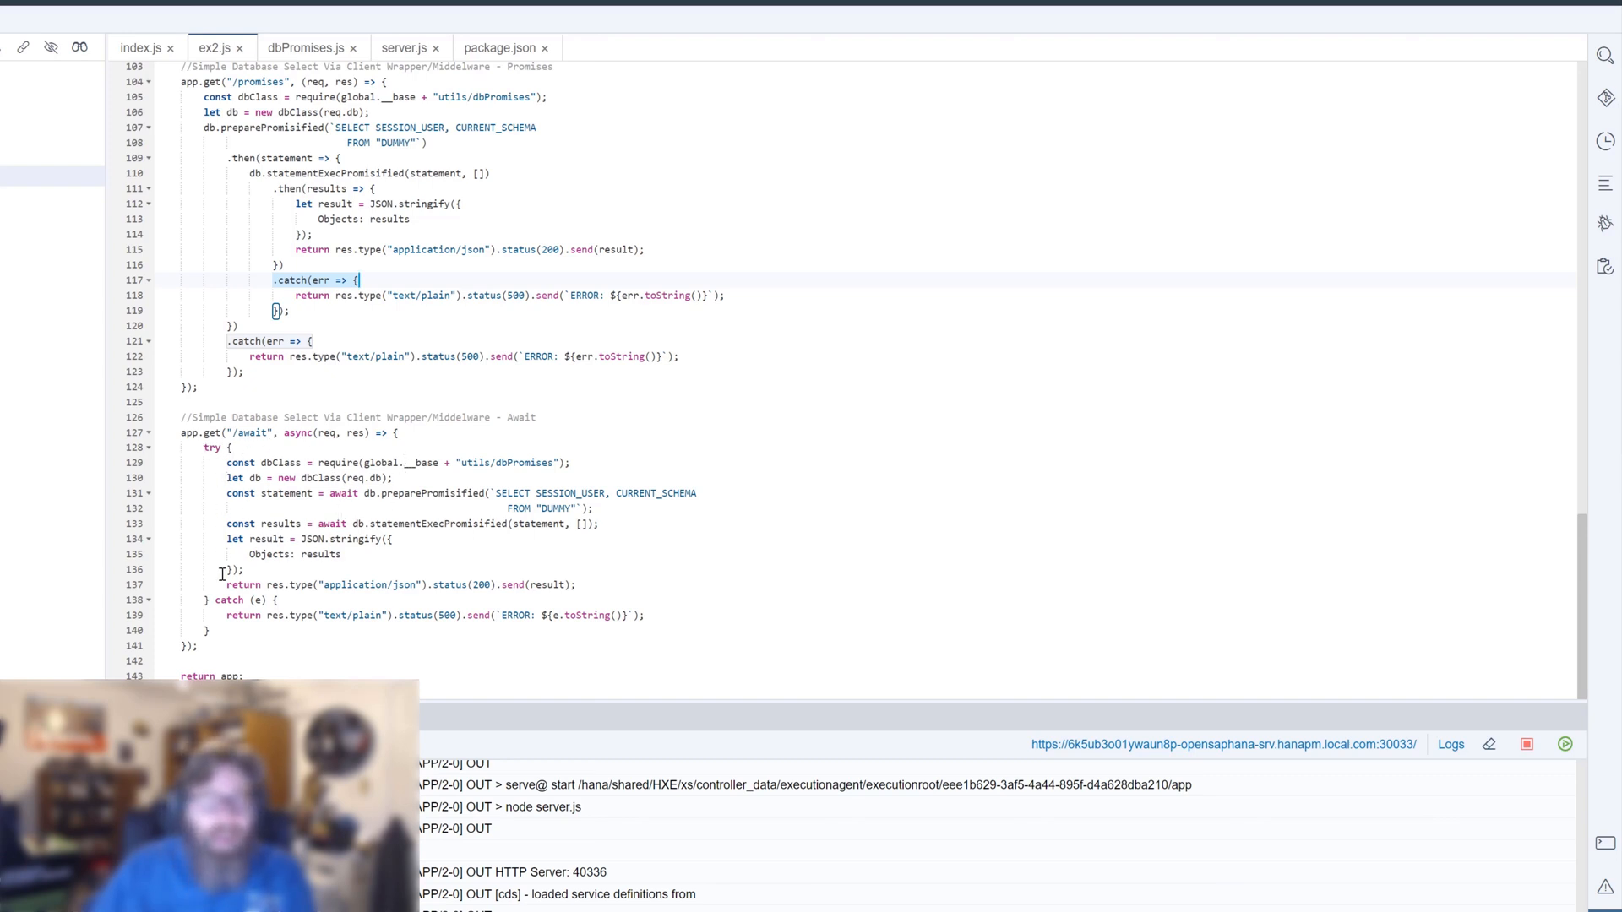
mouse_move(255, 393)
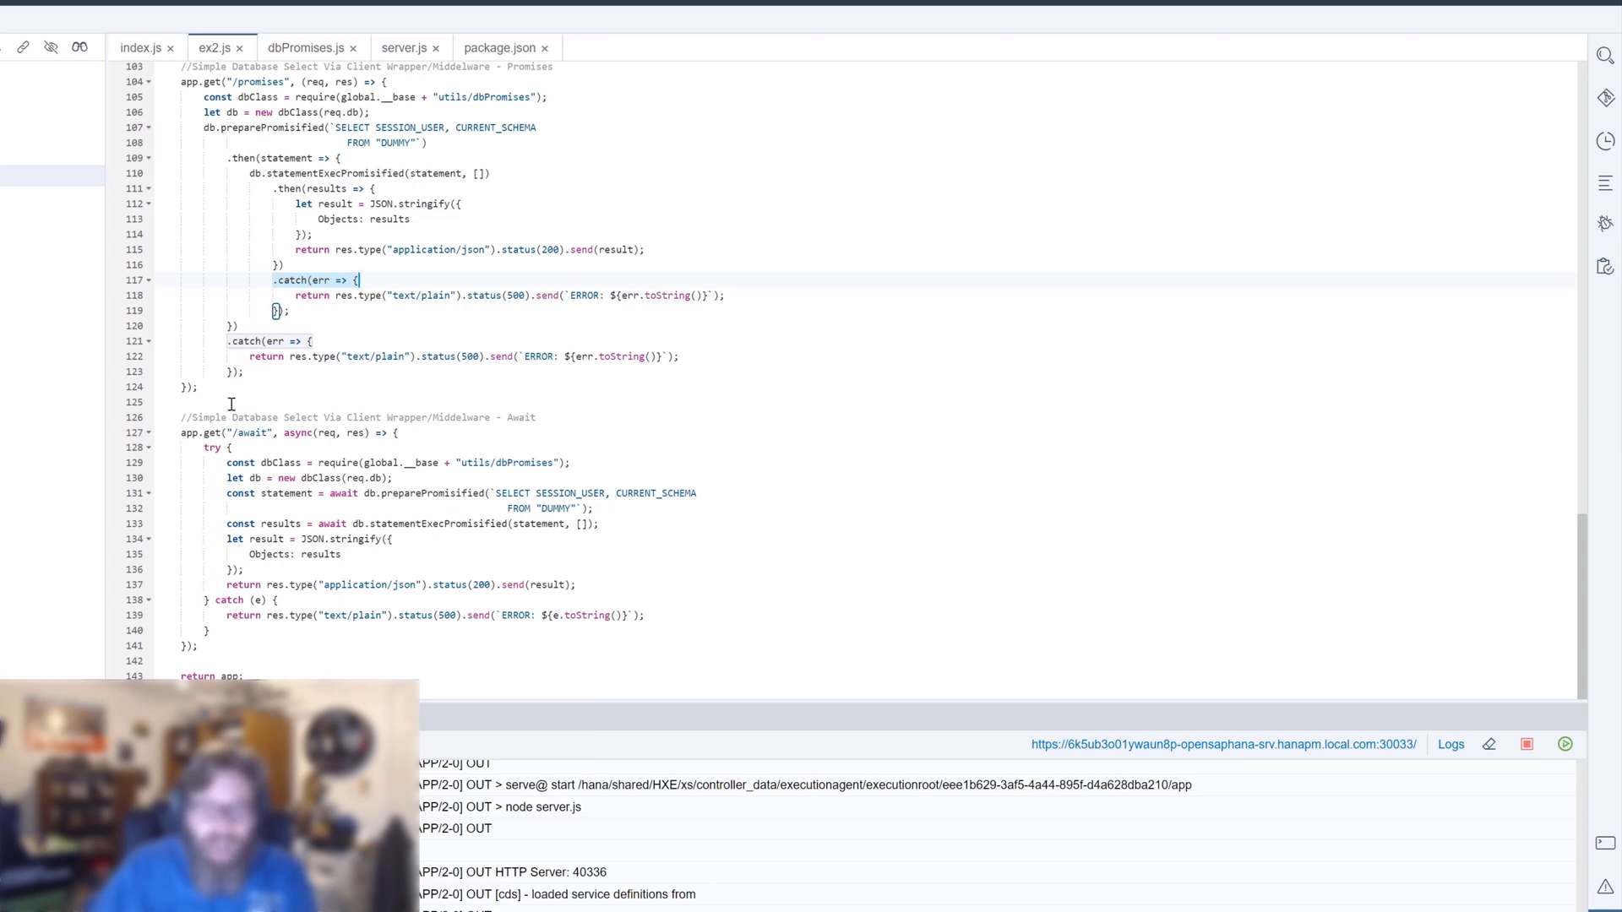
mouse_move(267, 301)
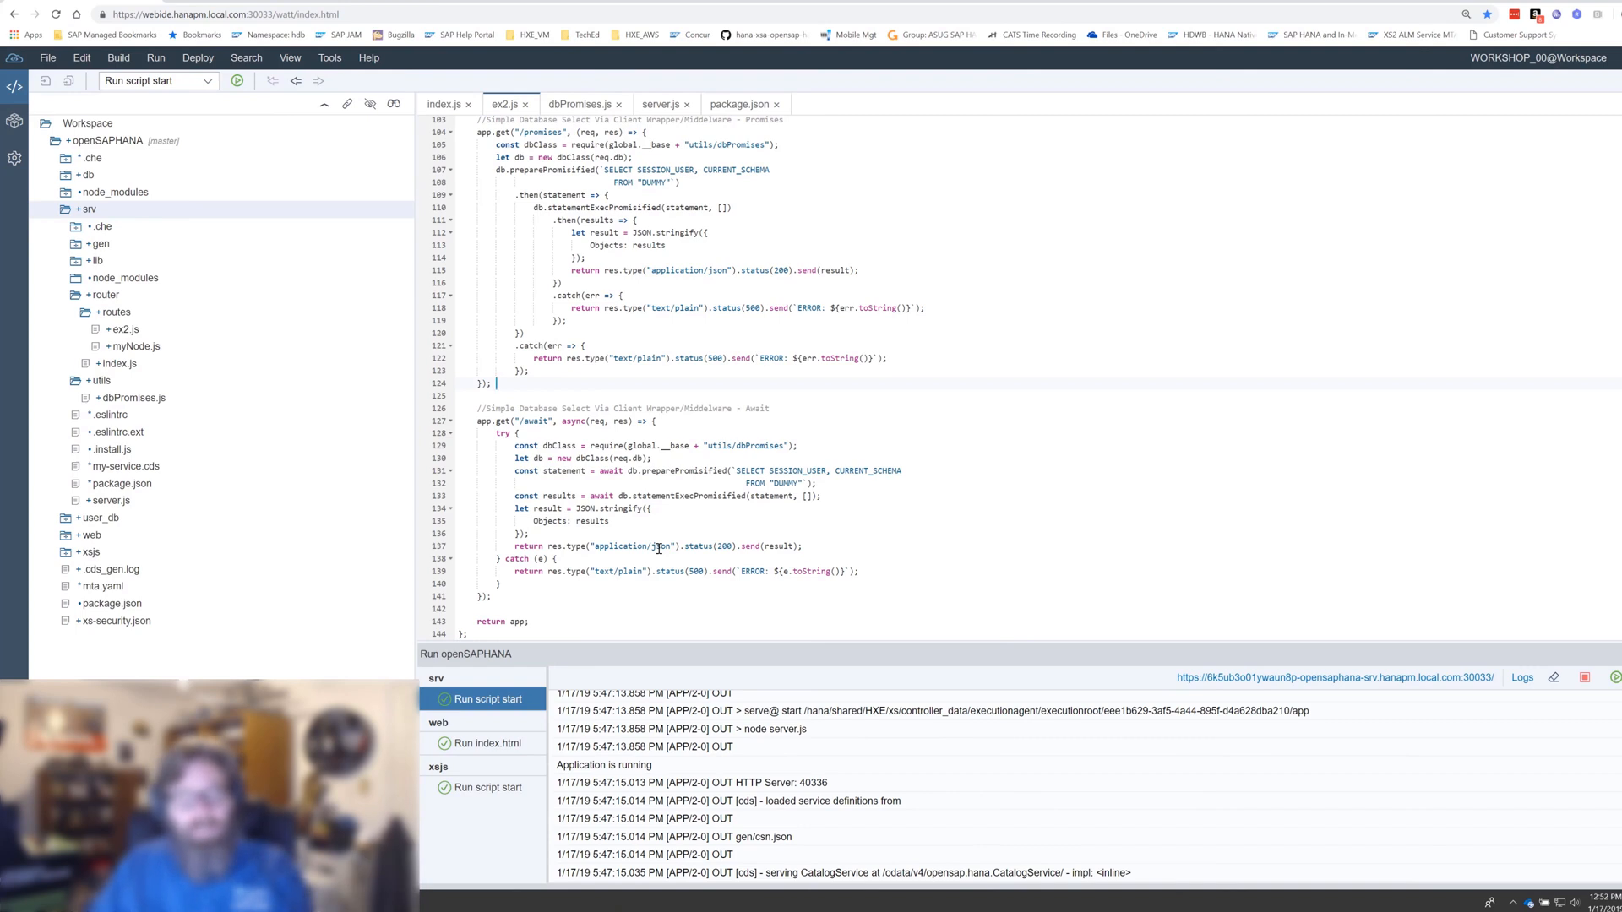
mouse_move(388, 163)
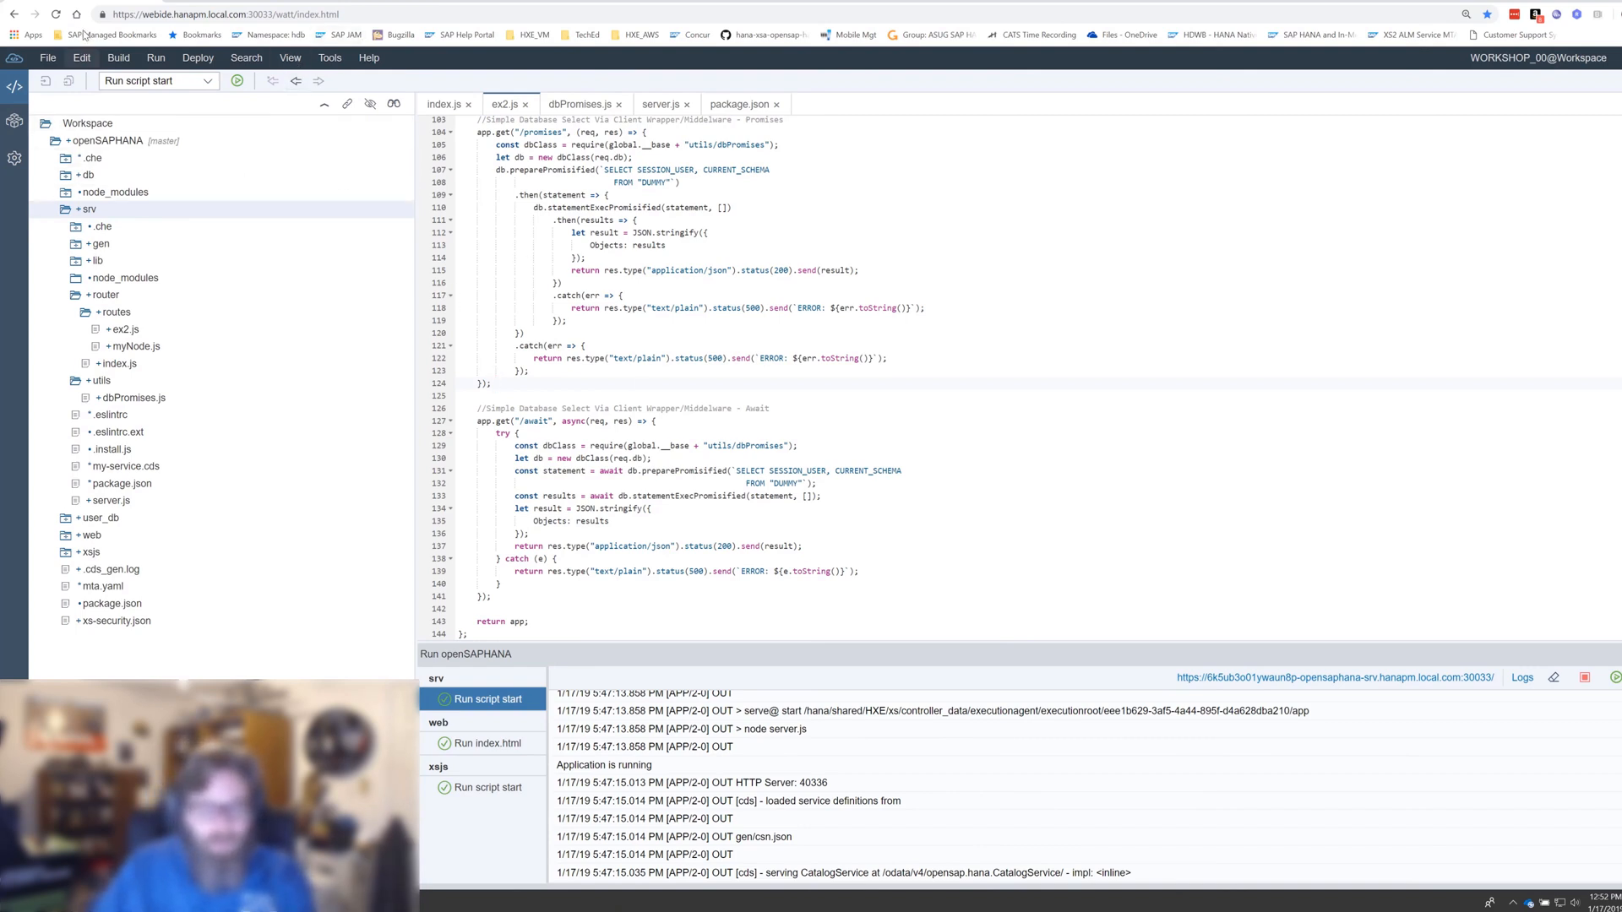
Step: Run the srv module so the updated ex2.js with the await endpoint is live
click(236, 81)
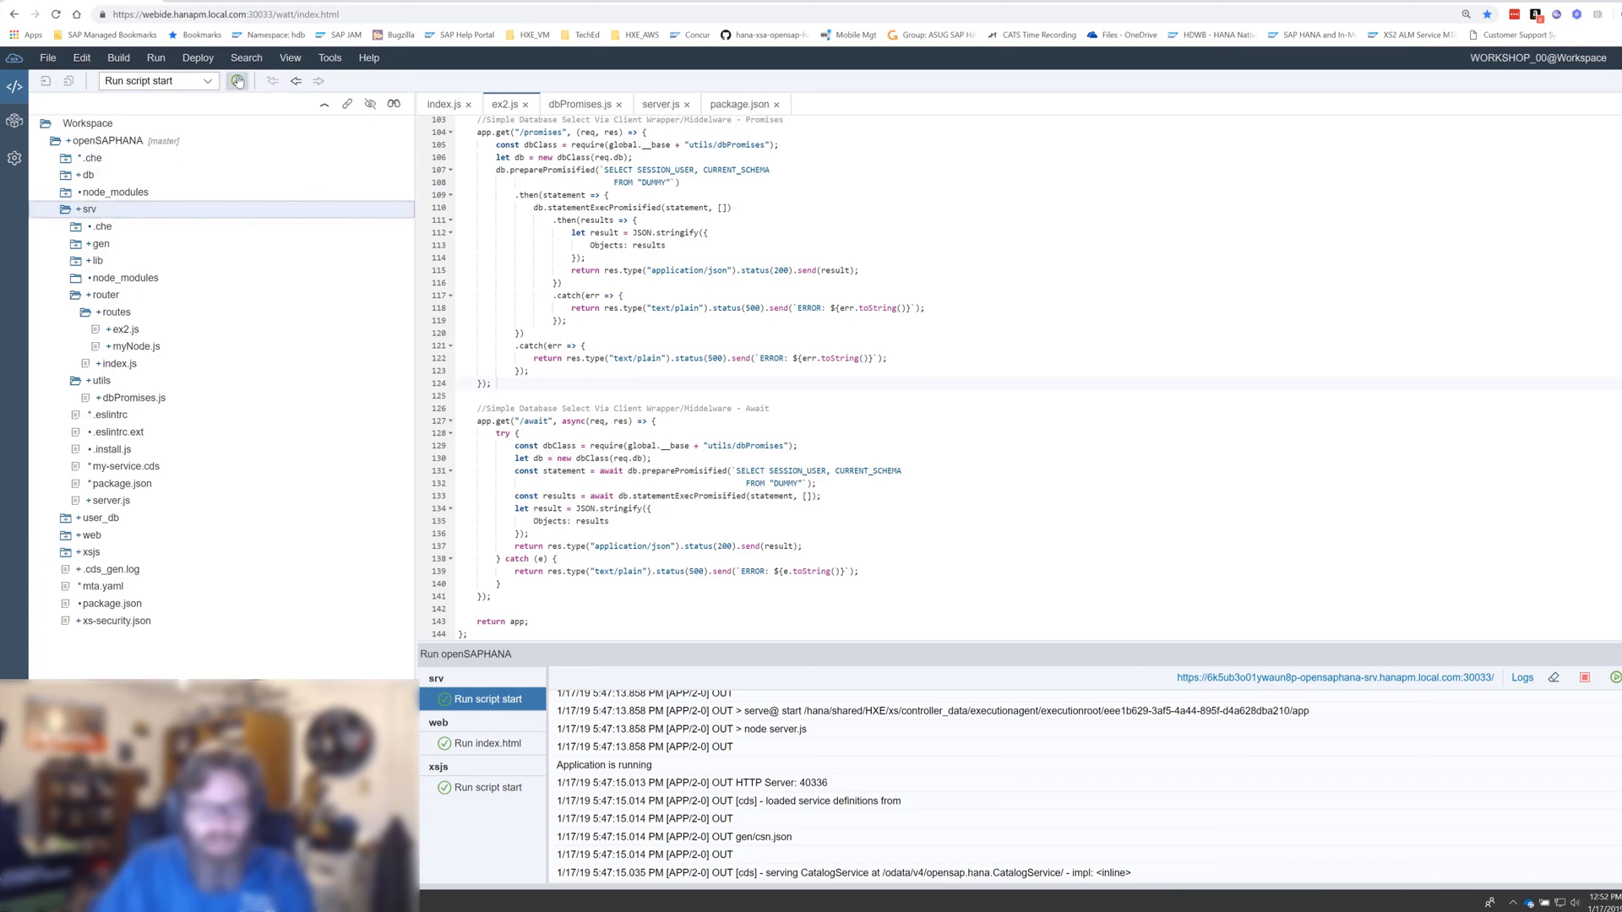
click(236, 81)
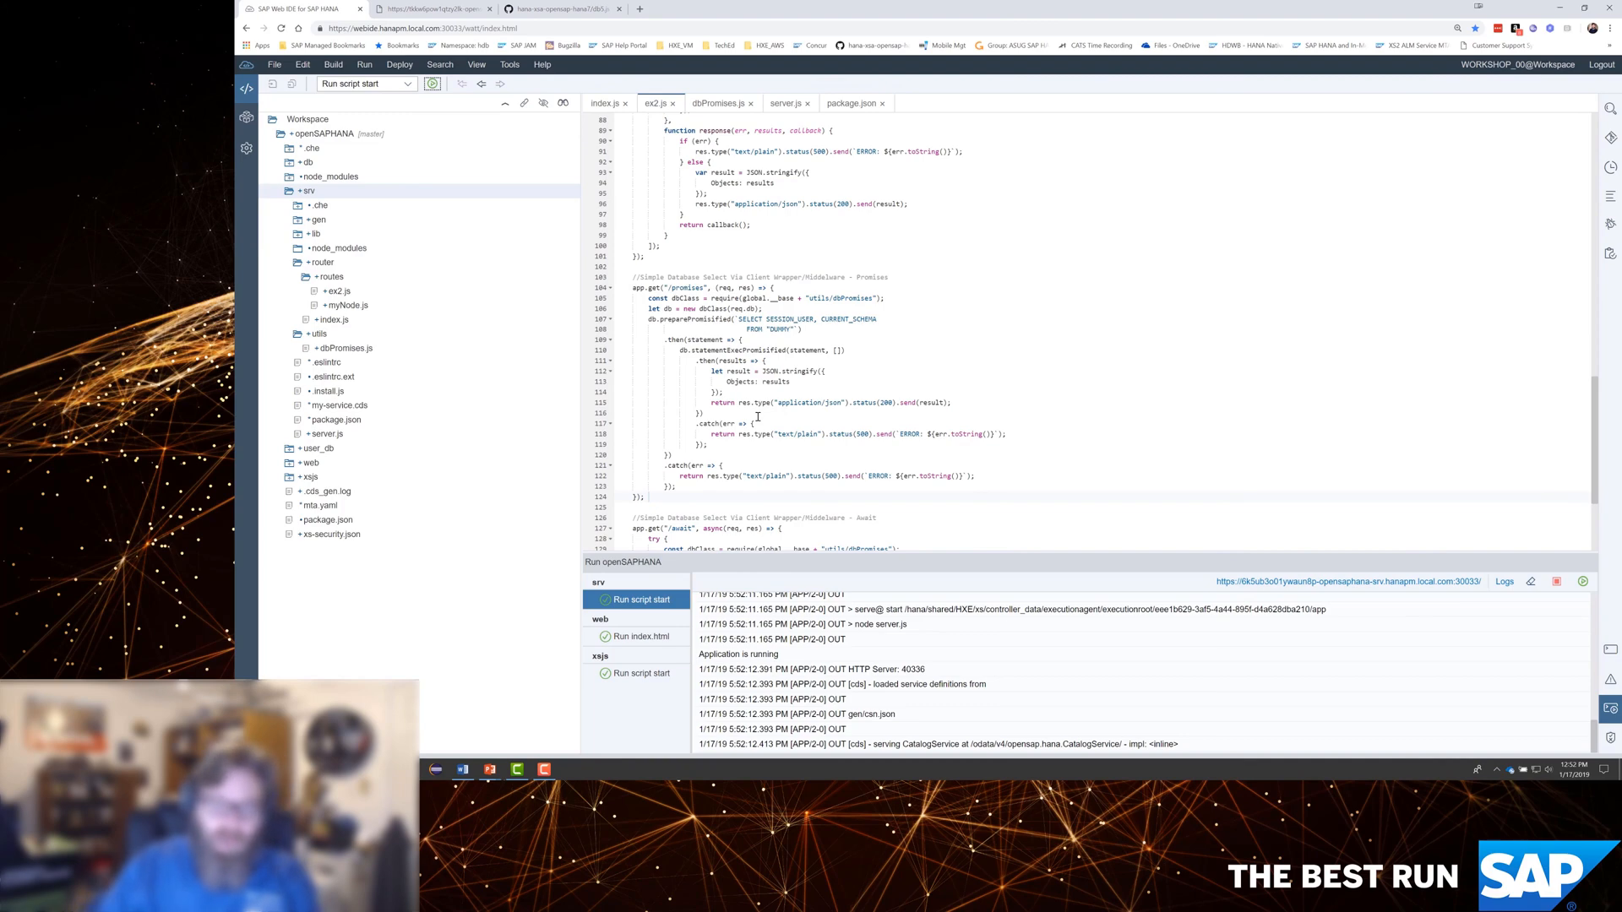
scroll(down, 3)
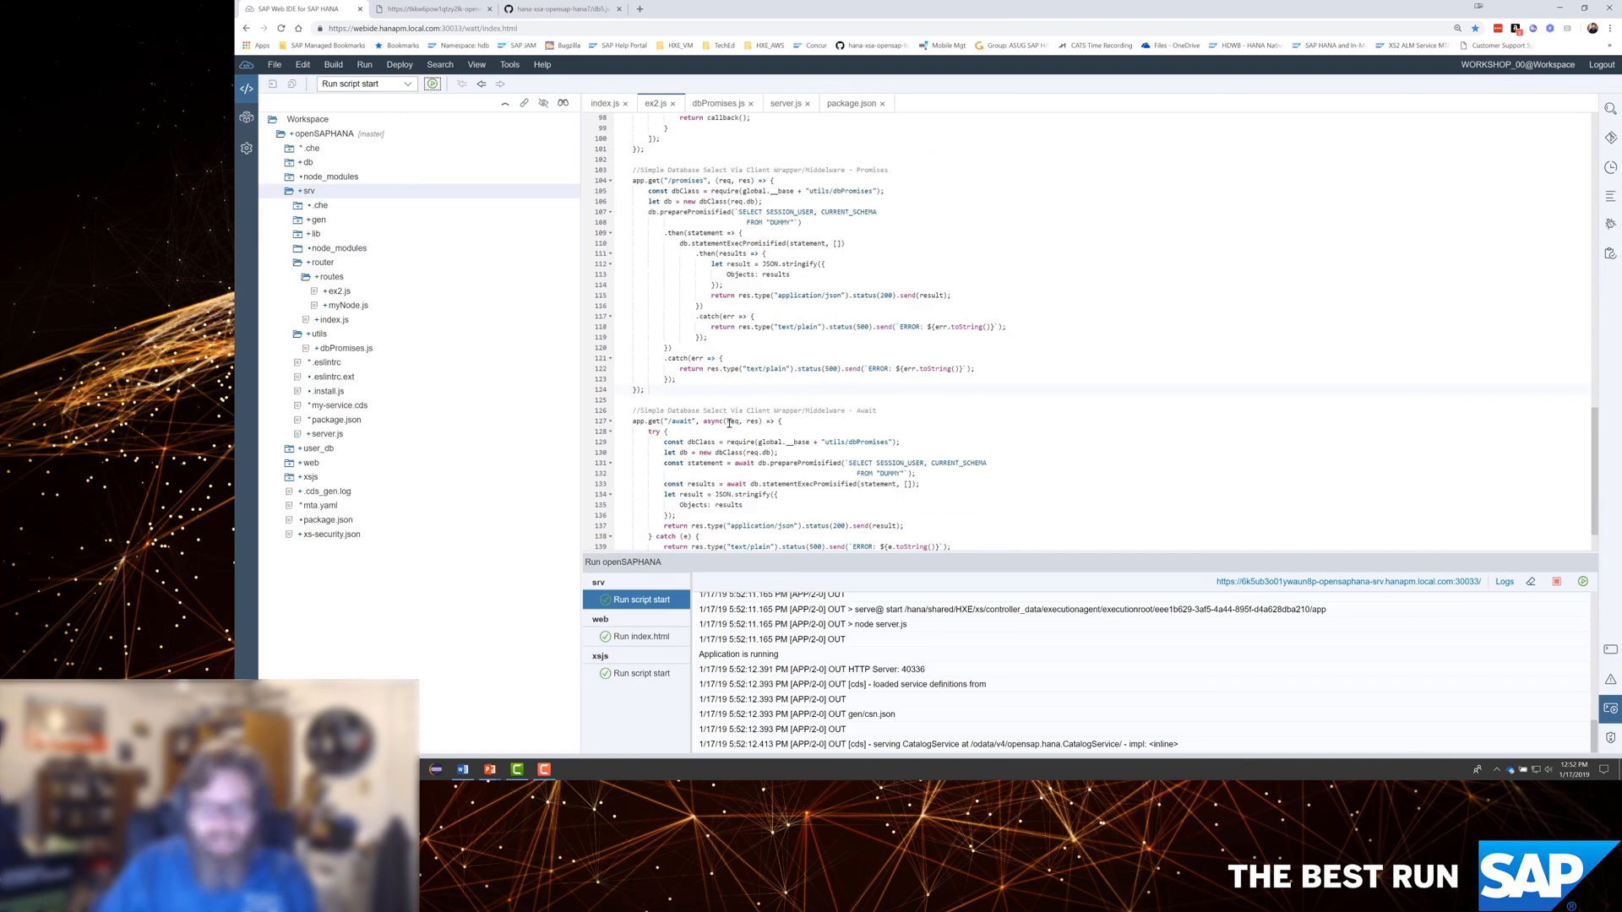
scroll(down, 3)
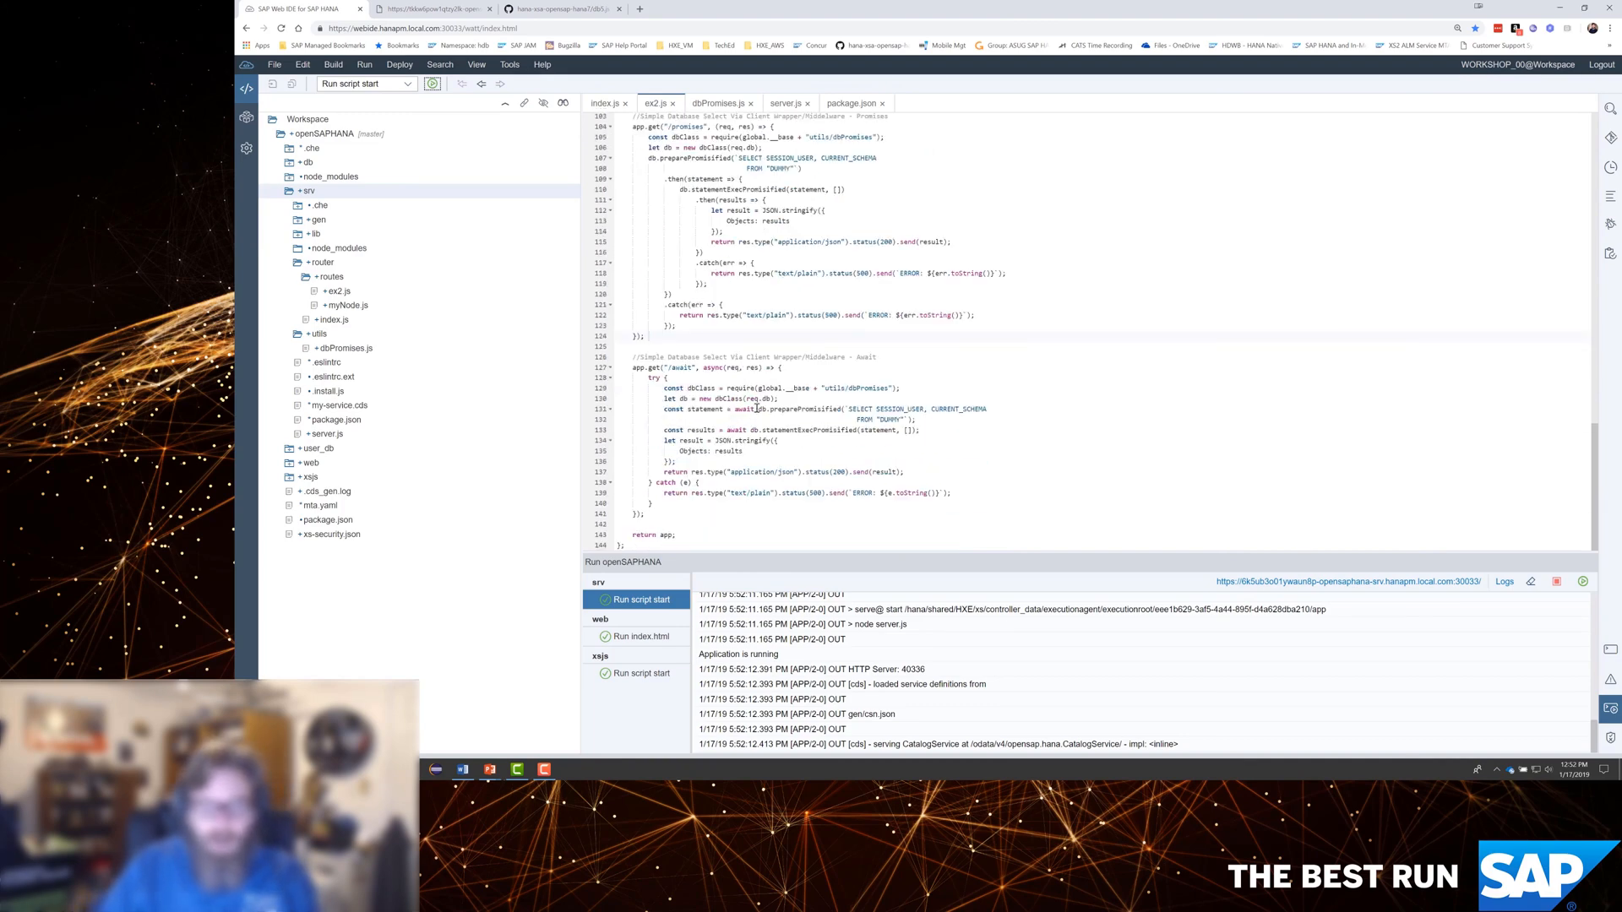